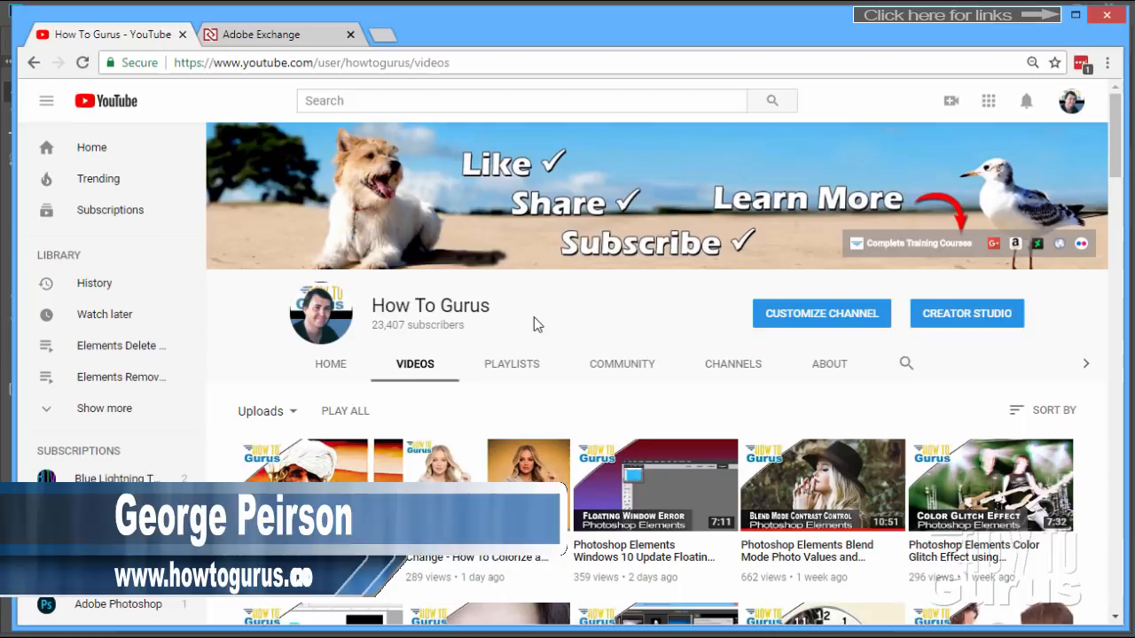
Switch to the Adobe Exchange marketplace and go to its Creative Cloud section
scroll("down", 3)
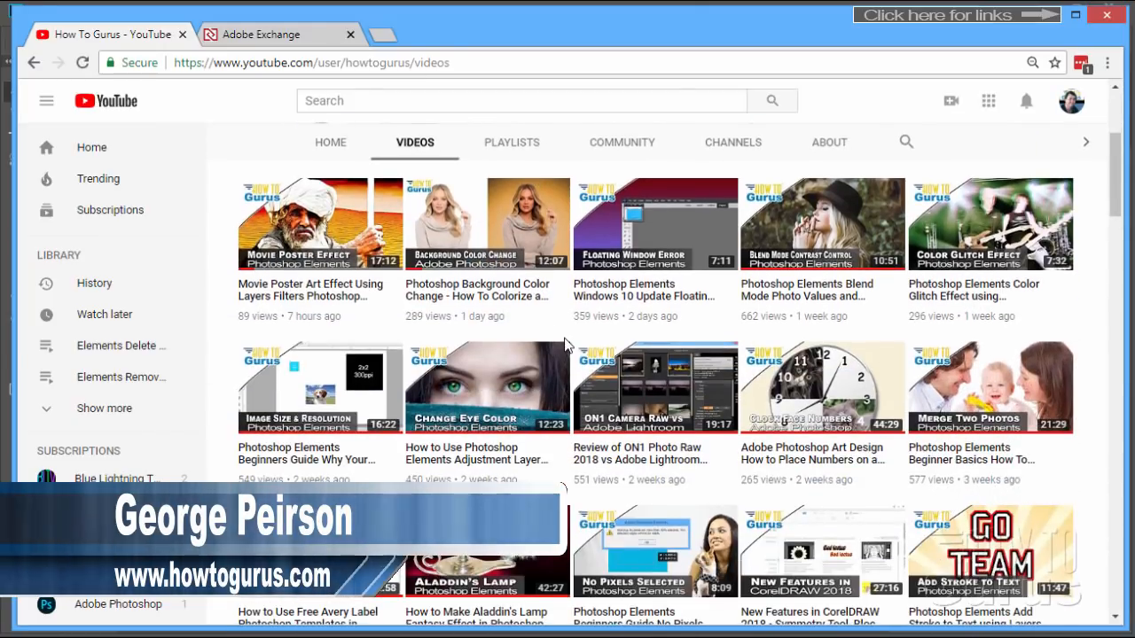
scroll("down", 3)
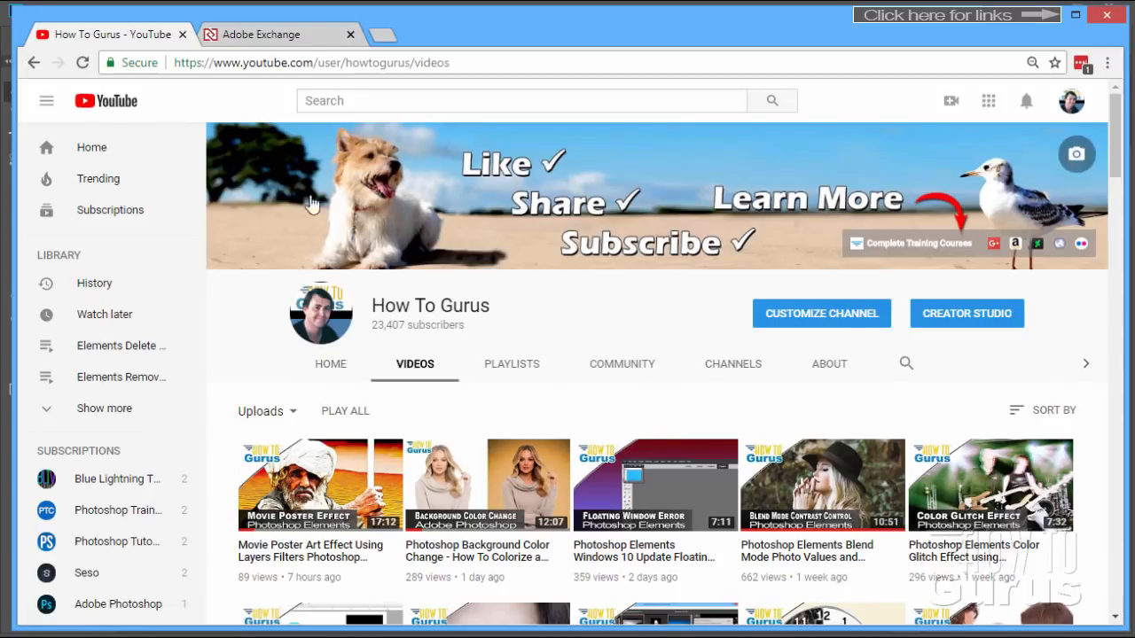
left_click(259, 34)
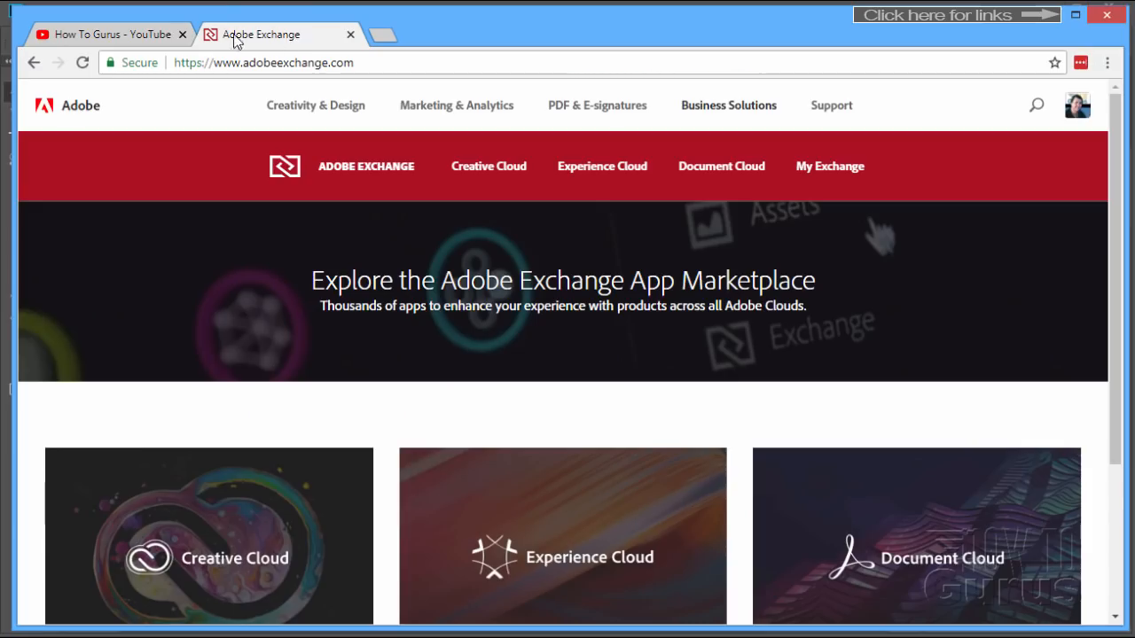
mouse_move(446, 221)
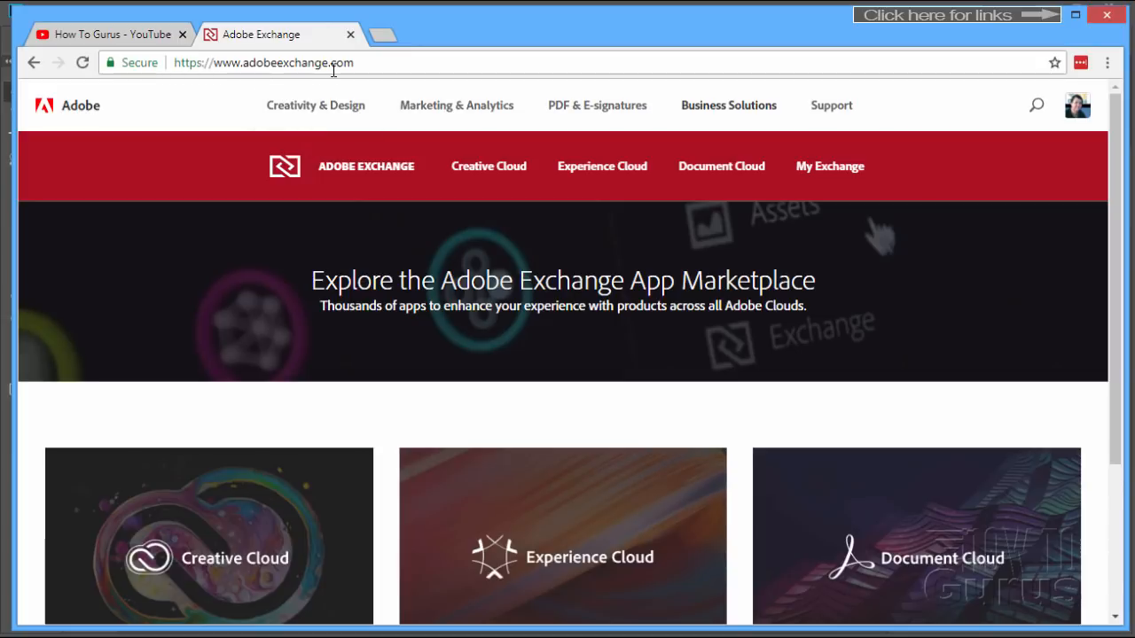
left_click(266, 62)
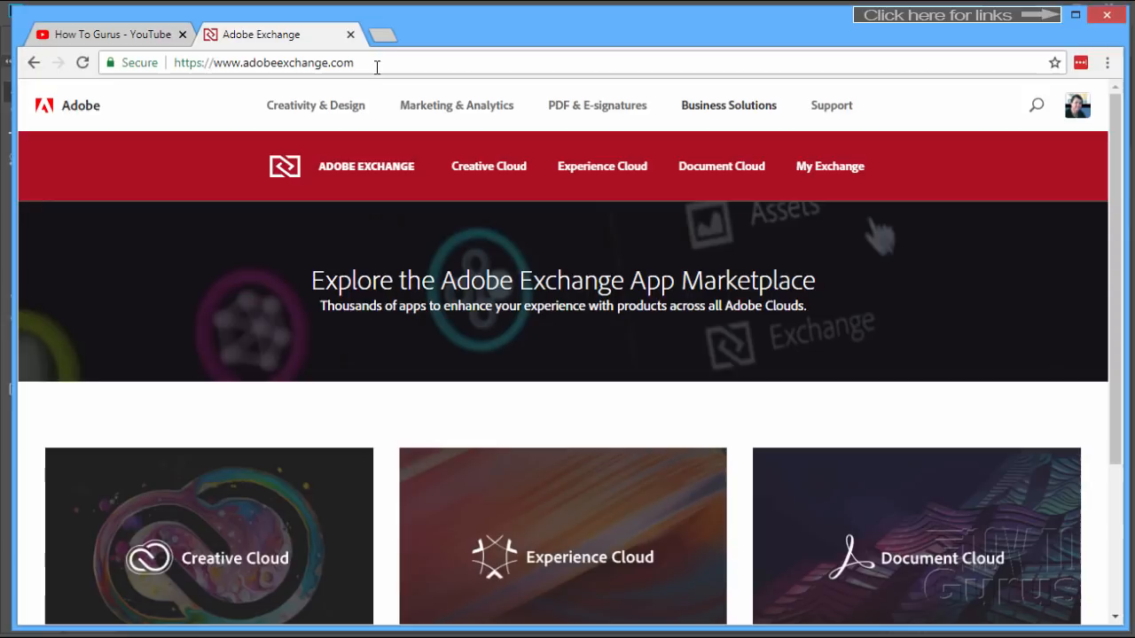
mouse_move(360, 358)
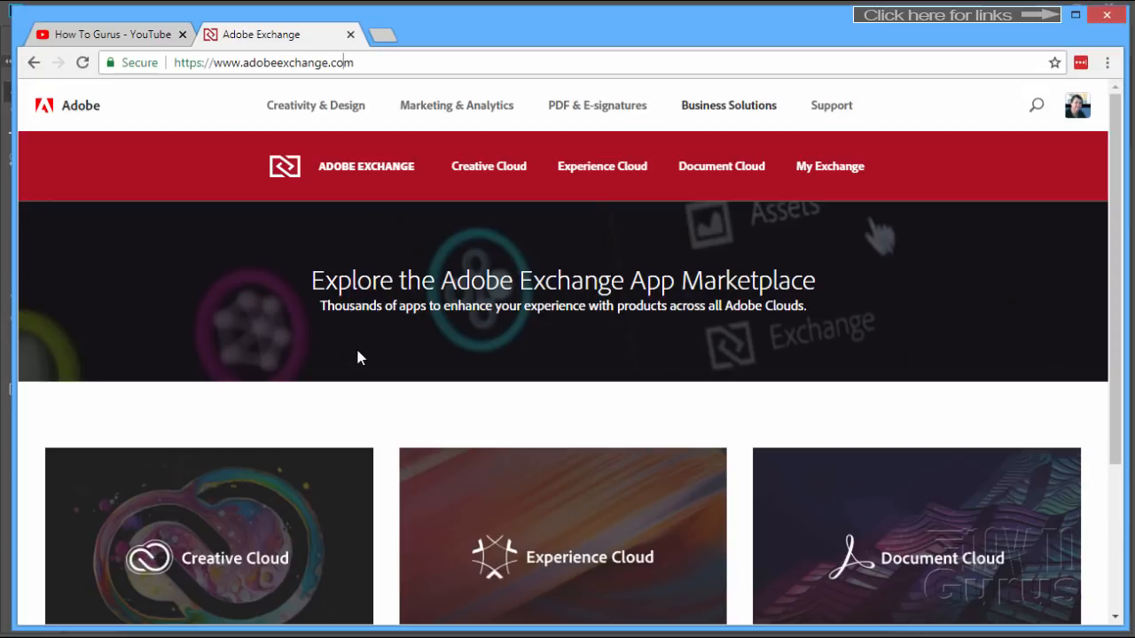
mouse_move(506, 213)
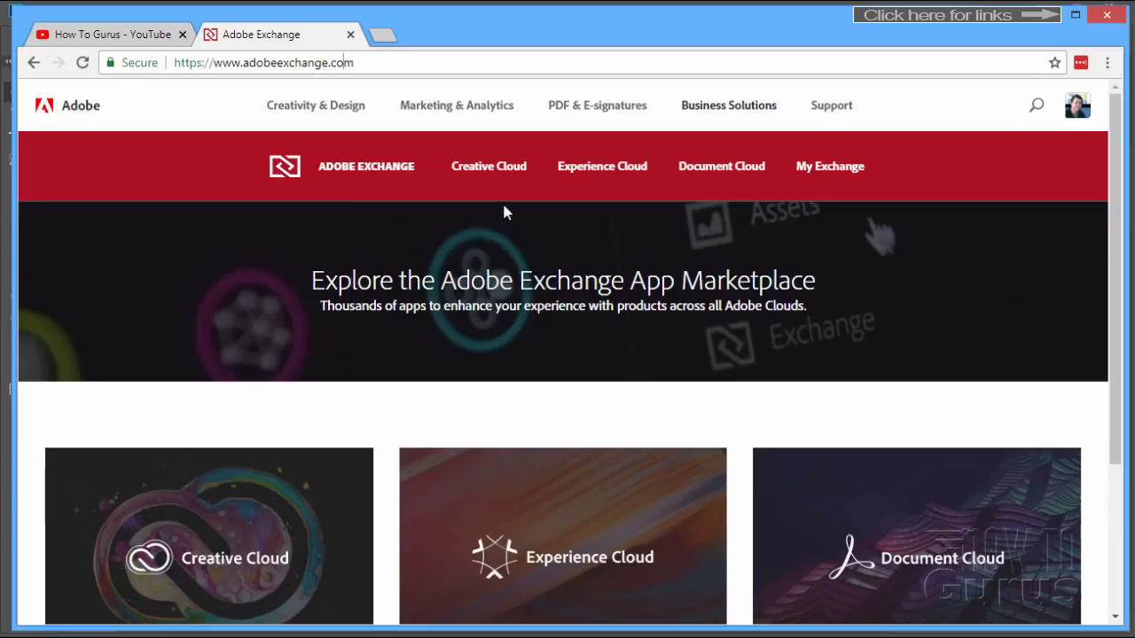
left_click(487, 166)
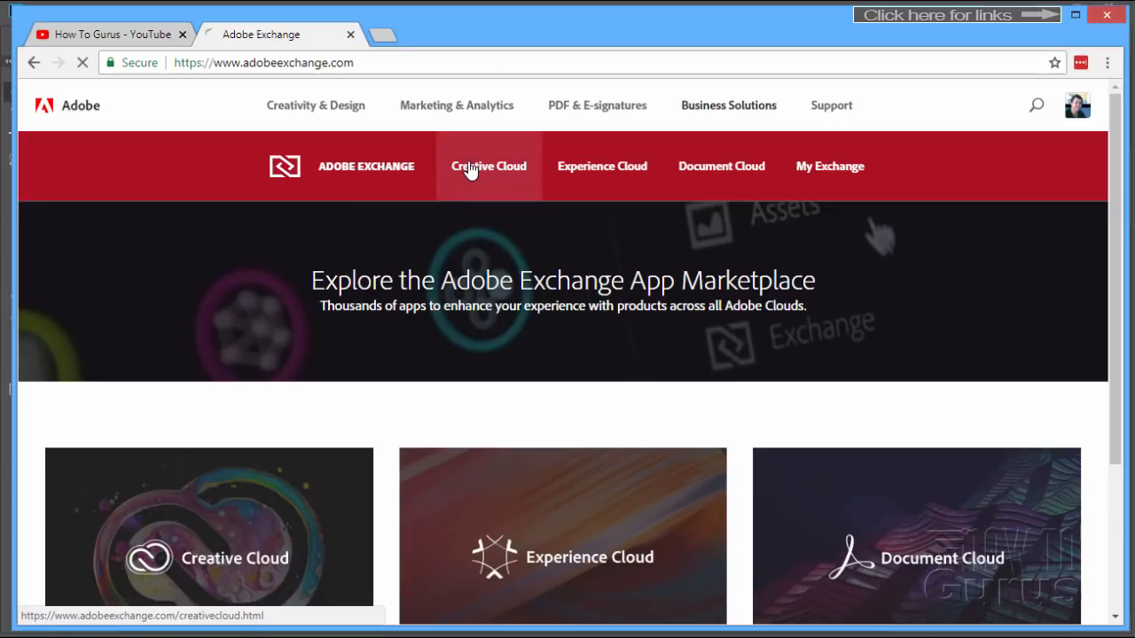
left_click(488, 166)
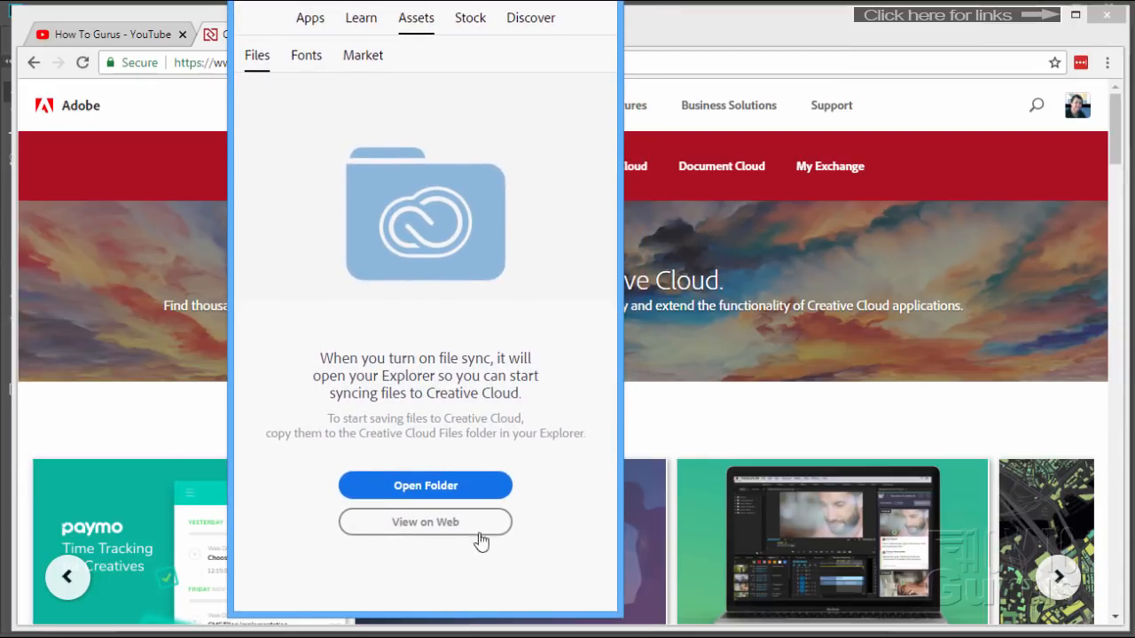
mouse_move(484, 595)
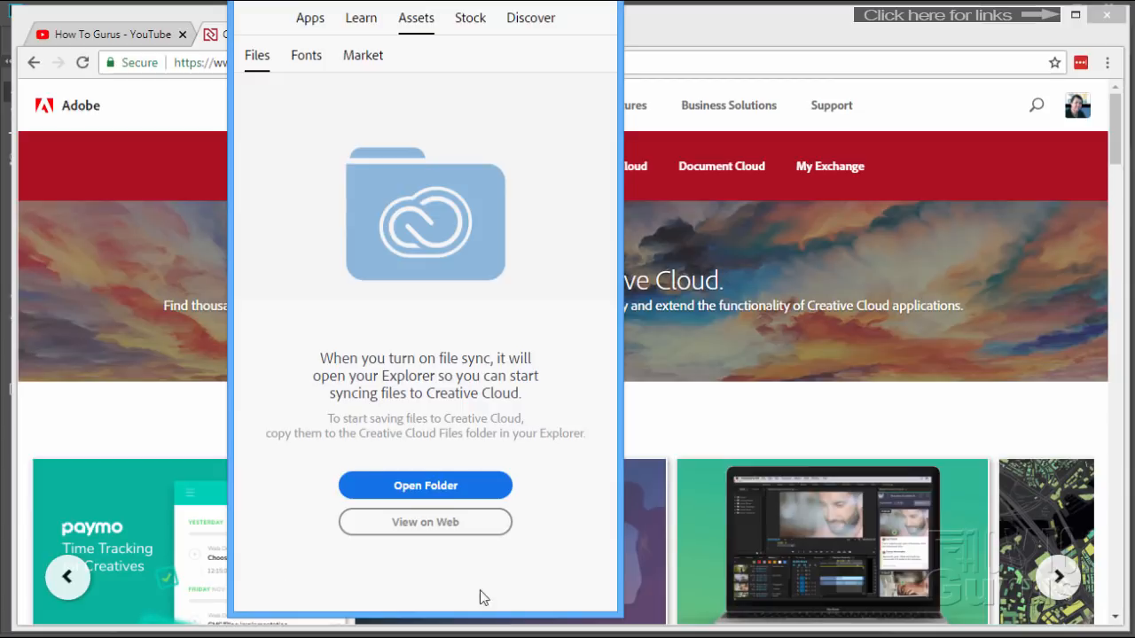
mouse_move(398, 576)
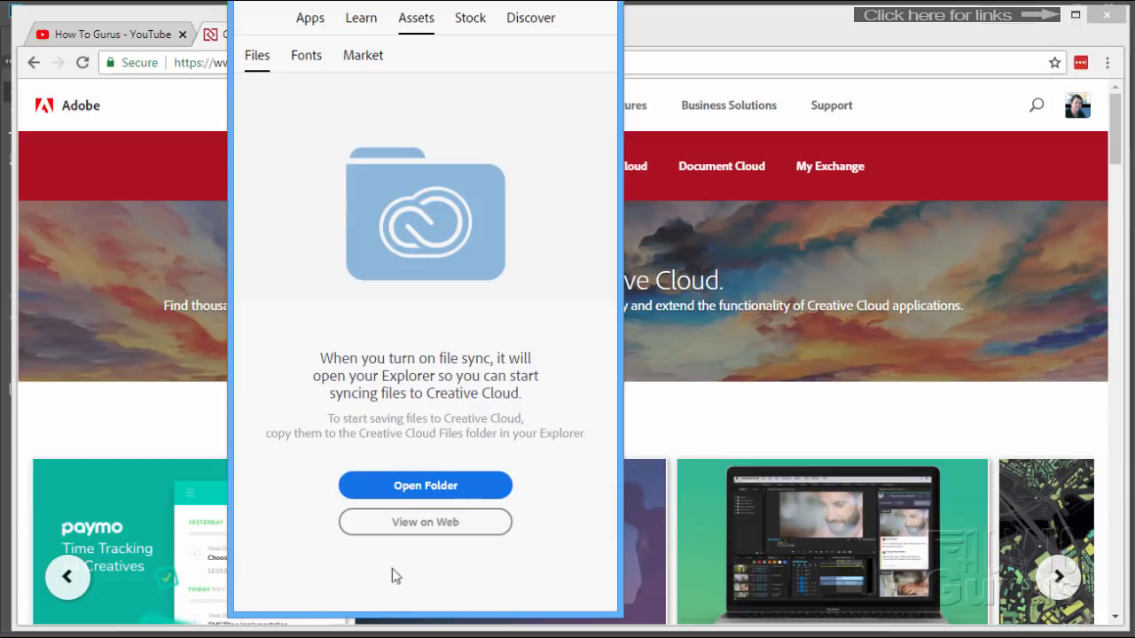
mouse_move(439, 603)
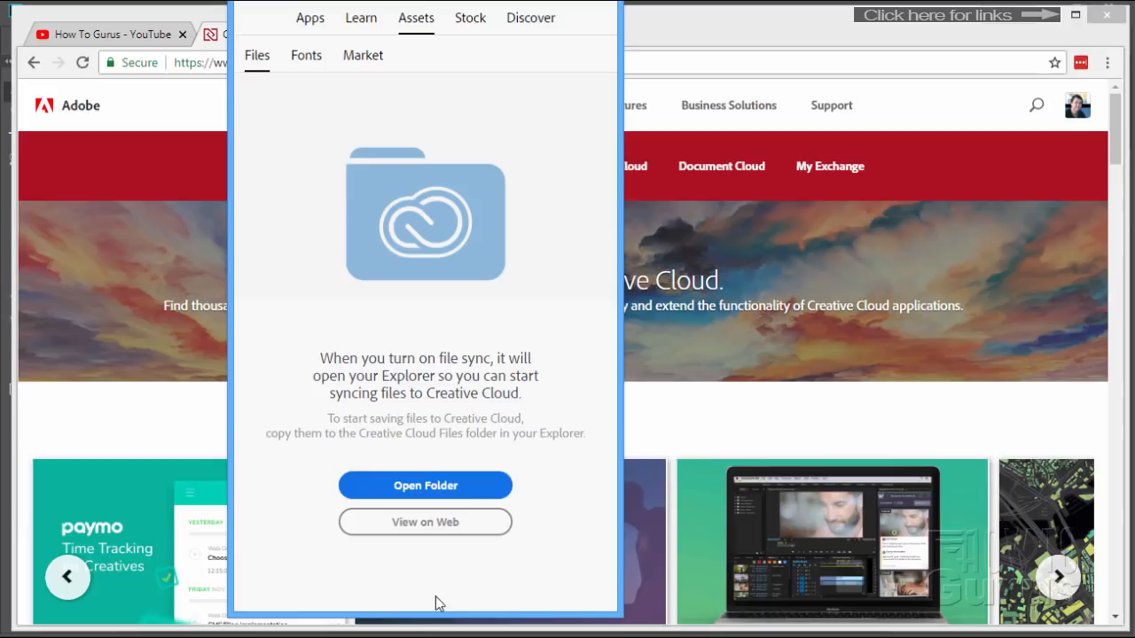
mouse_move(435, 588)
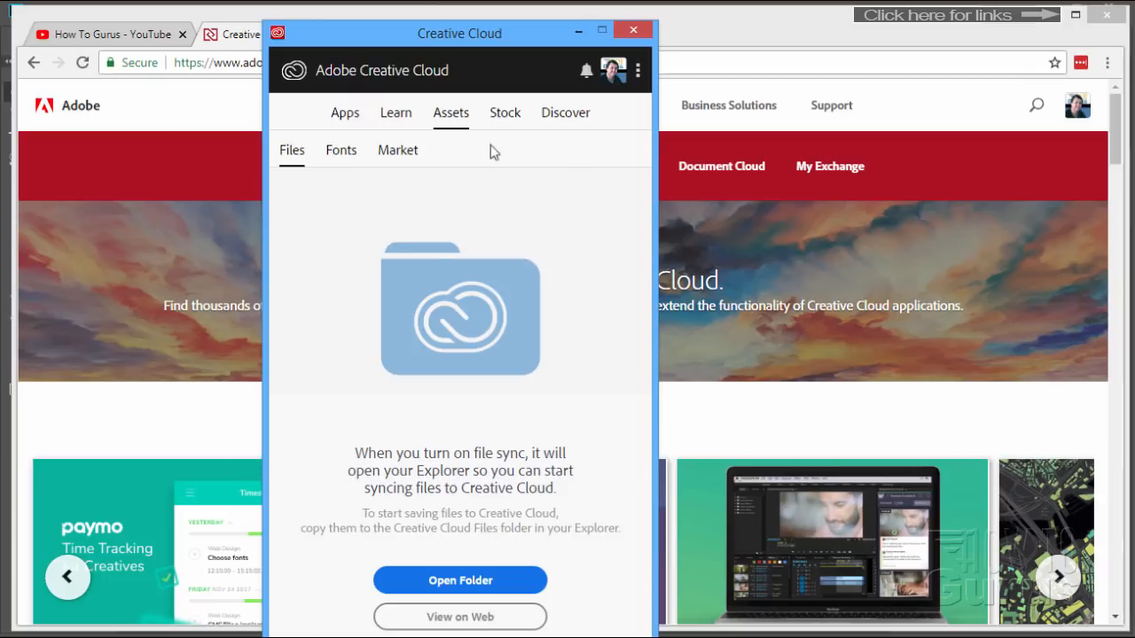
left_click(633, 28)
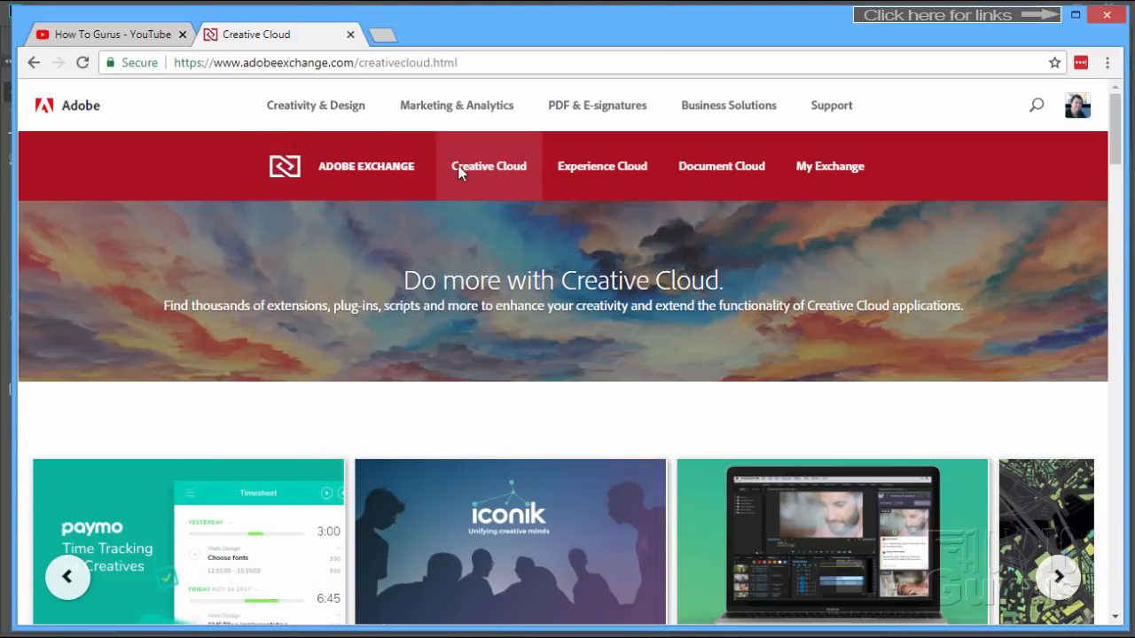
Scroll the Creative Cloud page past the carousel to the Editors' Choice listing
scroll("down", 3)
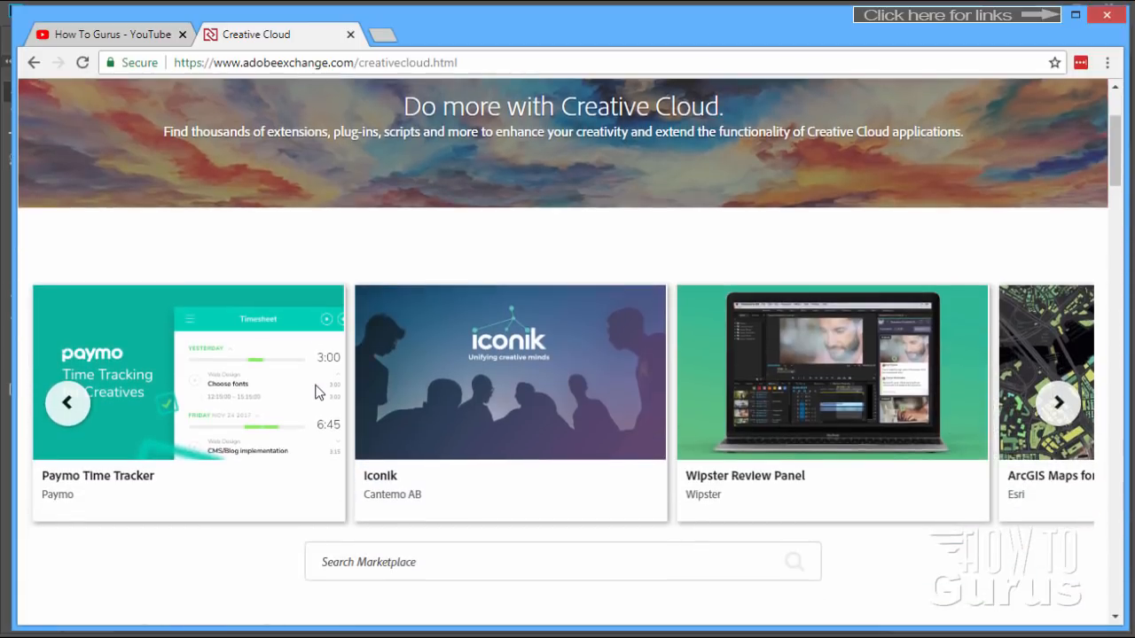
scroll("down", 3)
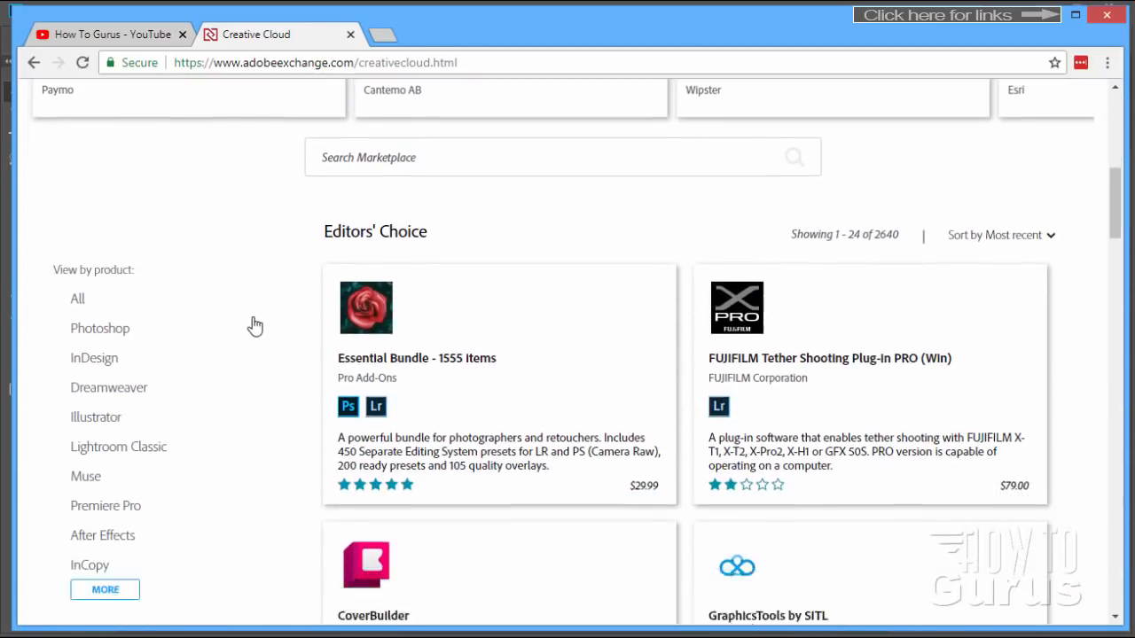
scroll("down", 3)
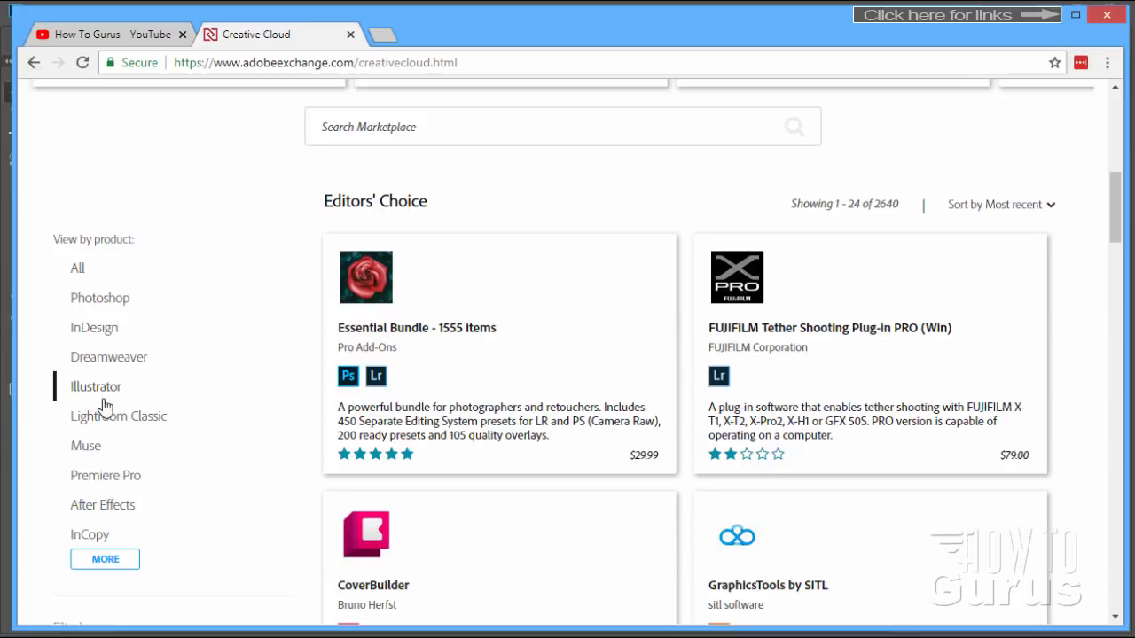
mouse_move(109, 363)
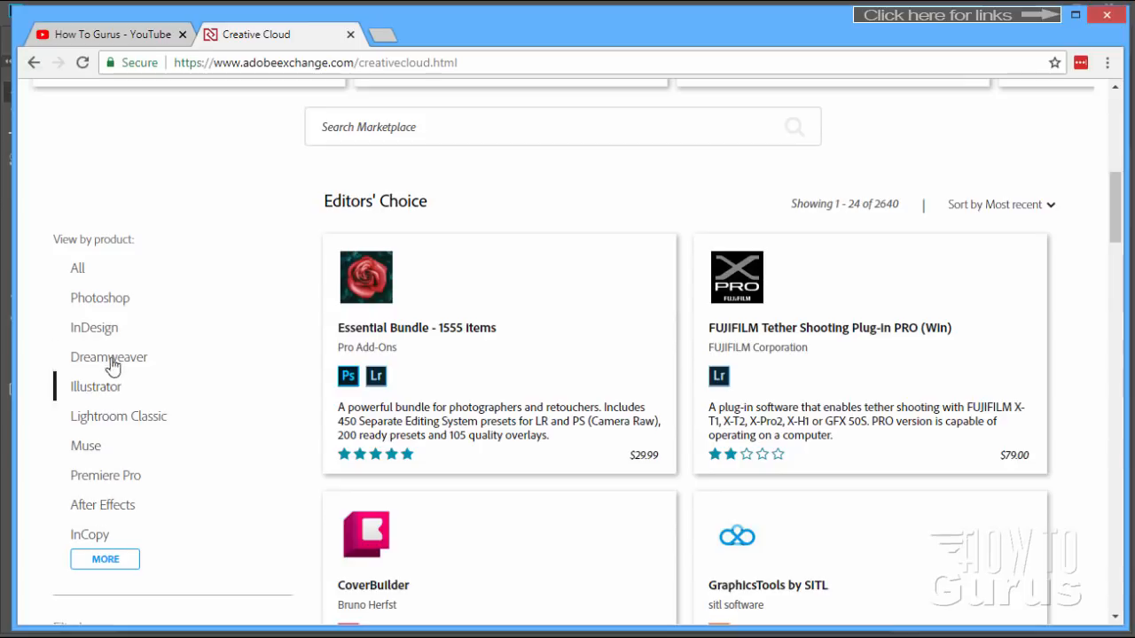
left_click(100, 298)
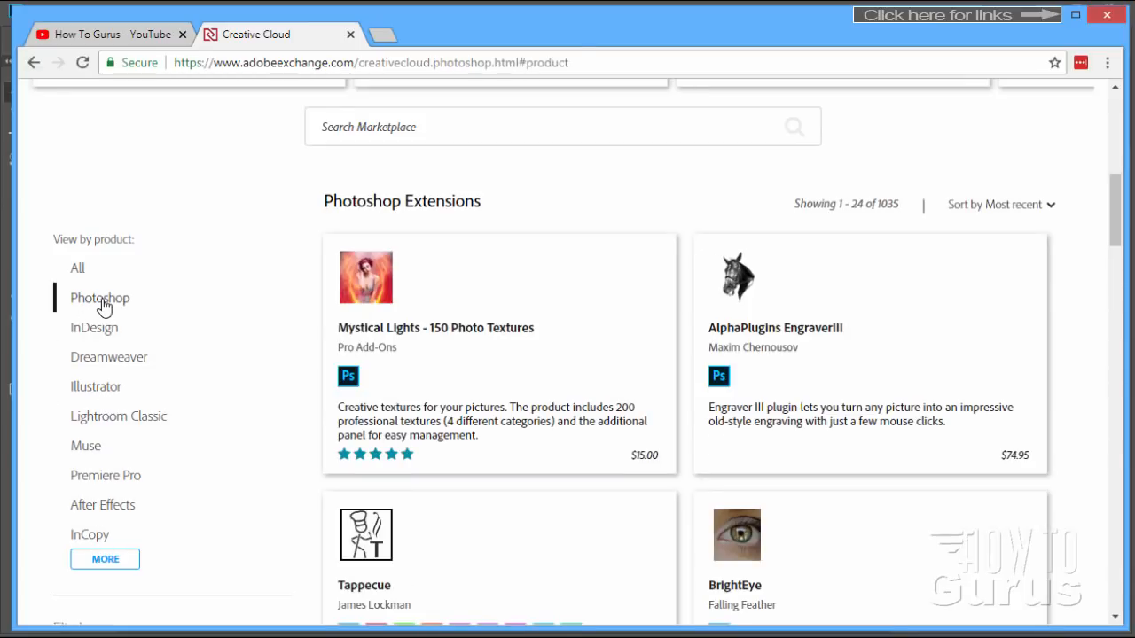
mouse_move(900, 261)
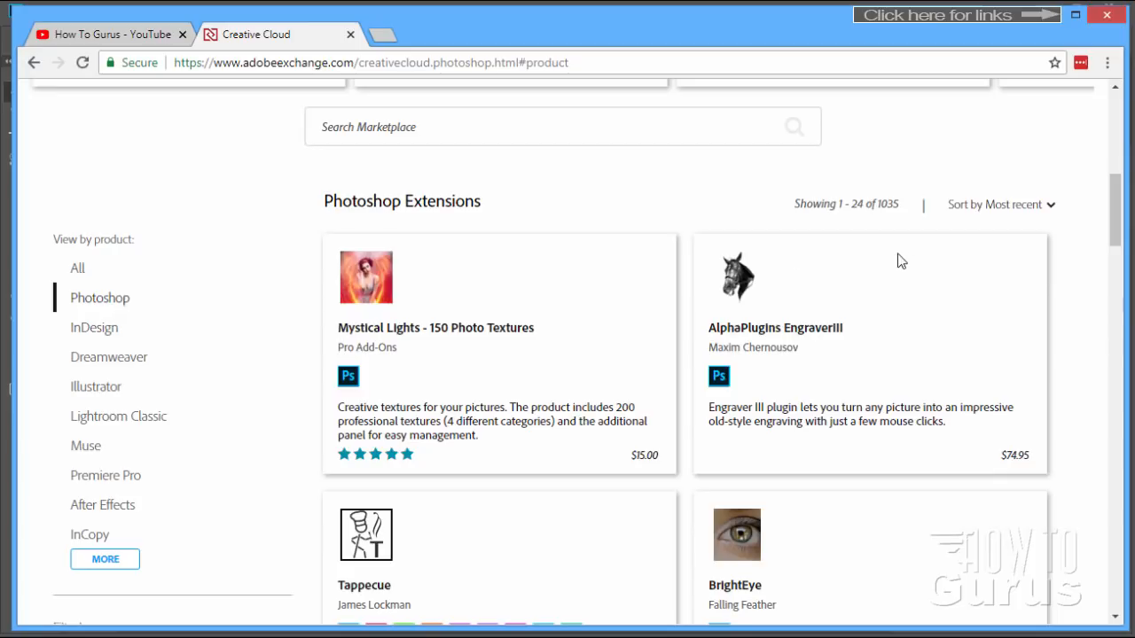
mouse_move(901, 217)
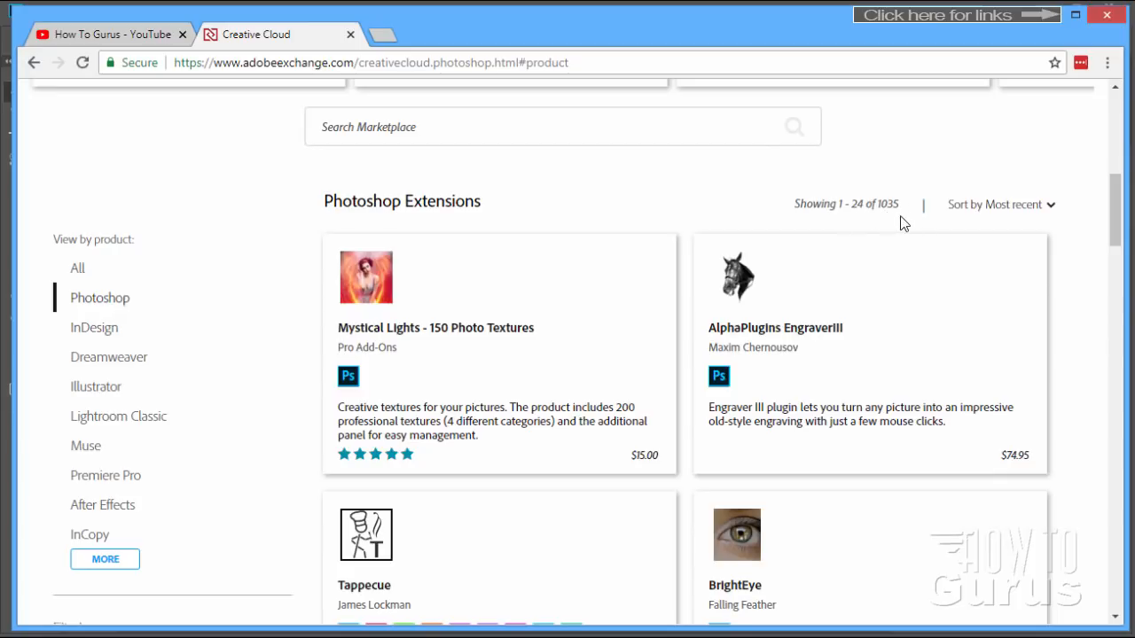
mouse_move(872, 220)
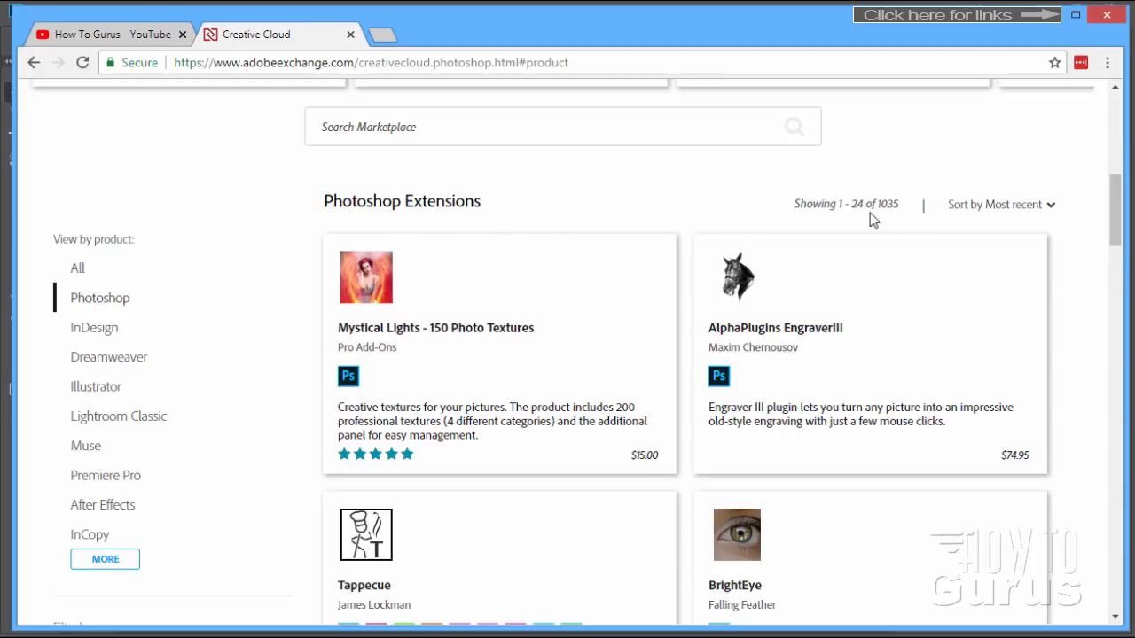
mouse_move(642, 279)
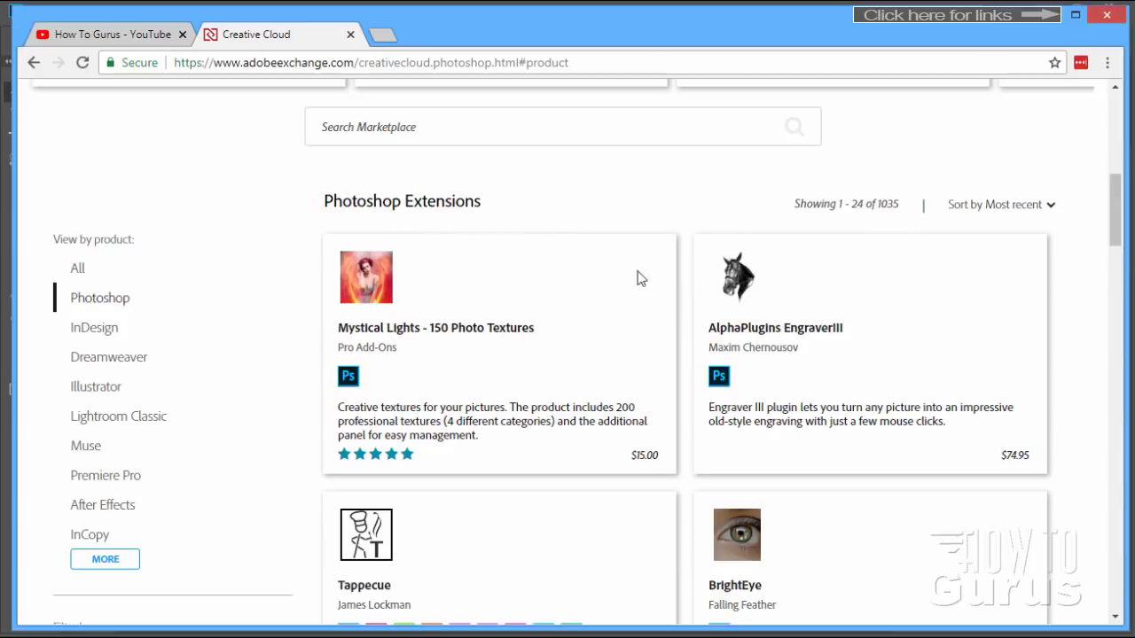
mouse_move(1020, 224)
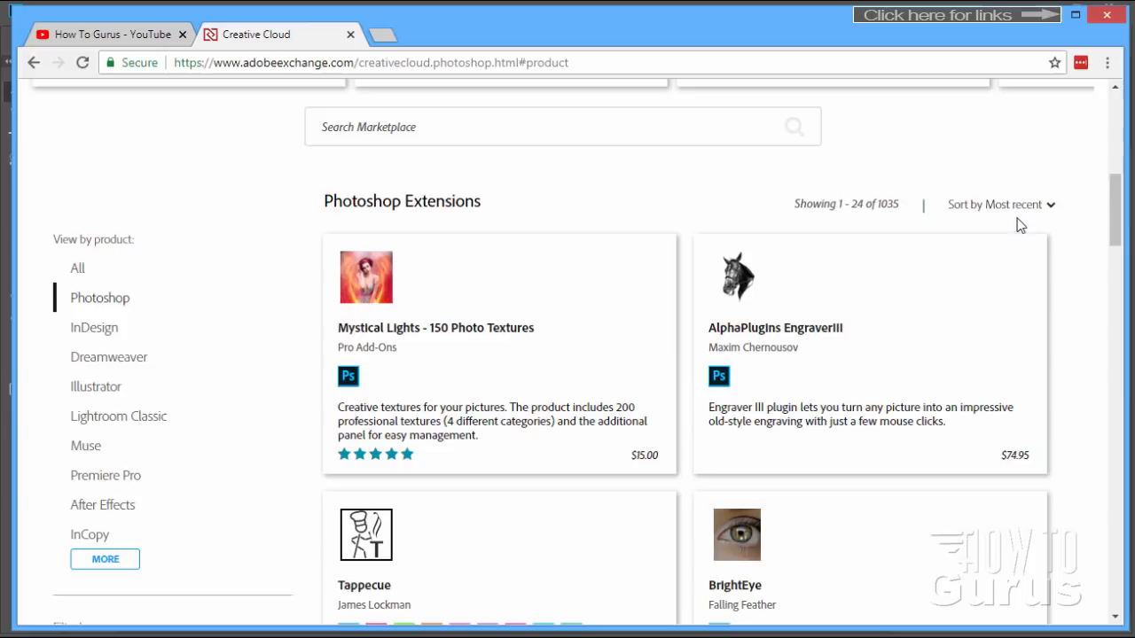
mouse_move(450, 385)
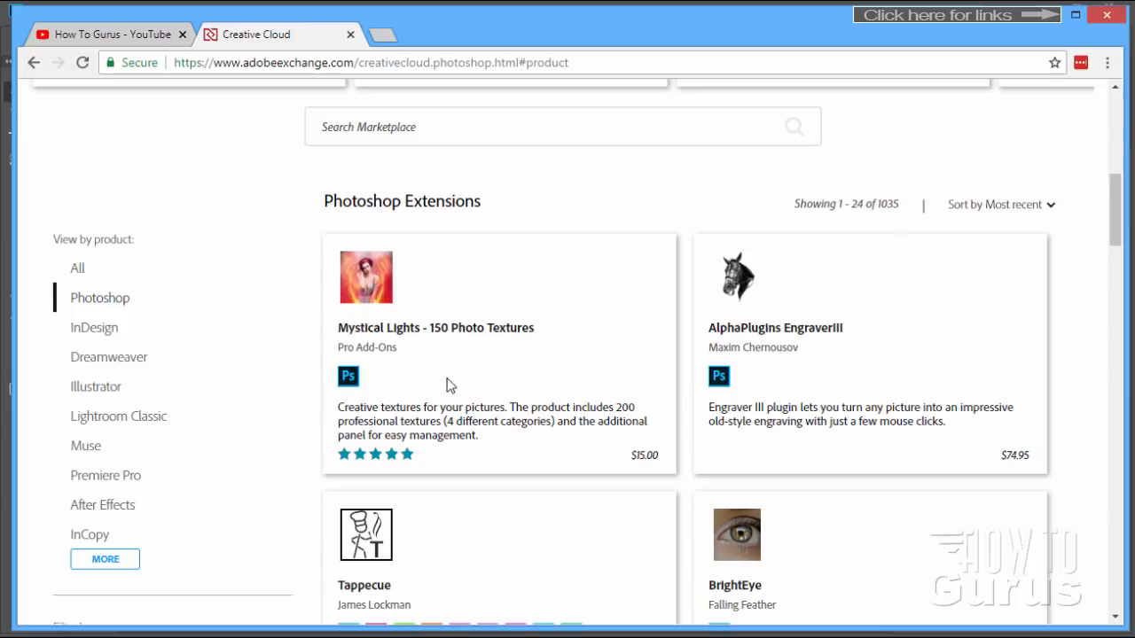
mouse_move(344, 454)
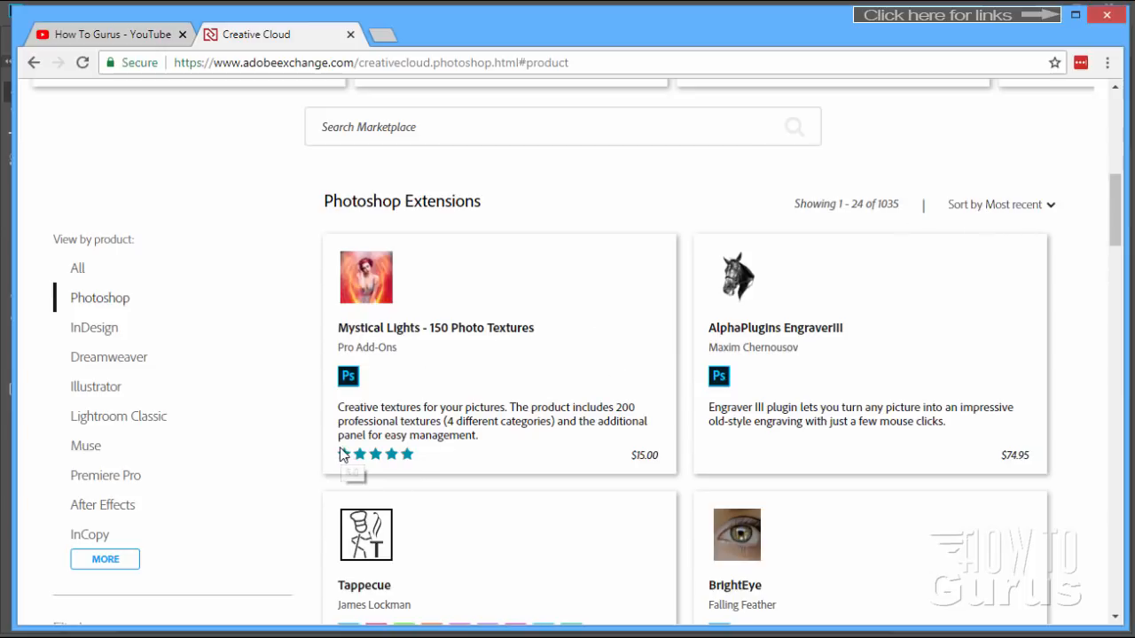
mouse_move(411, 400)
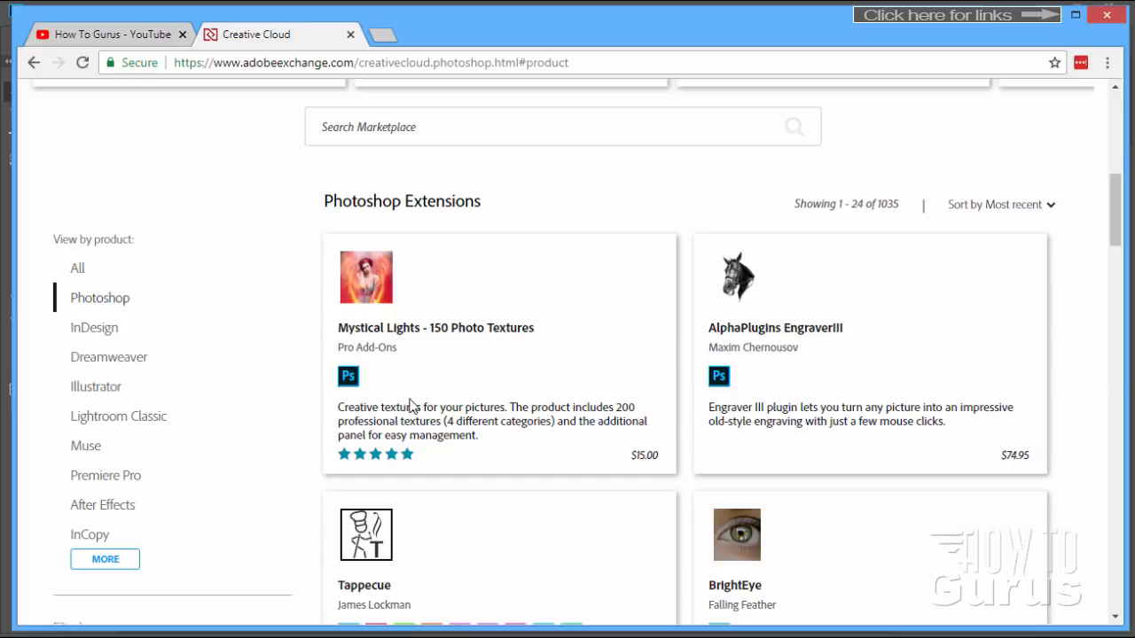
mouse_move(347, 333)
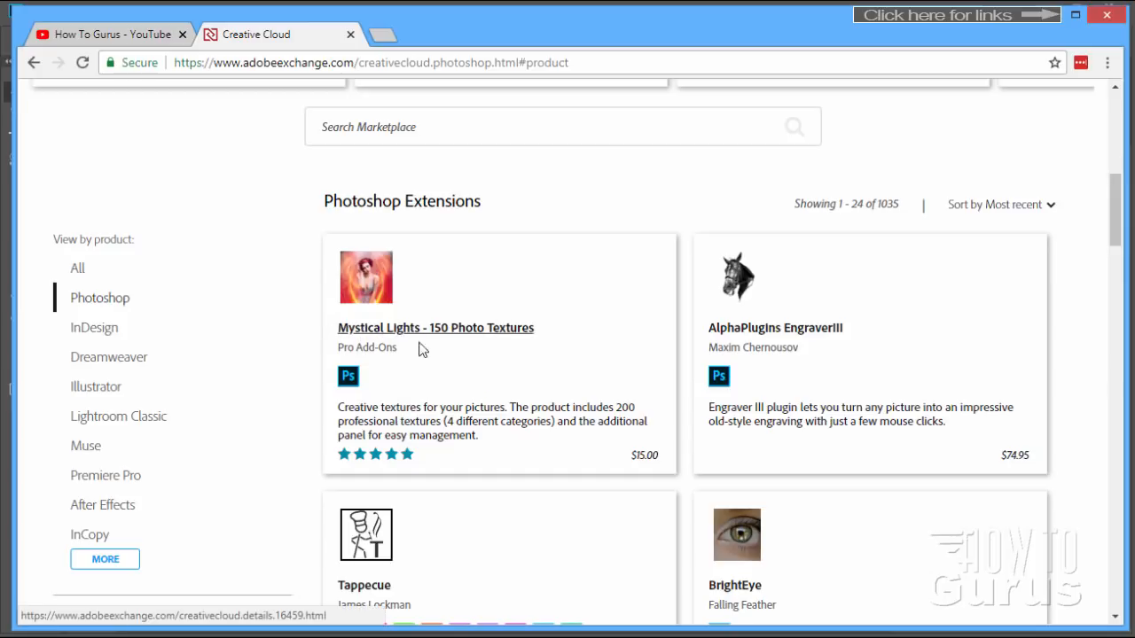
mouse_move(660, 479)
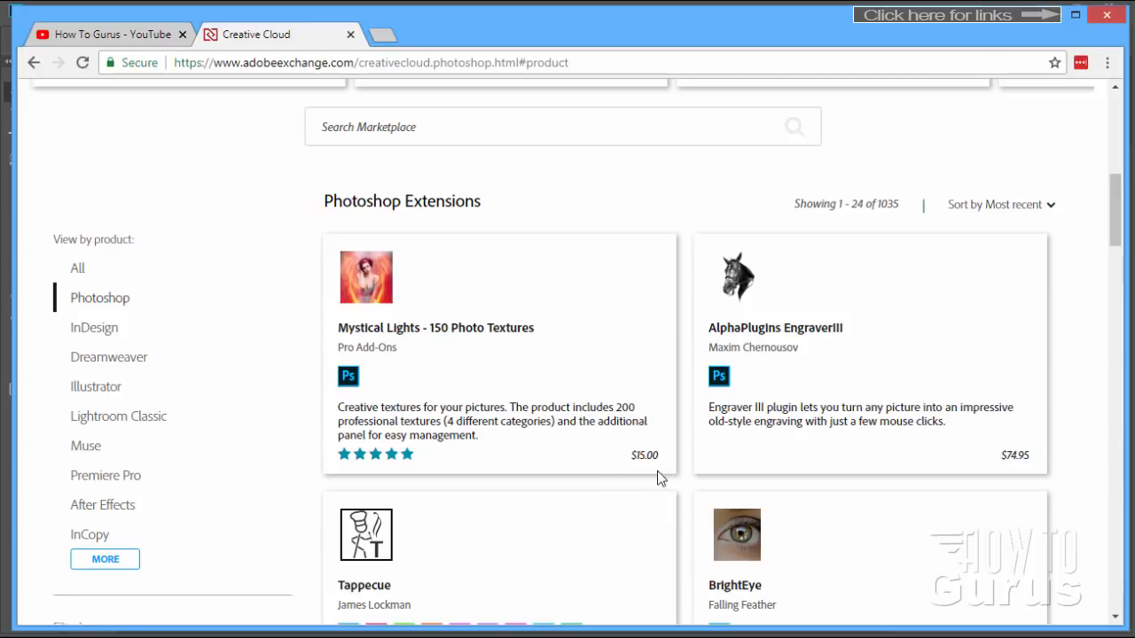
mouse_move(667, 461)
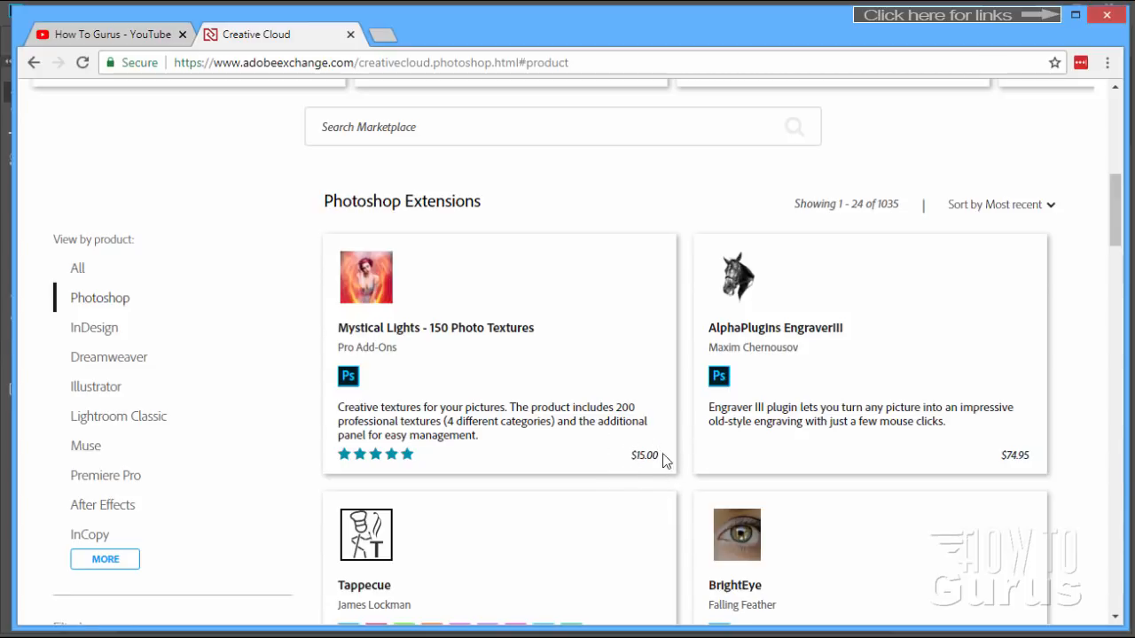
mouse_move(1026, 482)
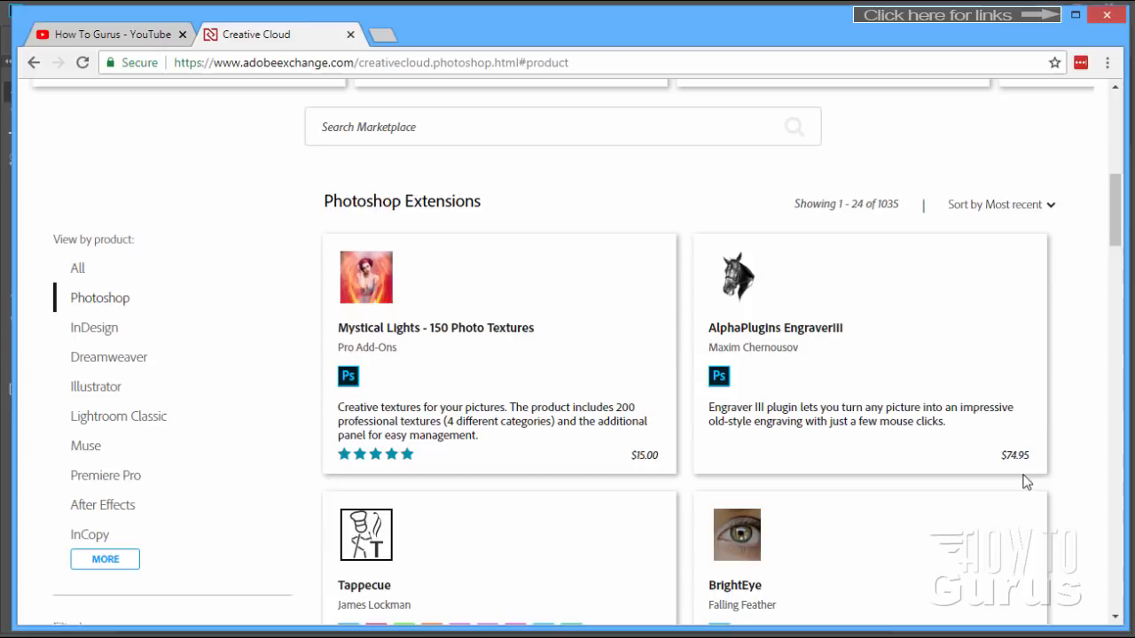
mouse_move(578, 426)
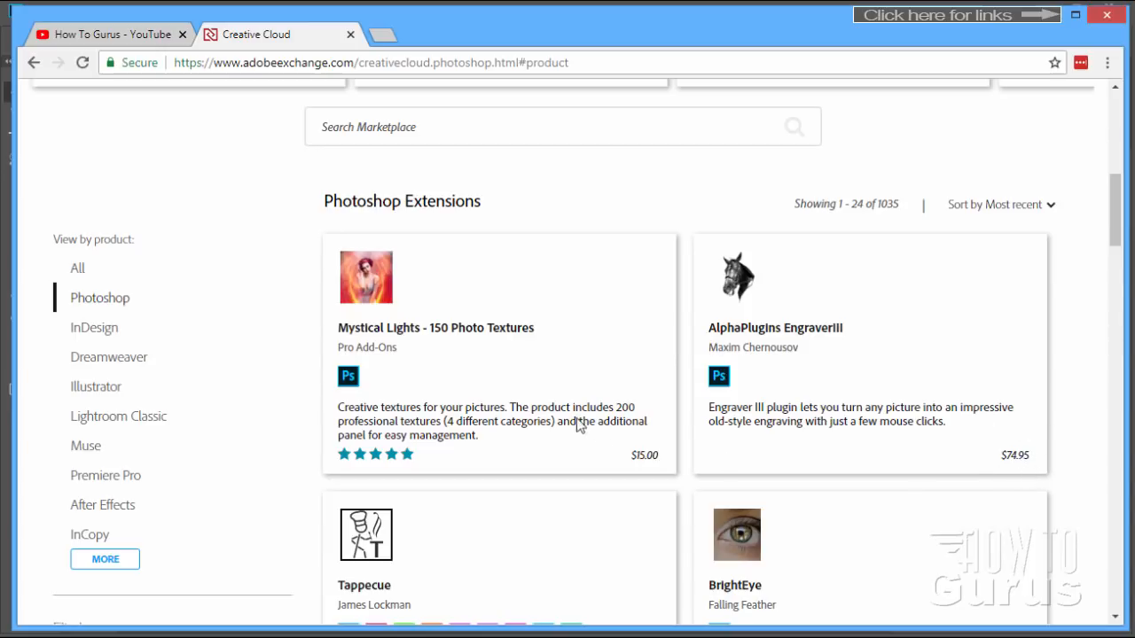
scroll("down", 3)
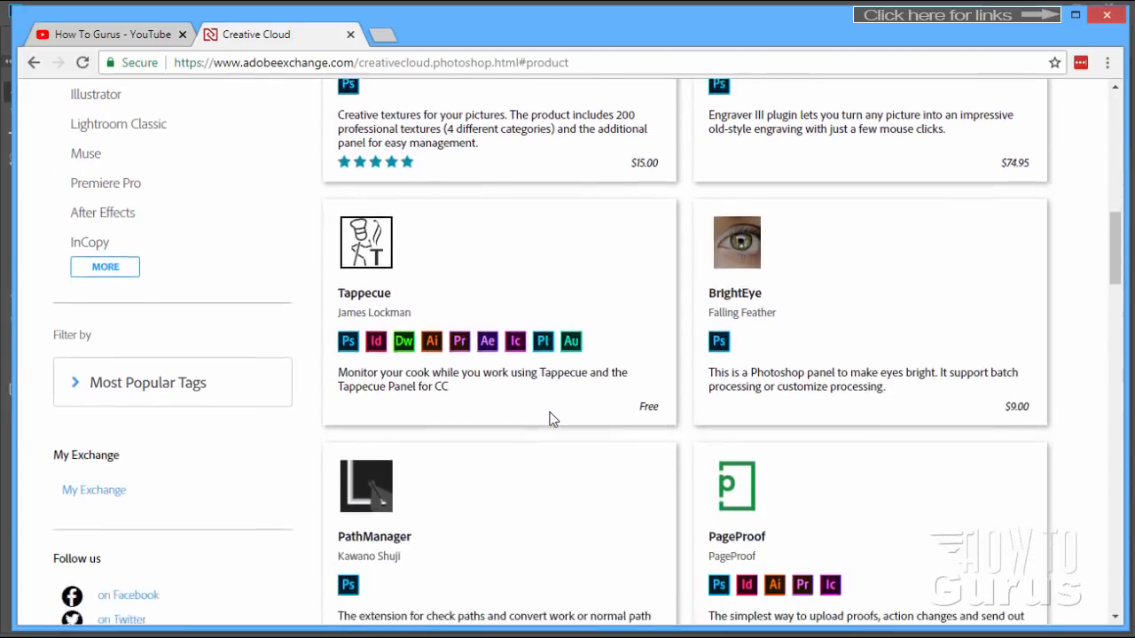
scroll("down", 3)
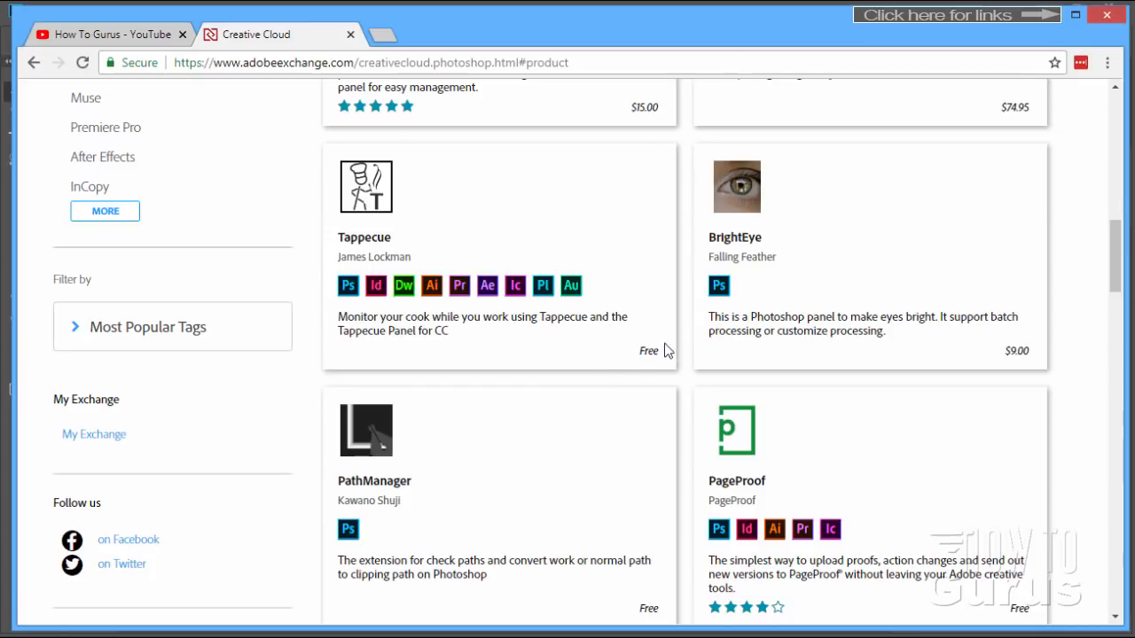
scroll("down", 3)
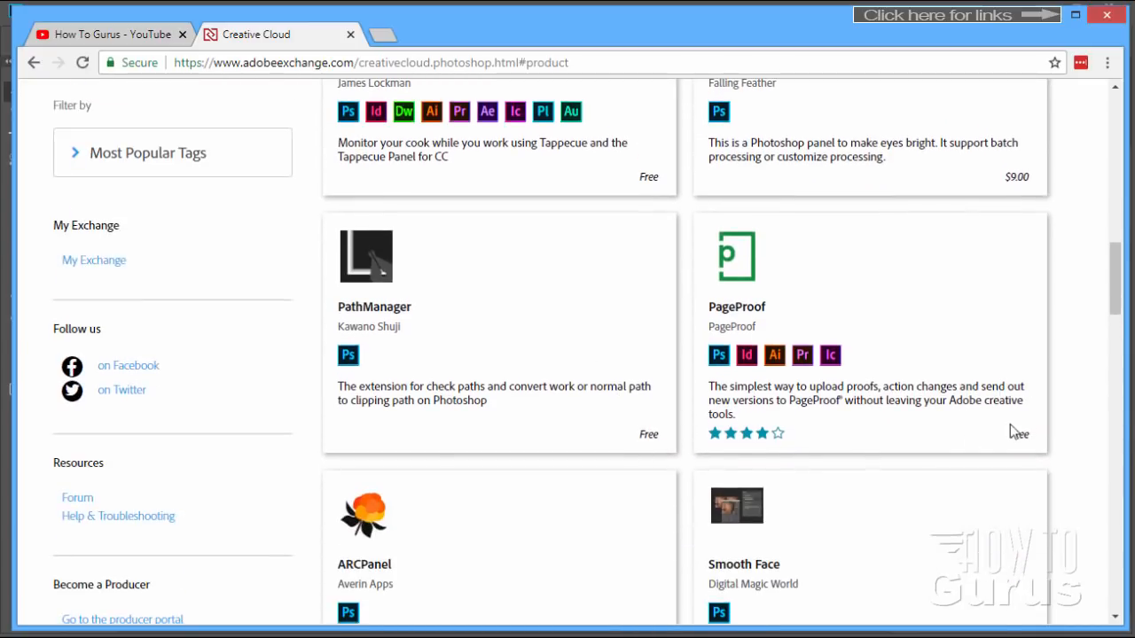
mouse_move(583, 376)
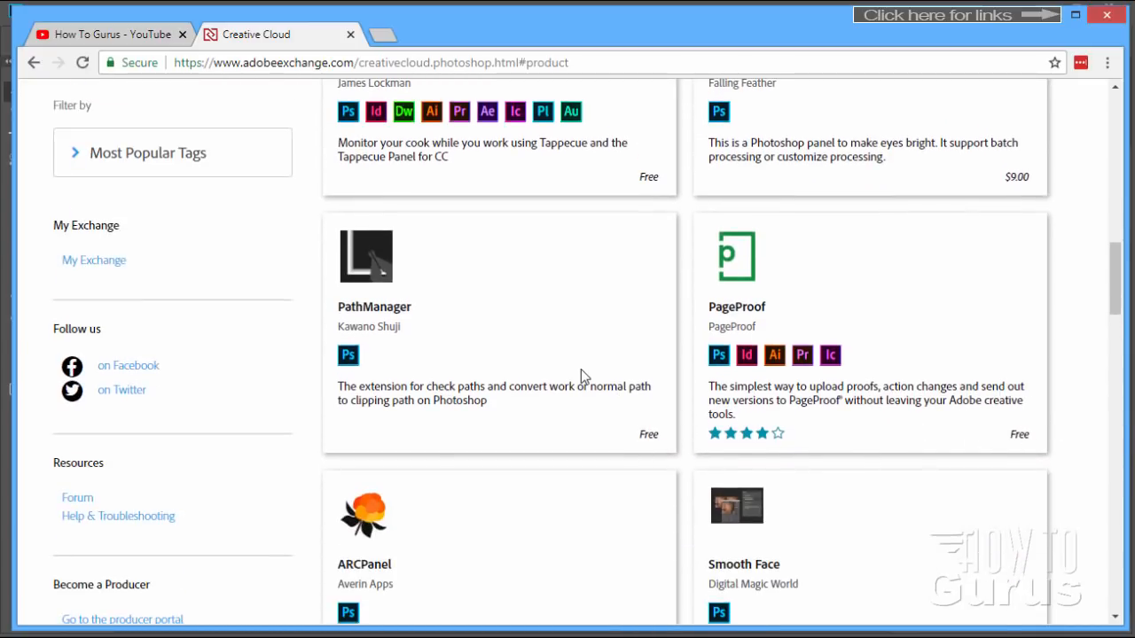
scroll("up", 3)
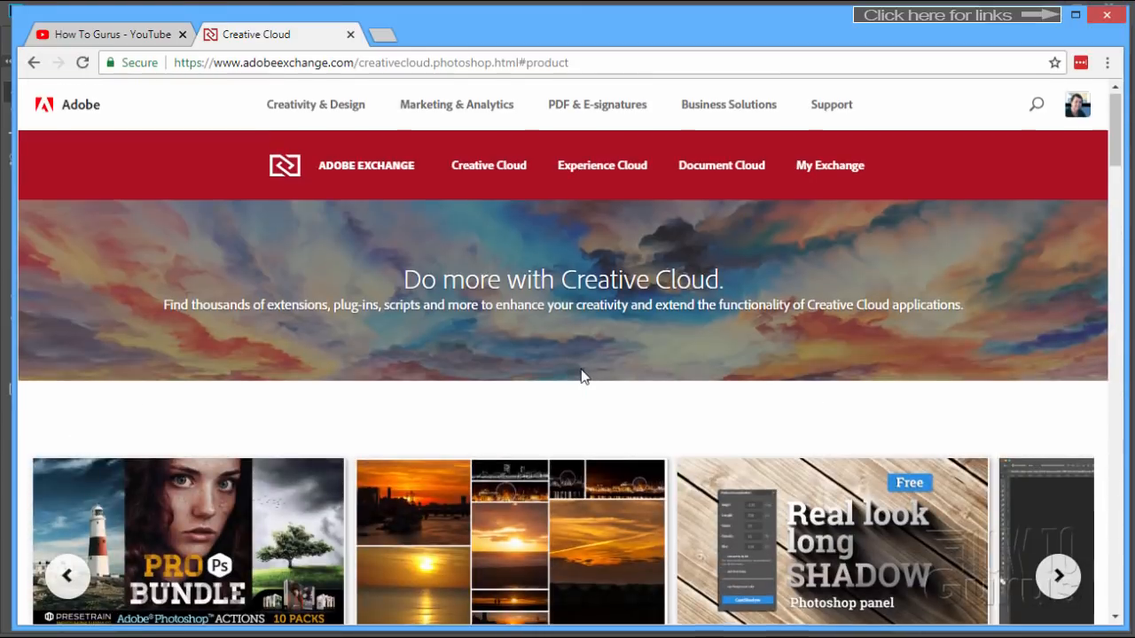
Search the marketplace for 'fre' to list free extensions
scroll("down", 3)
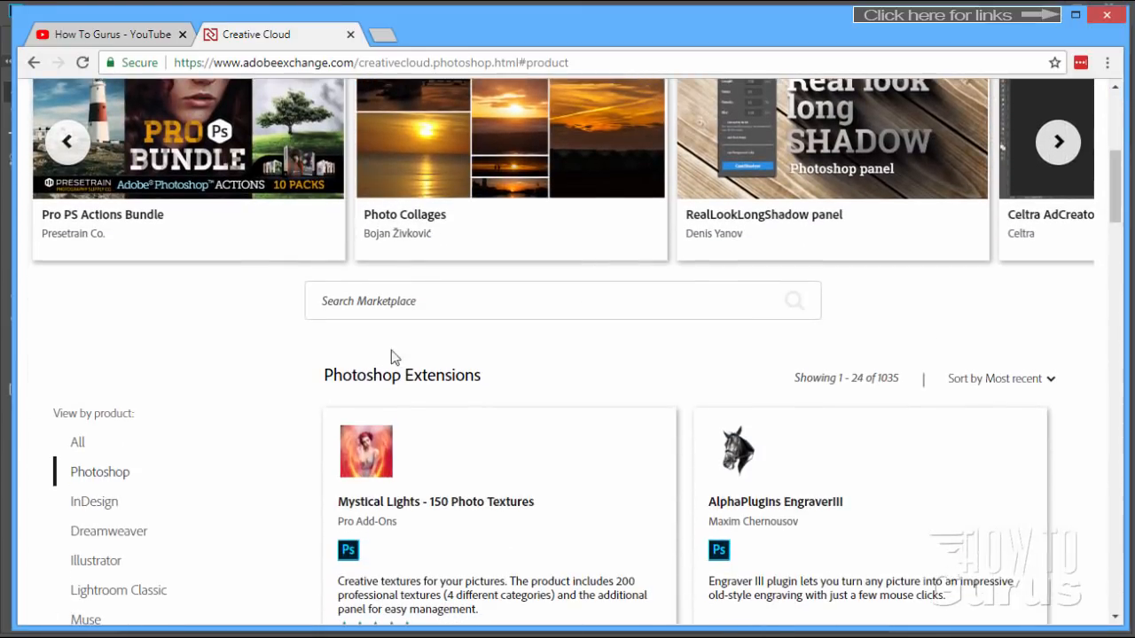
left_click(562, 302)
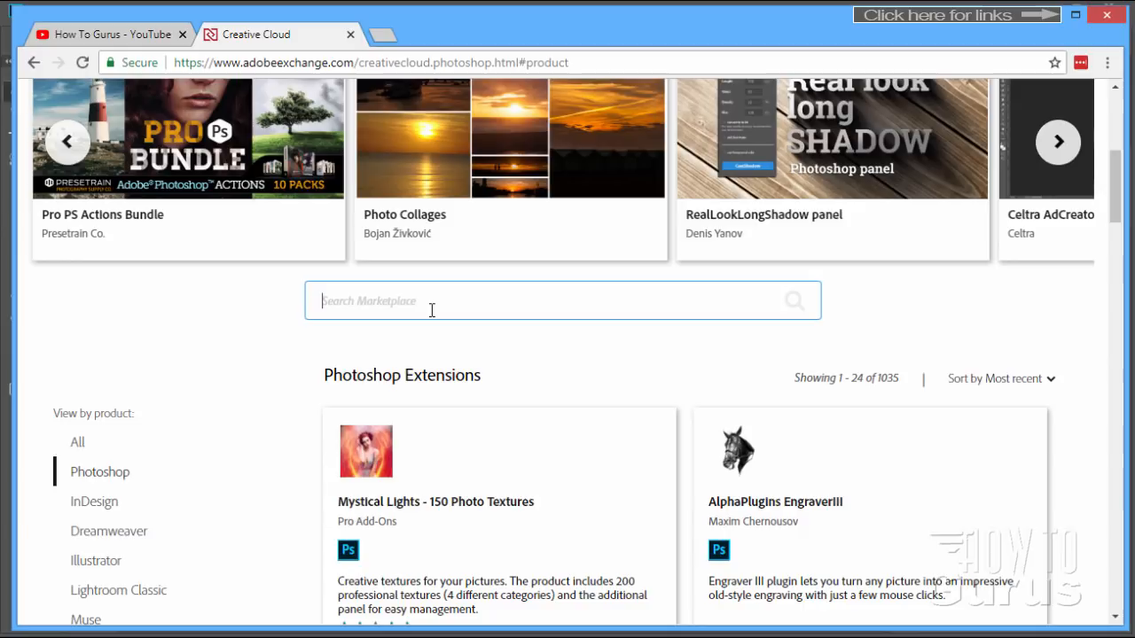
type("free")
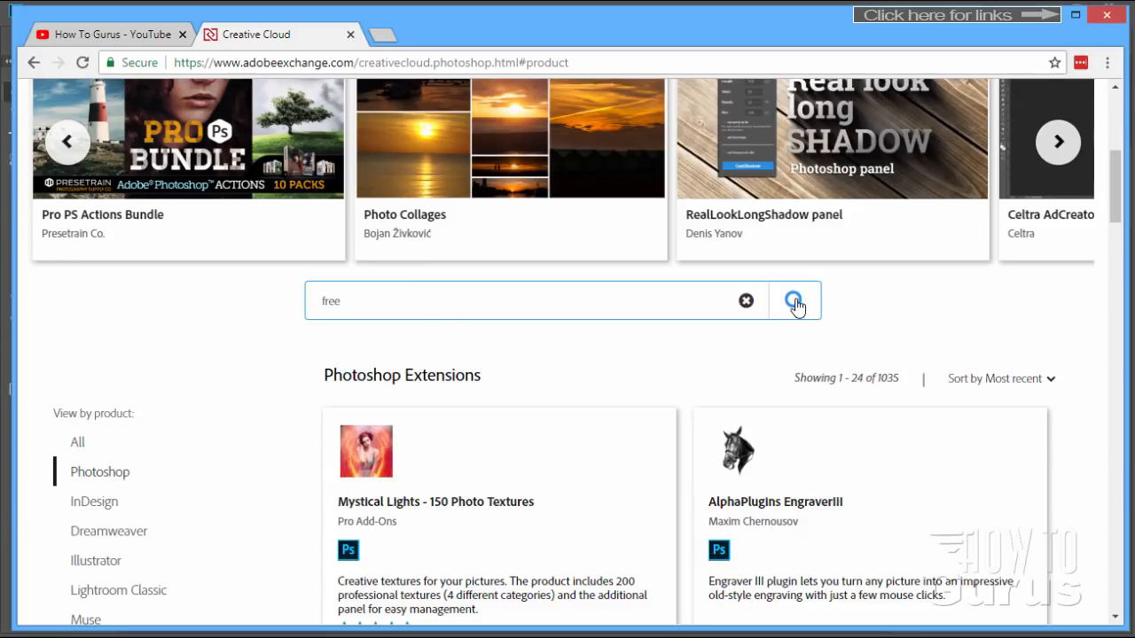
left_click(794, 301)
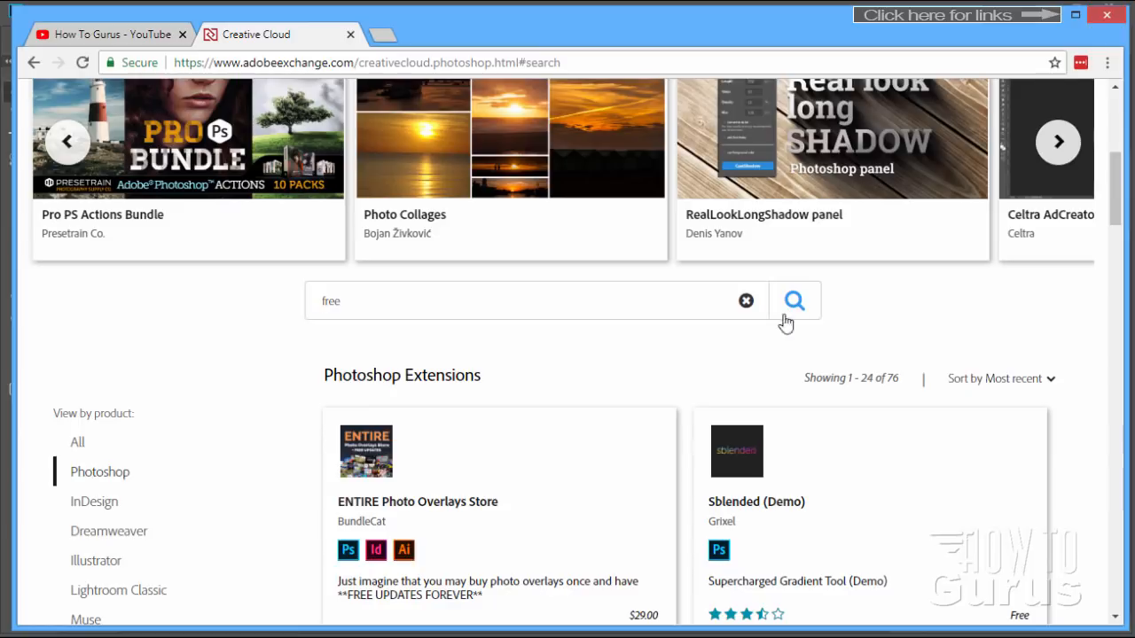
Scroll the Photoshop extension results past iStock Plugin to Shutterstock and Pixabay
scroll("down", 3)
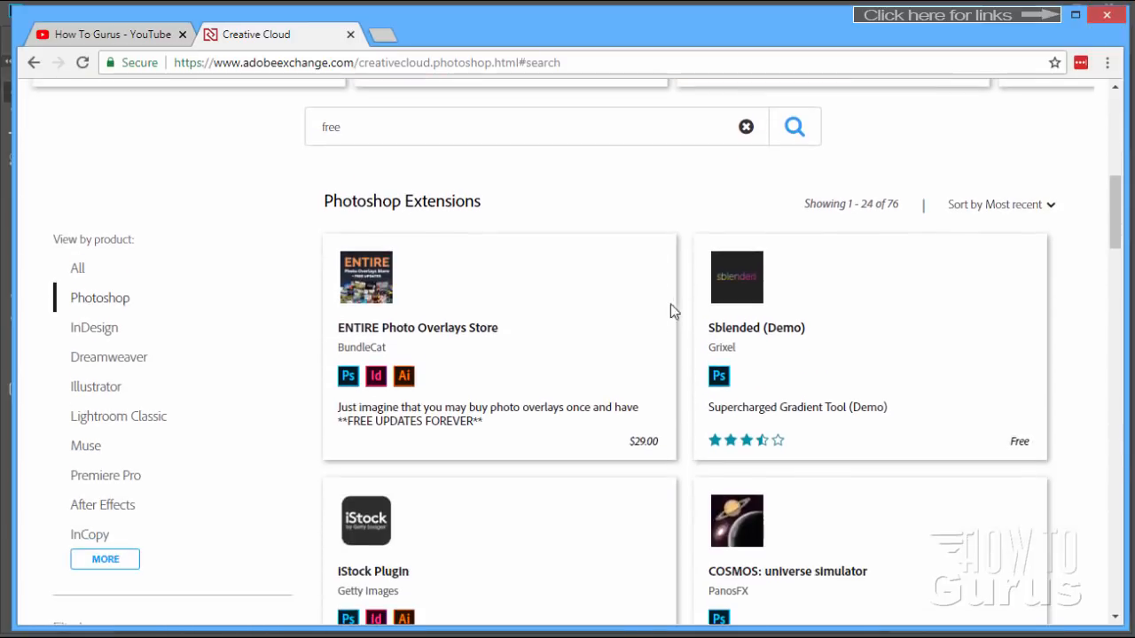
mouse_move(684, 248)
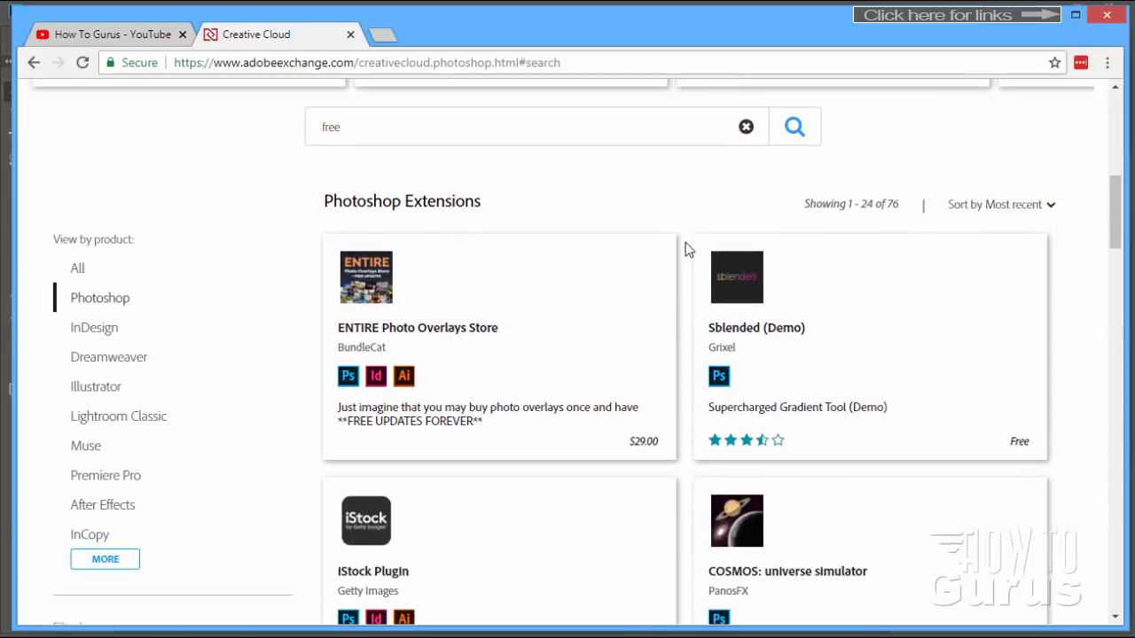
scroll("down", 3)
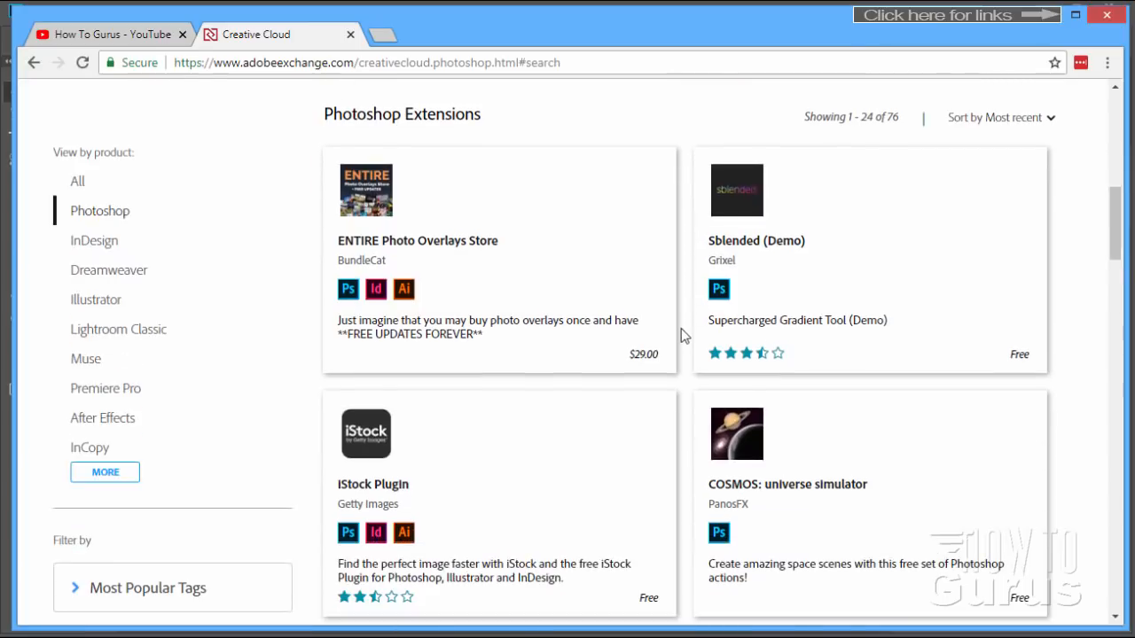
mouse_move(647, 371)
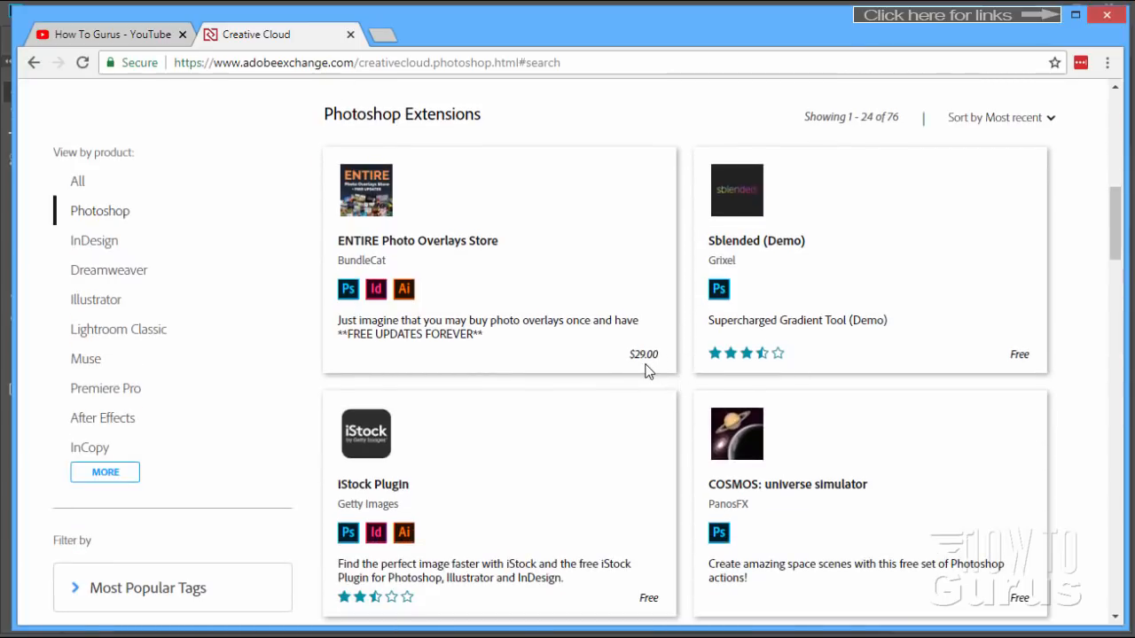
mouse_move(659, 173)
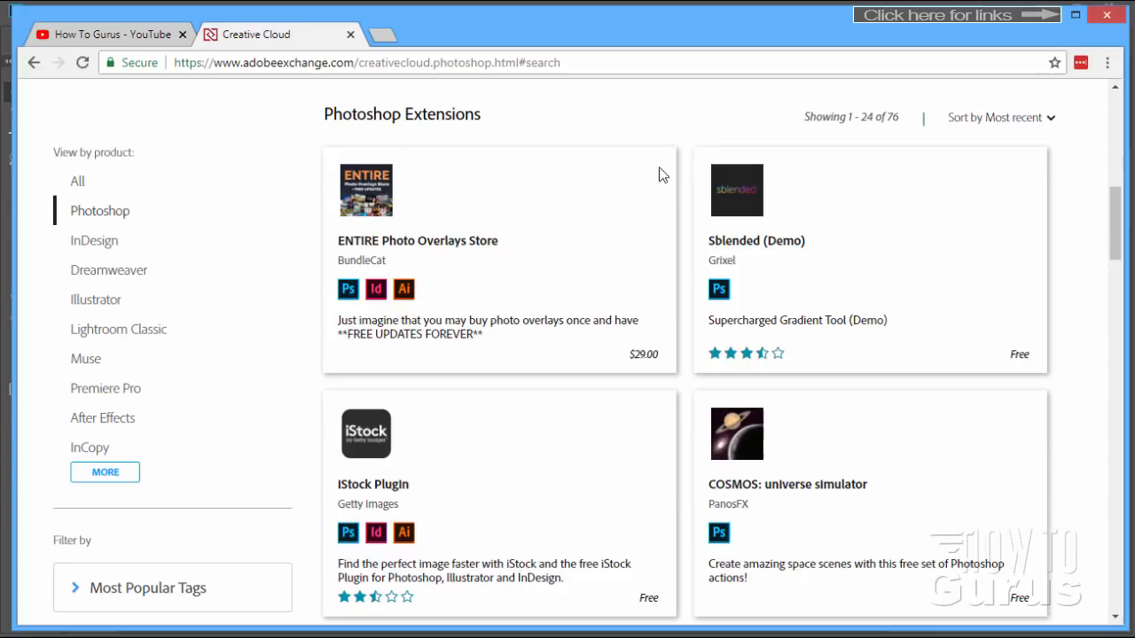
mouse_move(352, 342)
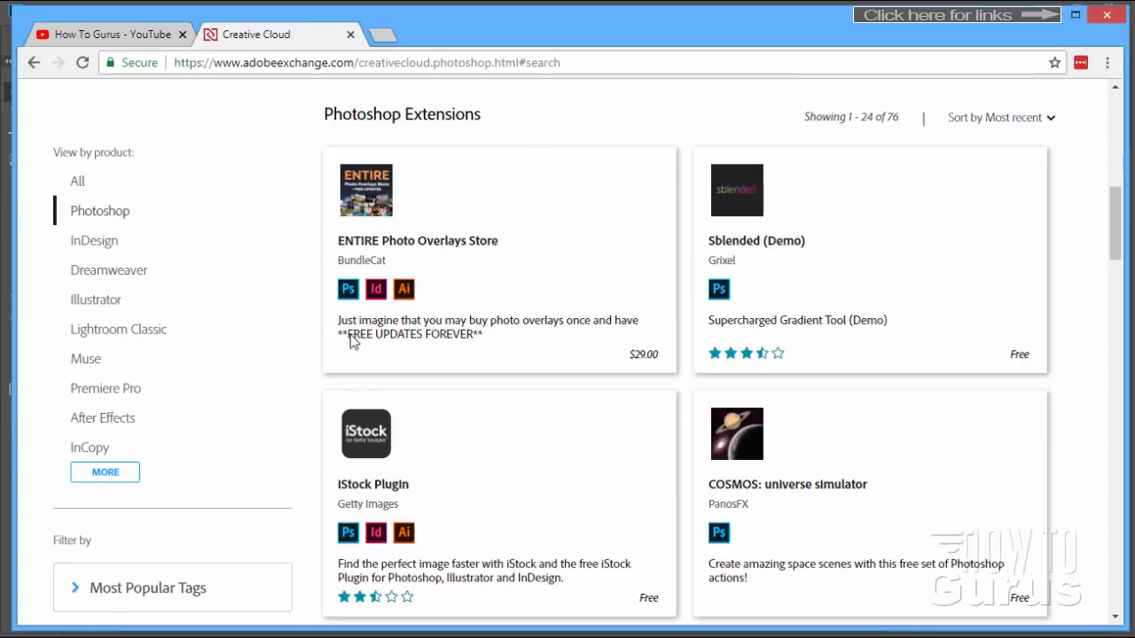
mouse_move(387, 340)
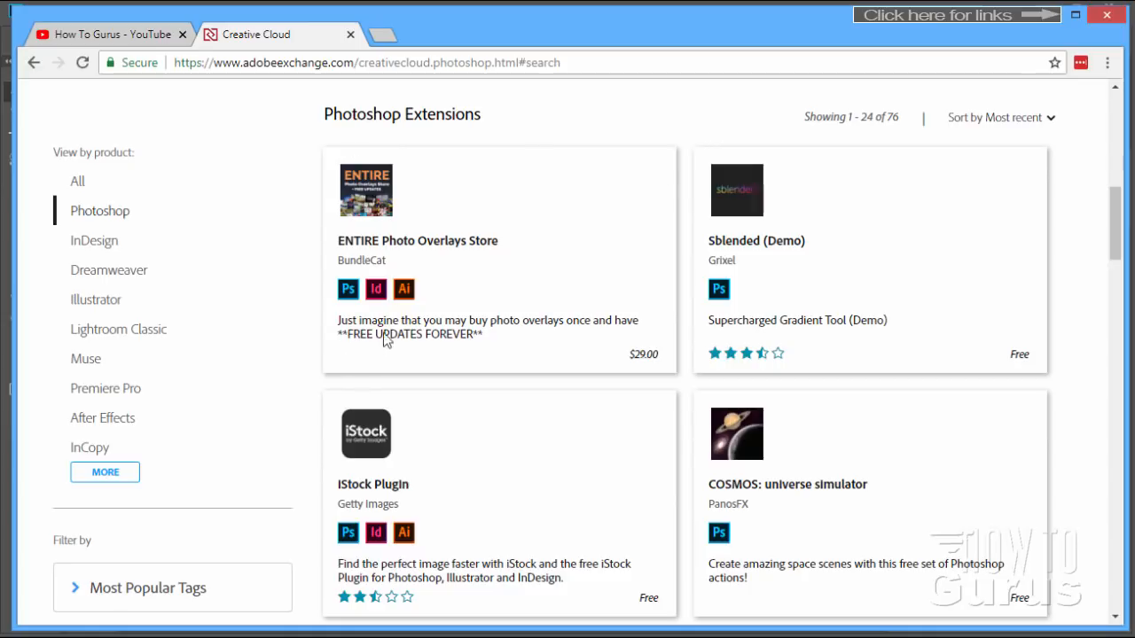
scroll("up", 3)
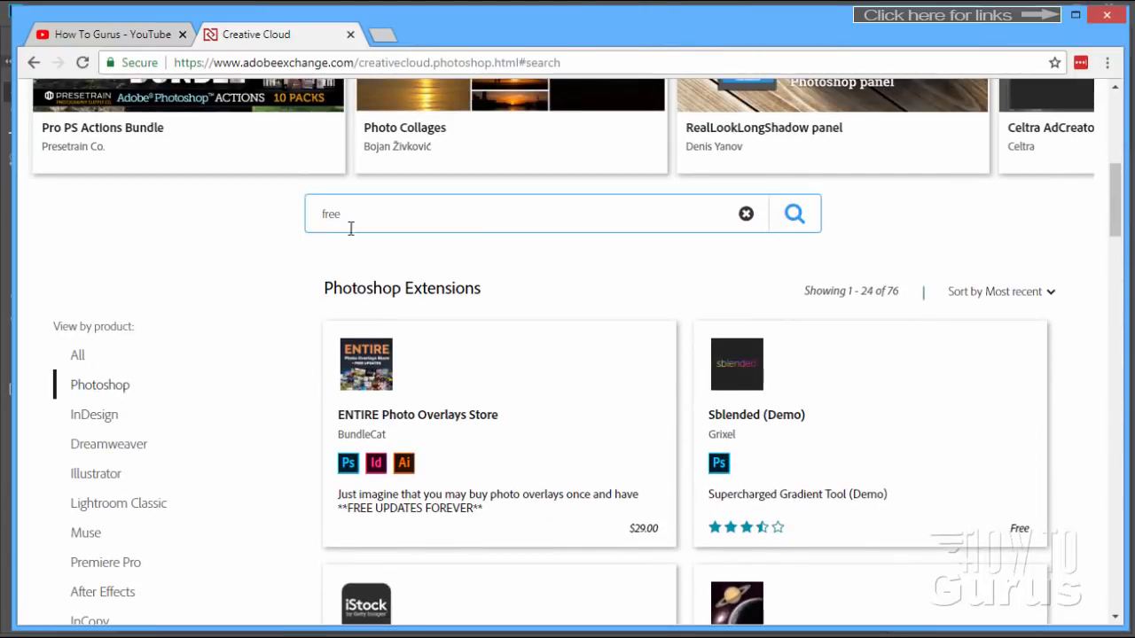
scroll("down", 3)
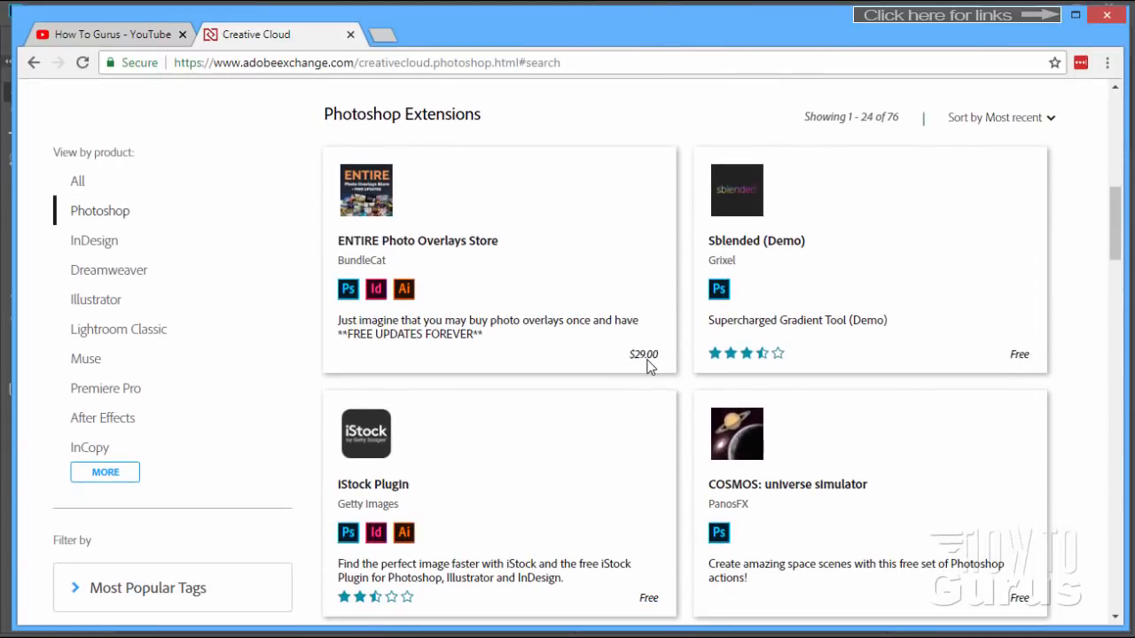
mouse_move(957, 373)
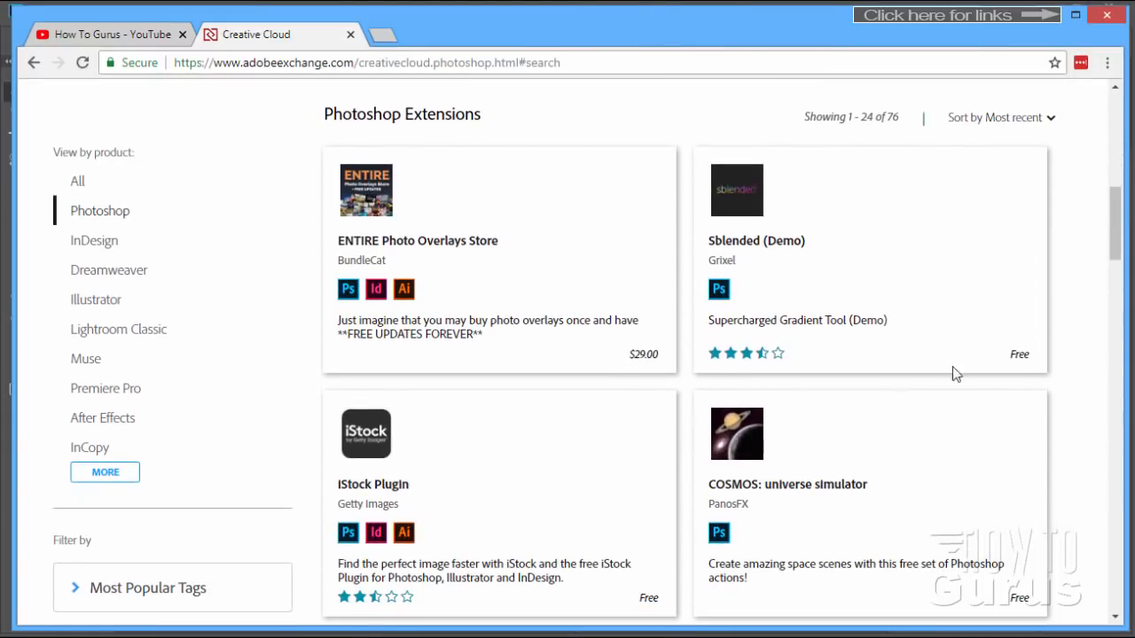
mouse_move(681, 294)
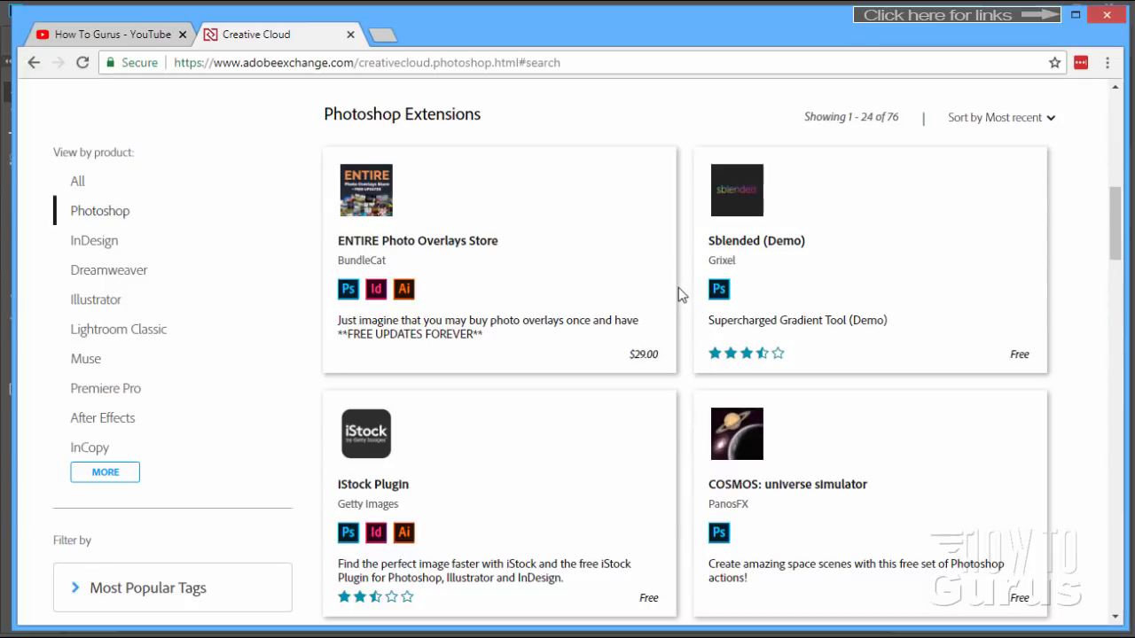
mouse_move(752, 255)
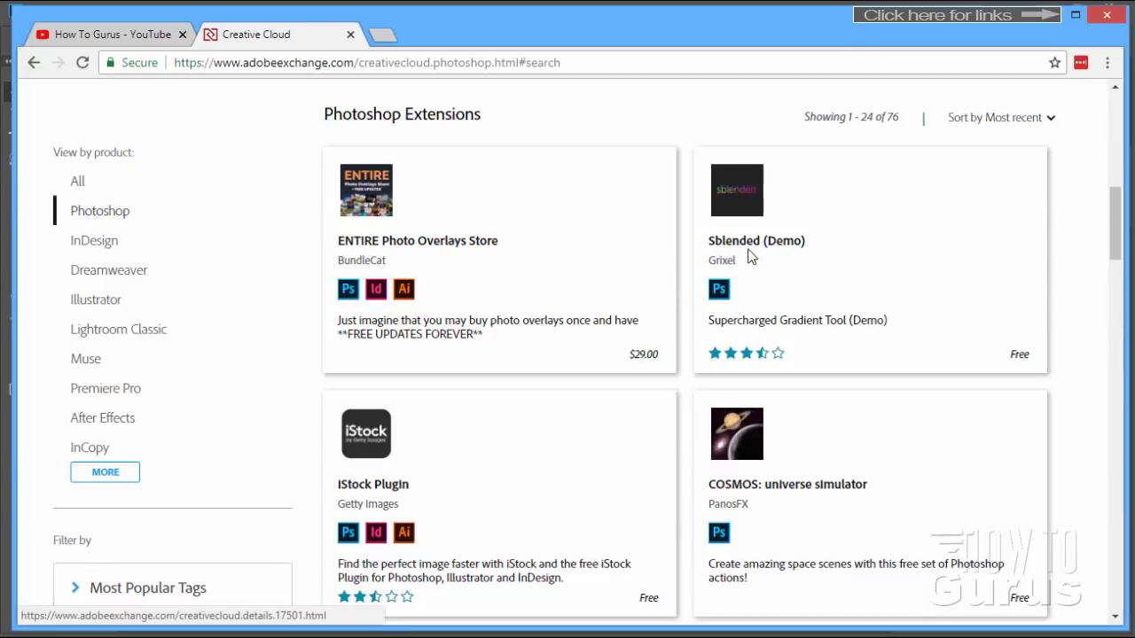
mouse_move(672, 308)
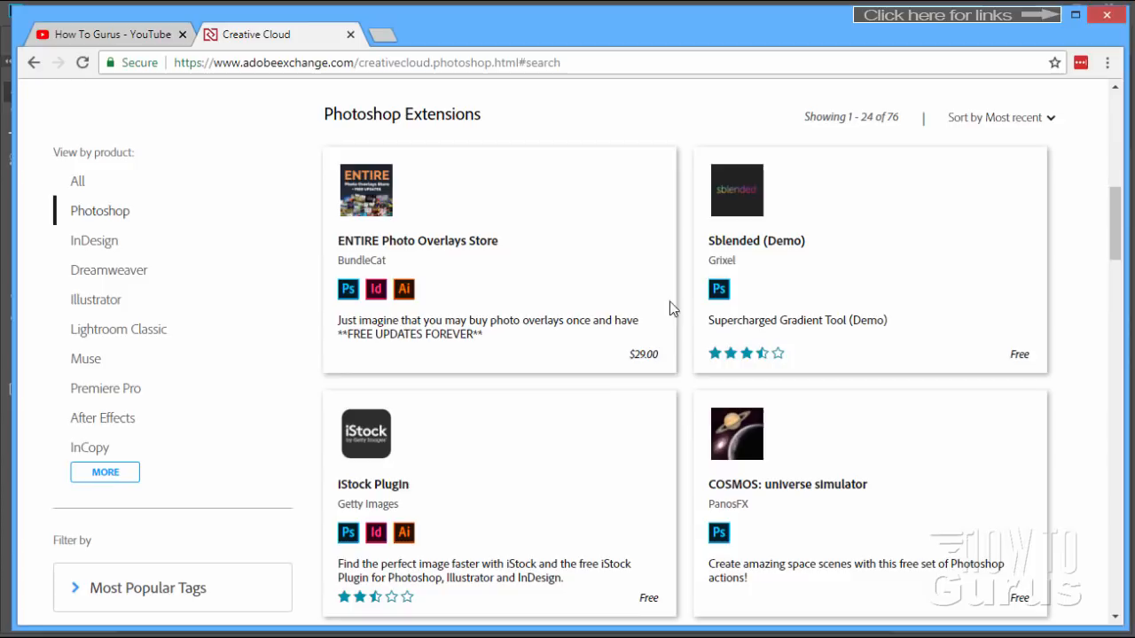
scroll("down", 3)
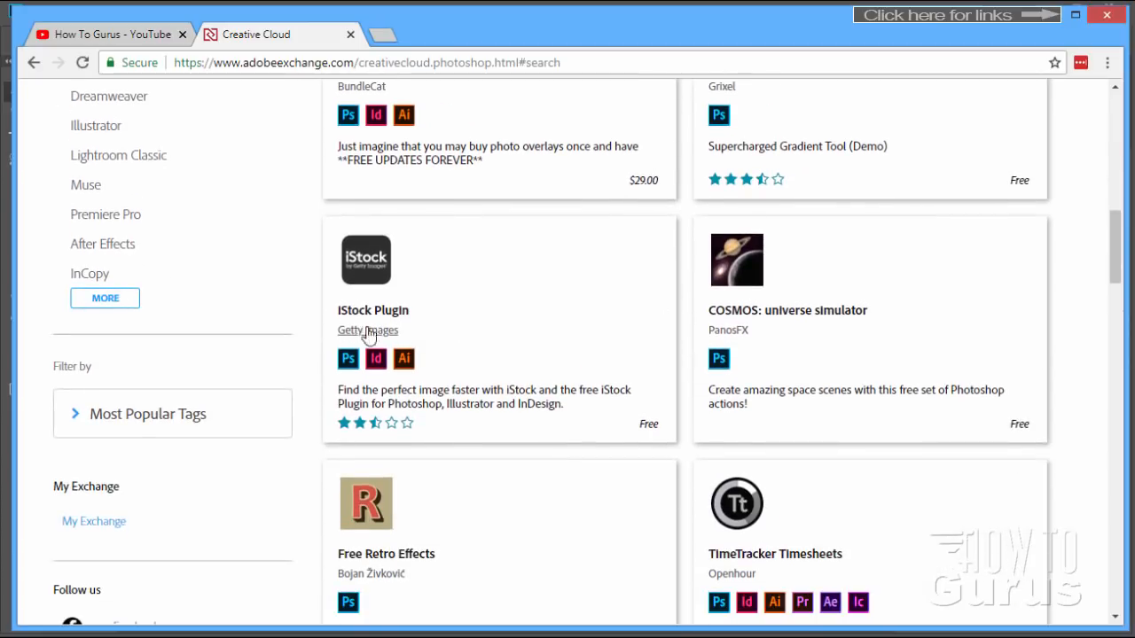
mouse_move(399, 340)
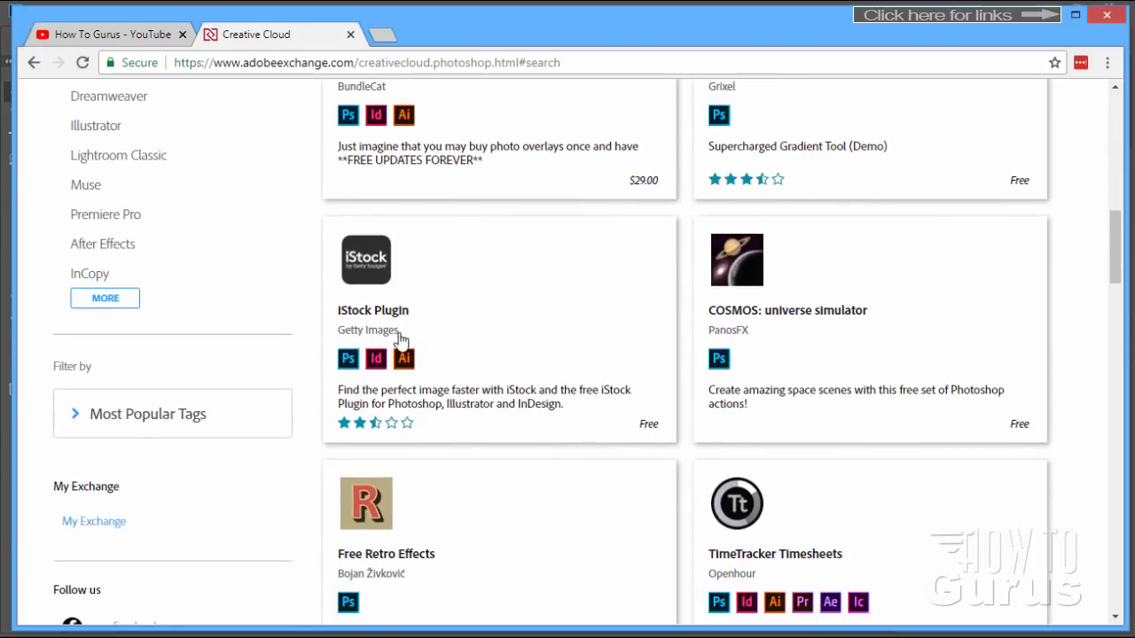
mouse_move(435, 271)
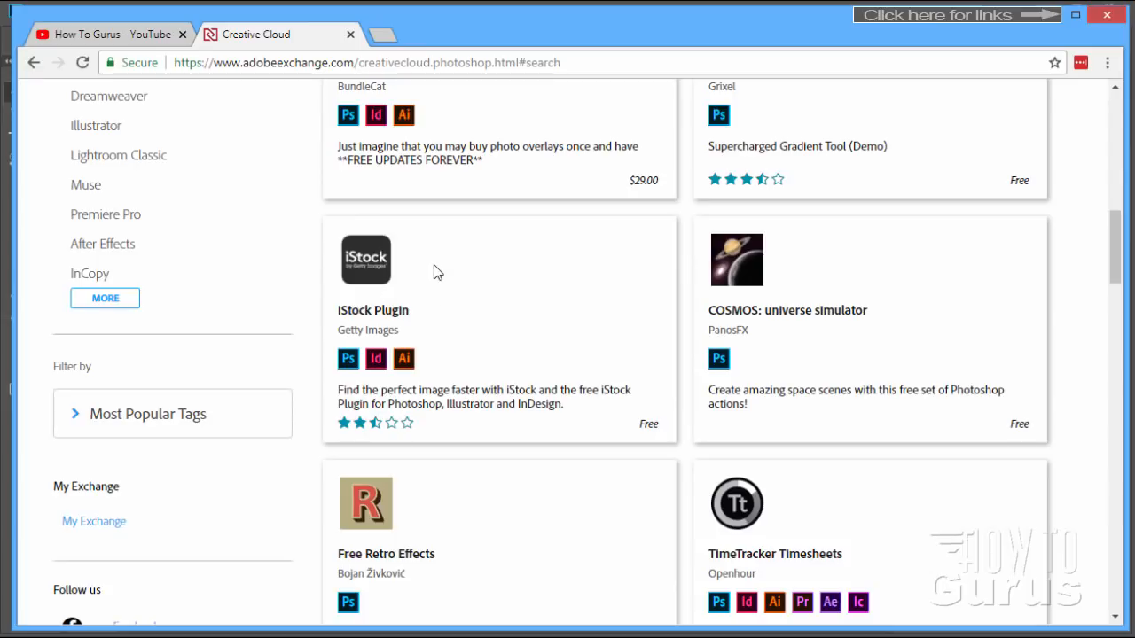
mouse_move(627, 283)
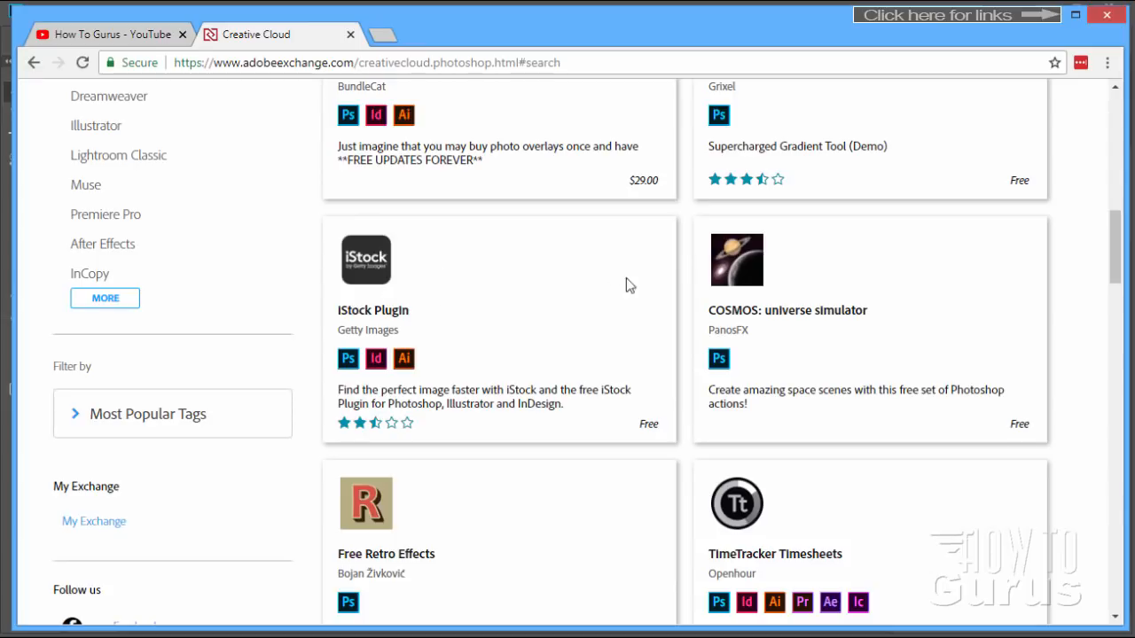
scroll("down", 3)
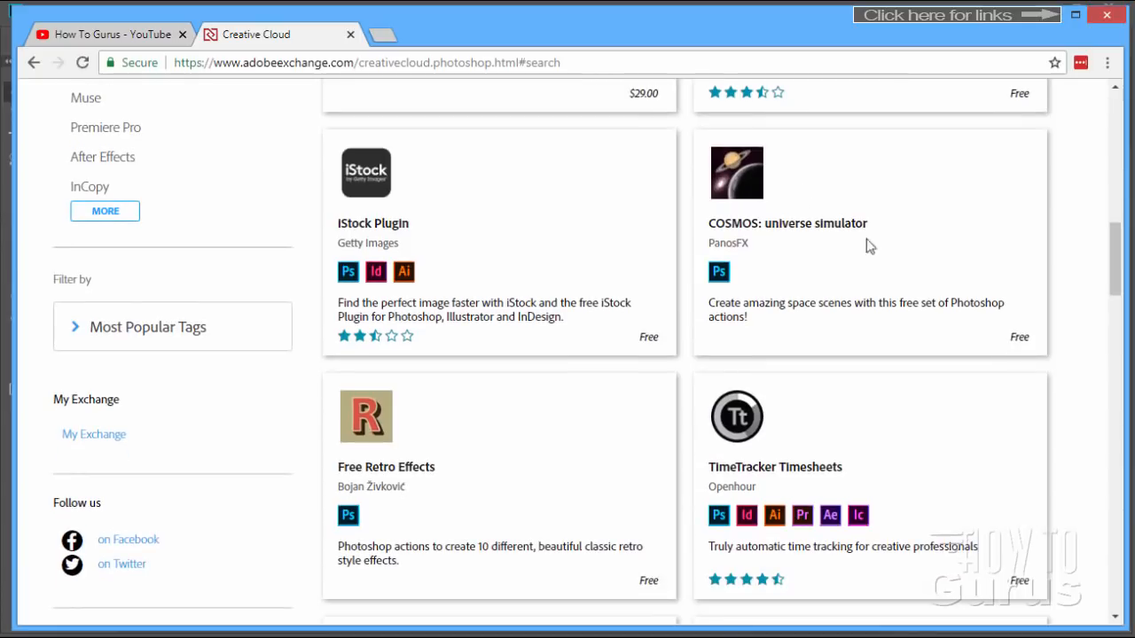
mouse_move(628, 344)
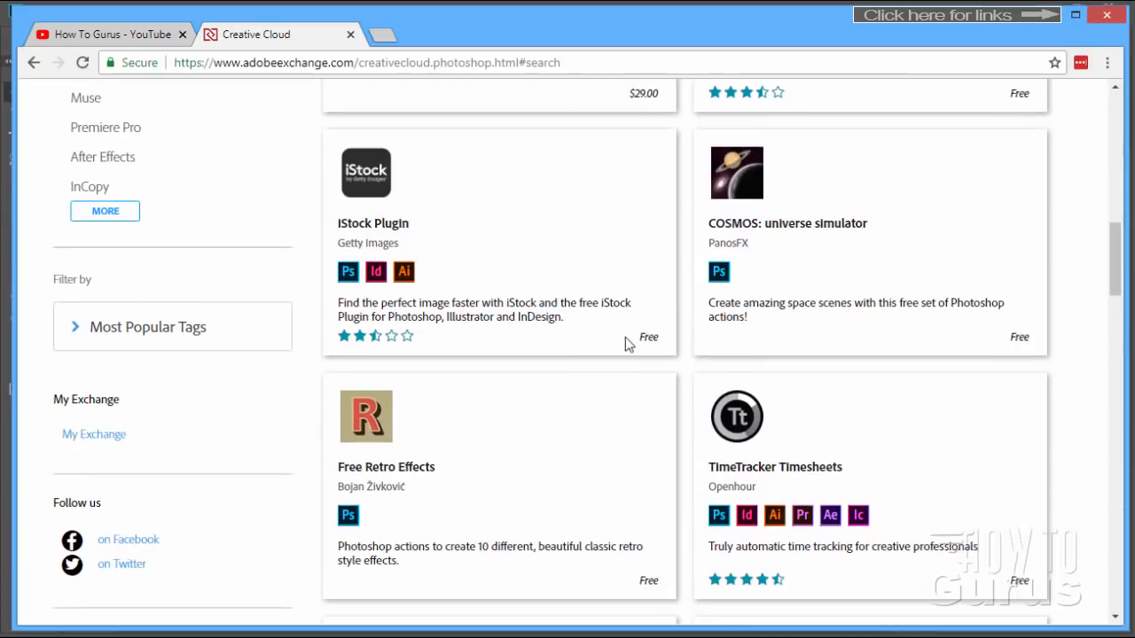
scroll("down", 3)
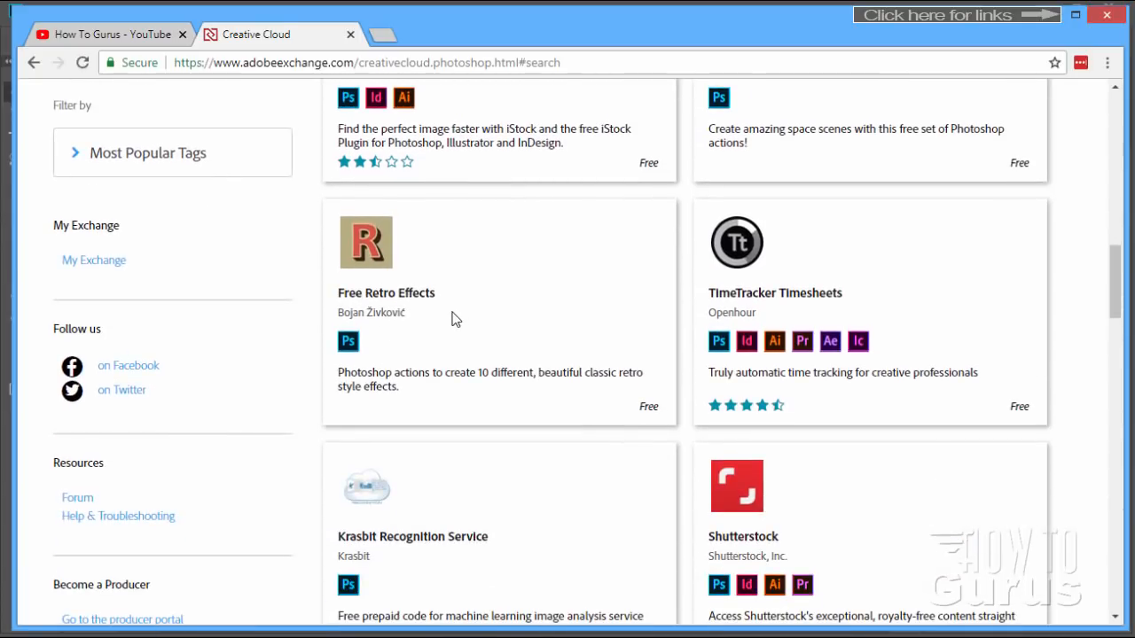
mouse_move(684, 280)
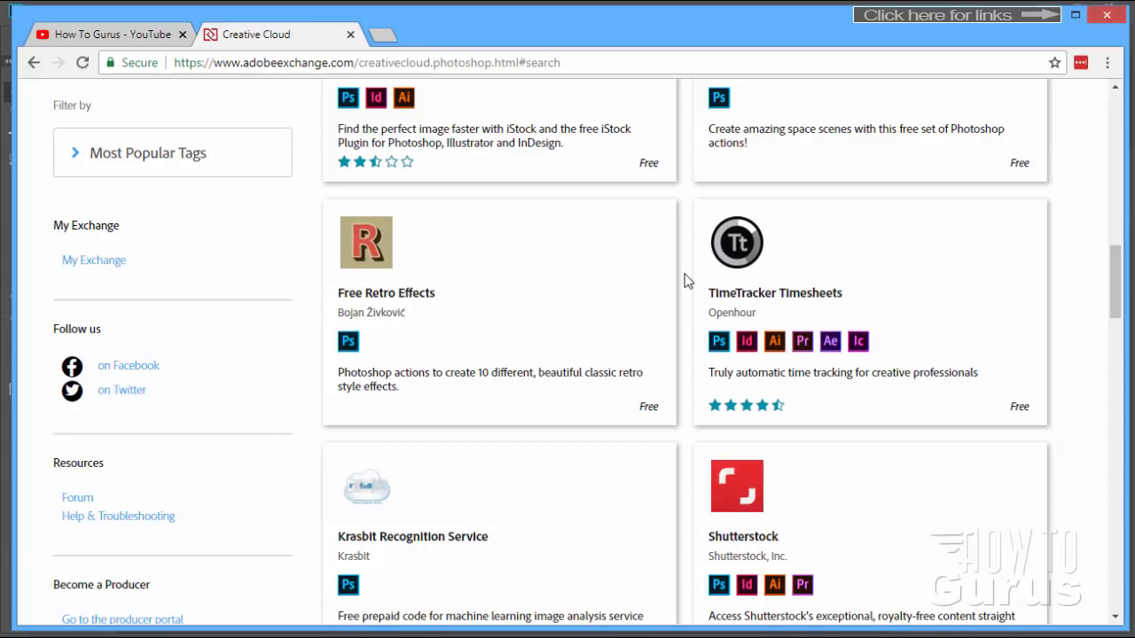
scroll("down", 3)
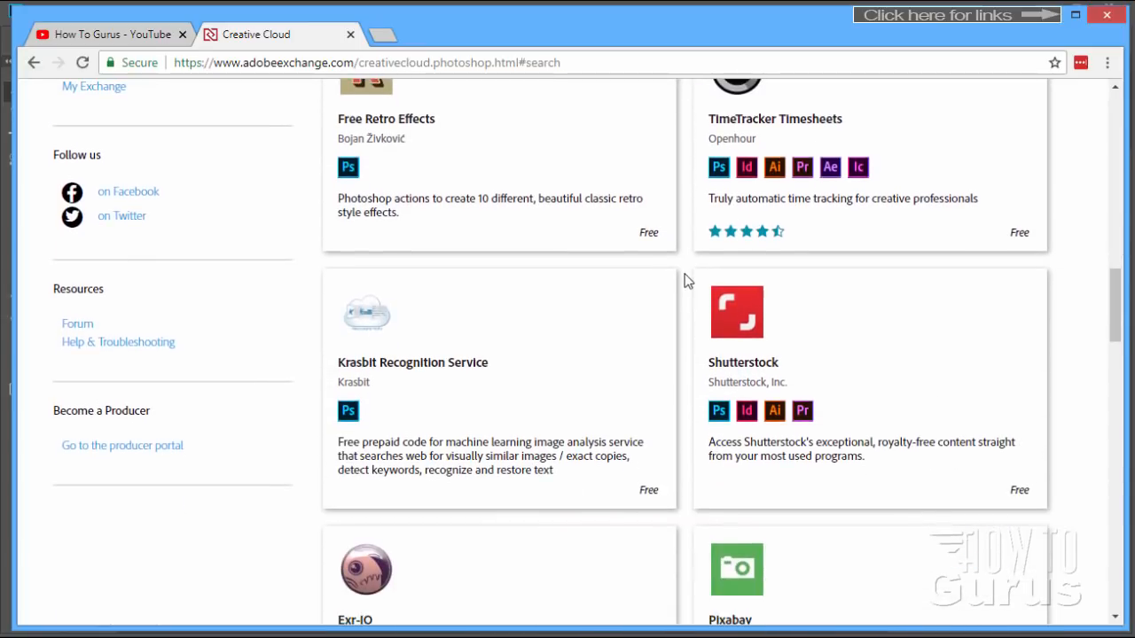
mouse_move(738, 312)
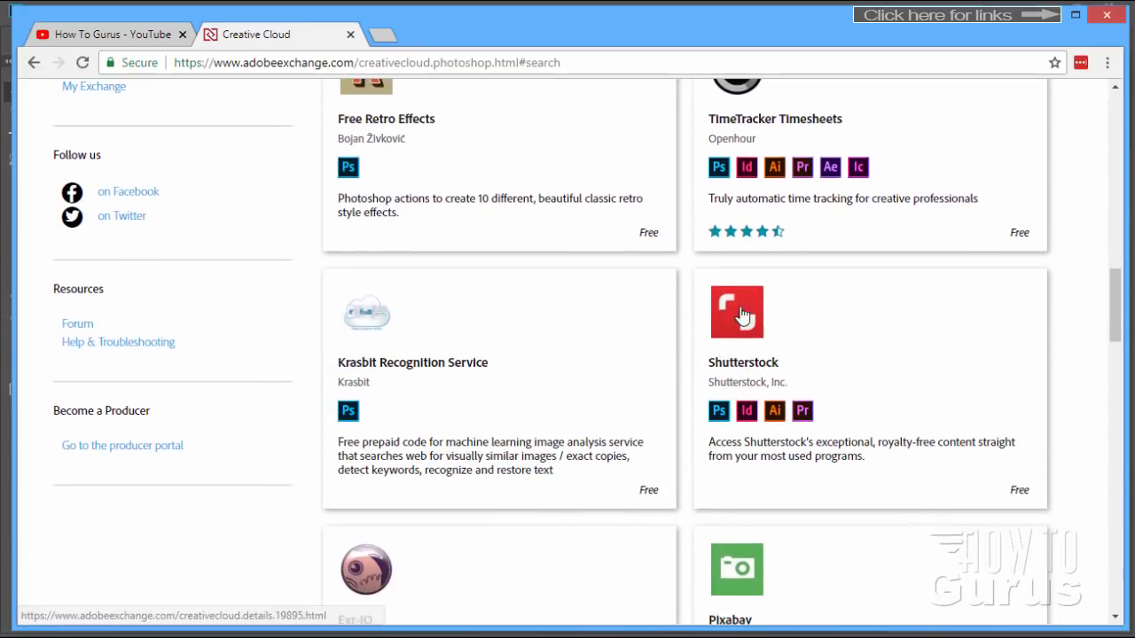
mouse_move(801, 376)
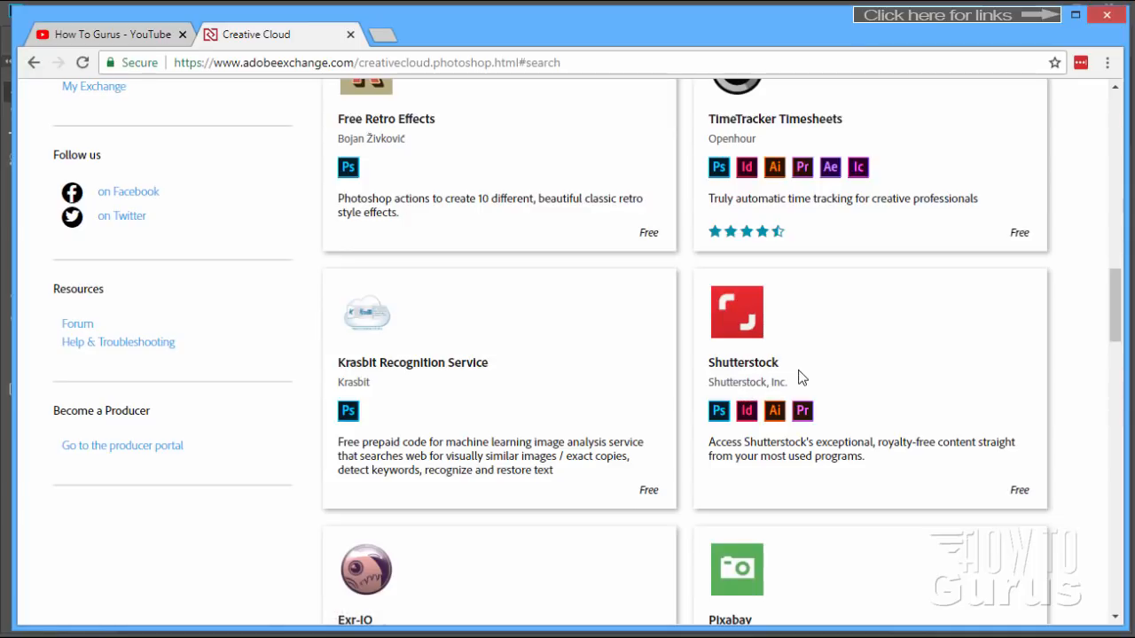
mouse_move(691, 266)
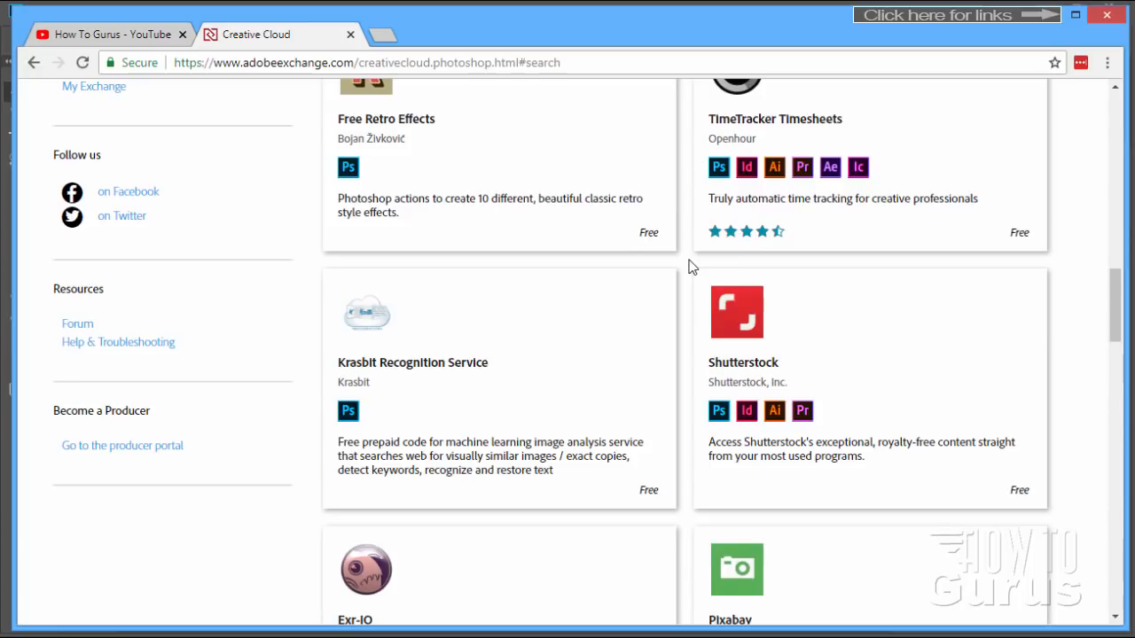
Scroll on past Unplash-PS to Street Photography Actions, then back up to Pixabay
scroll("down", 3)
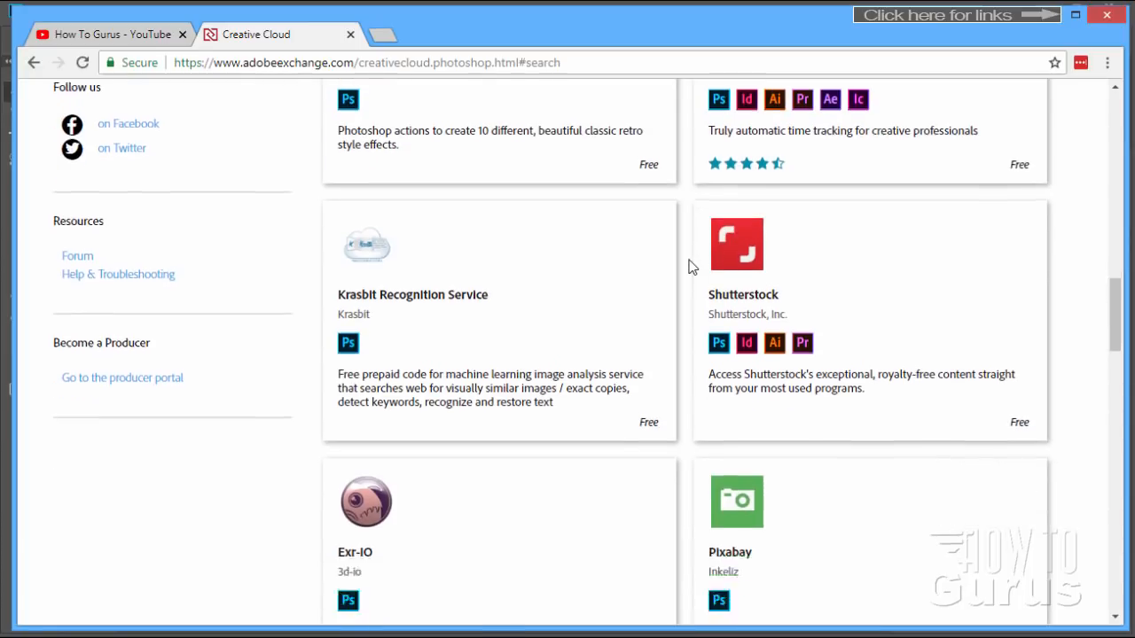
scroll("down", 3)
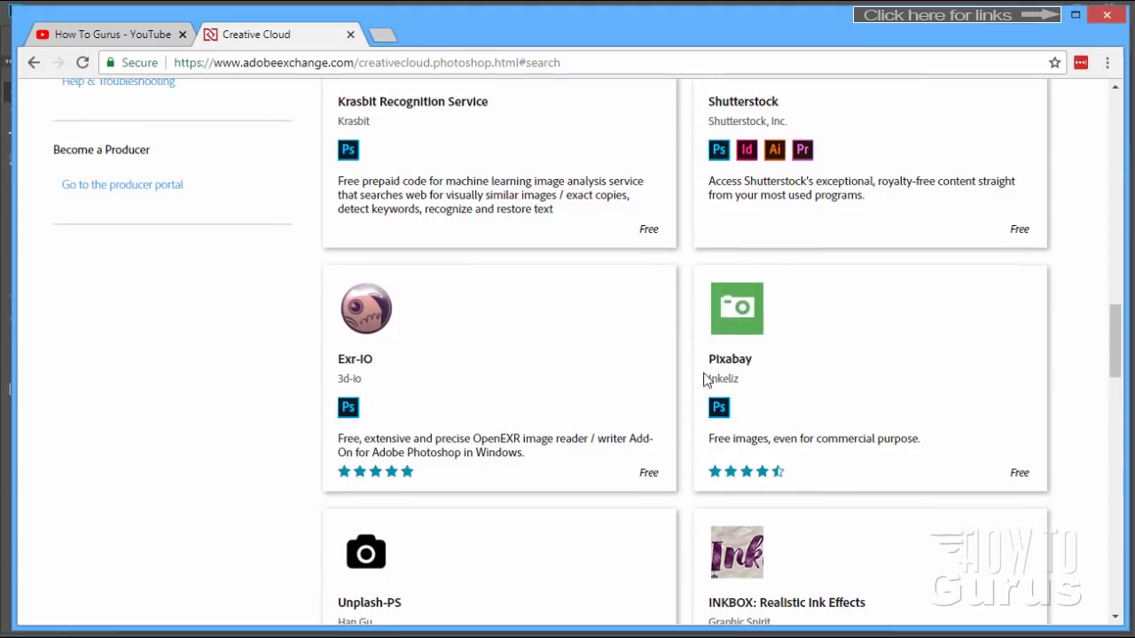
mouse_move(797, 355)
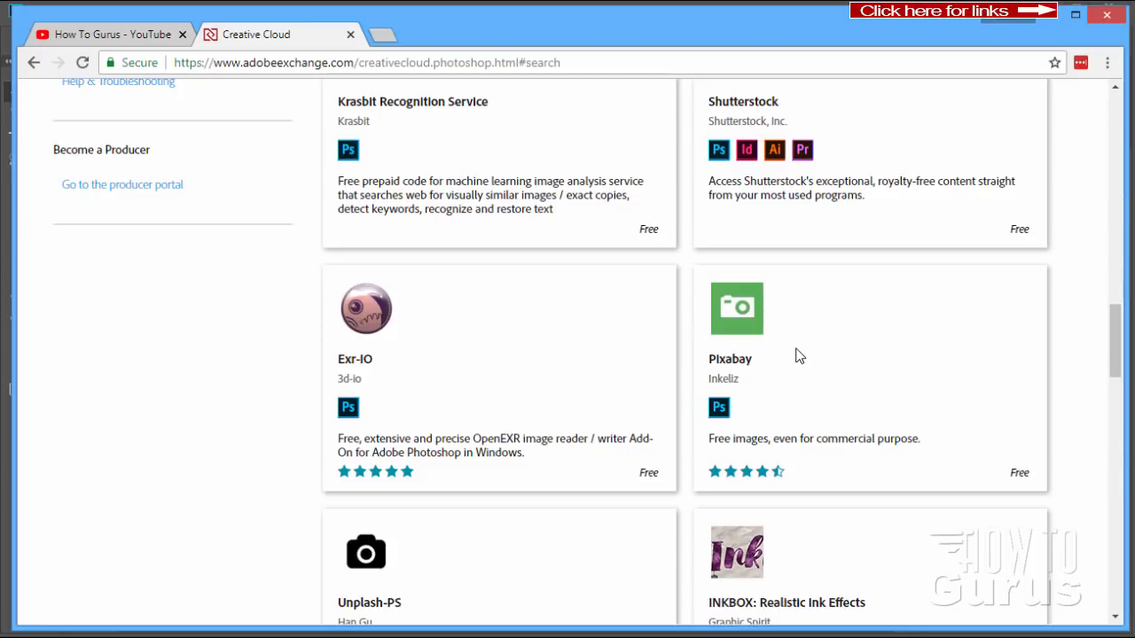
mouse_move(730, 358)
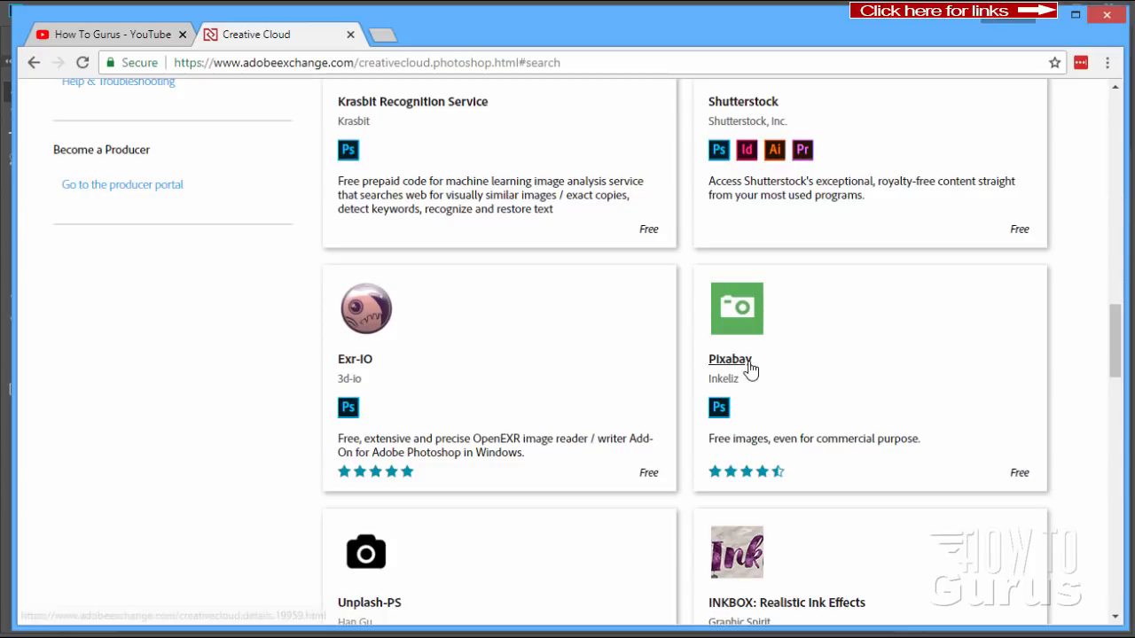
mouse_move(748, 376)
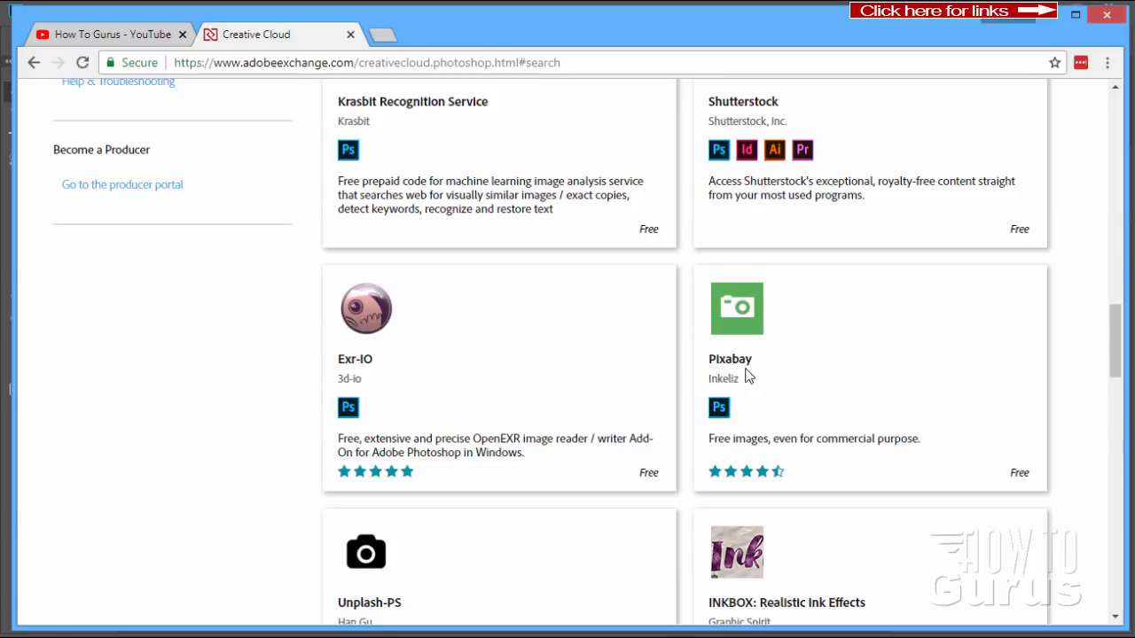
mouse_move(869, 370)
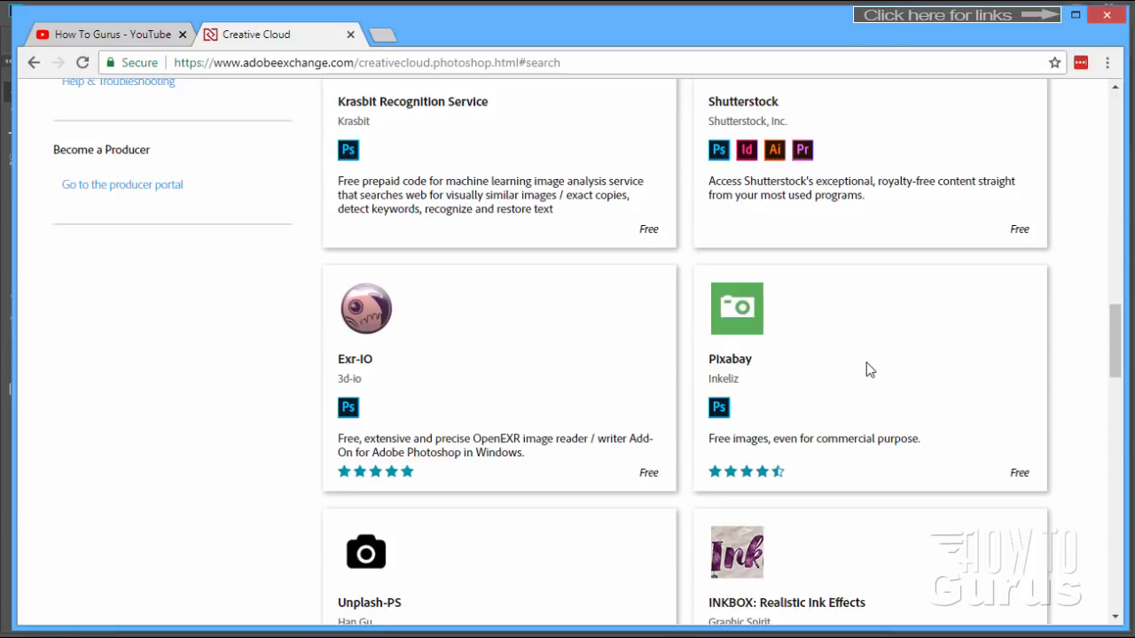
mouse_move(870, 395)
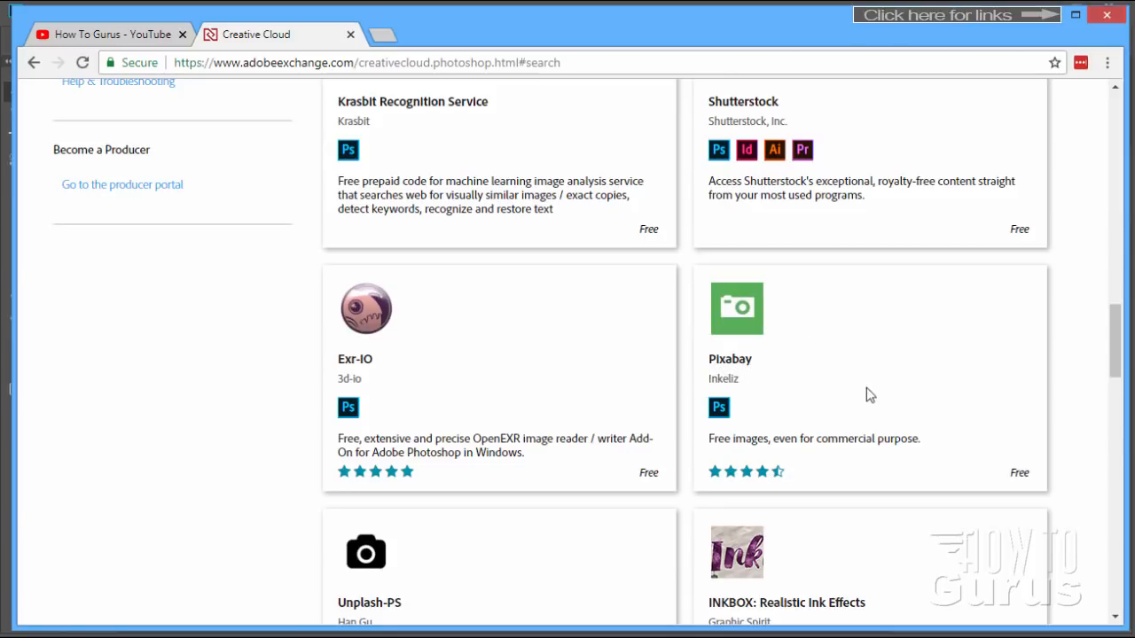
scroll("down", 3)
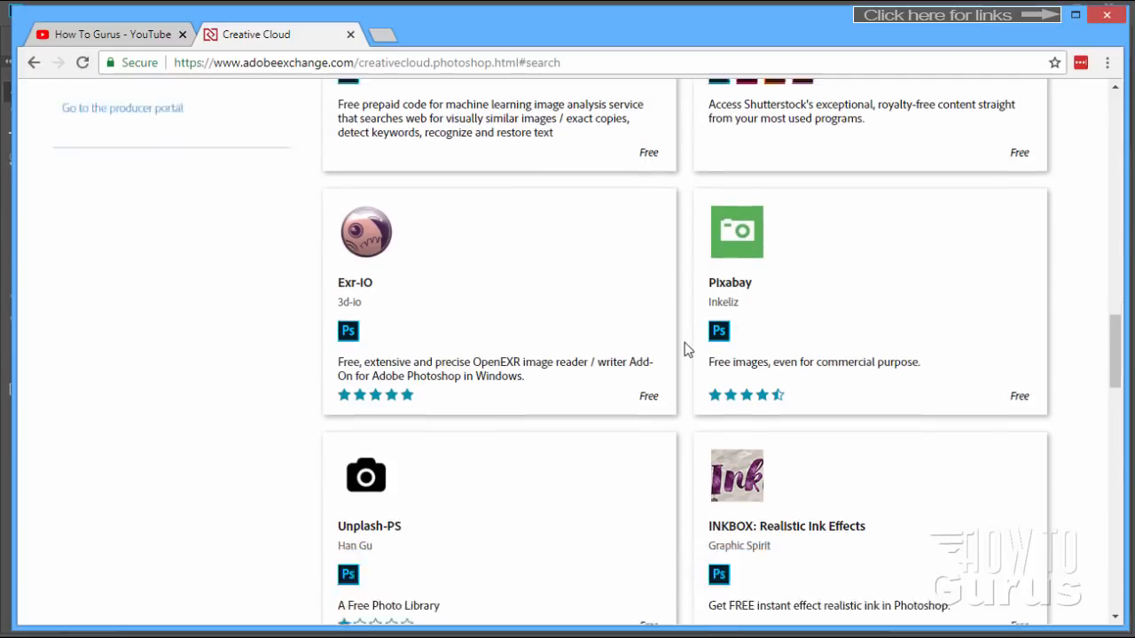
scroll("down", 3)
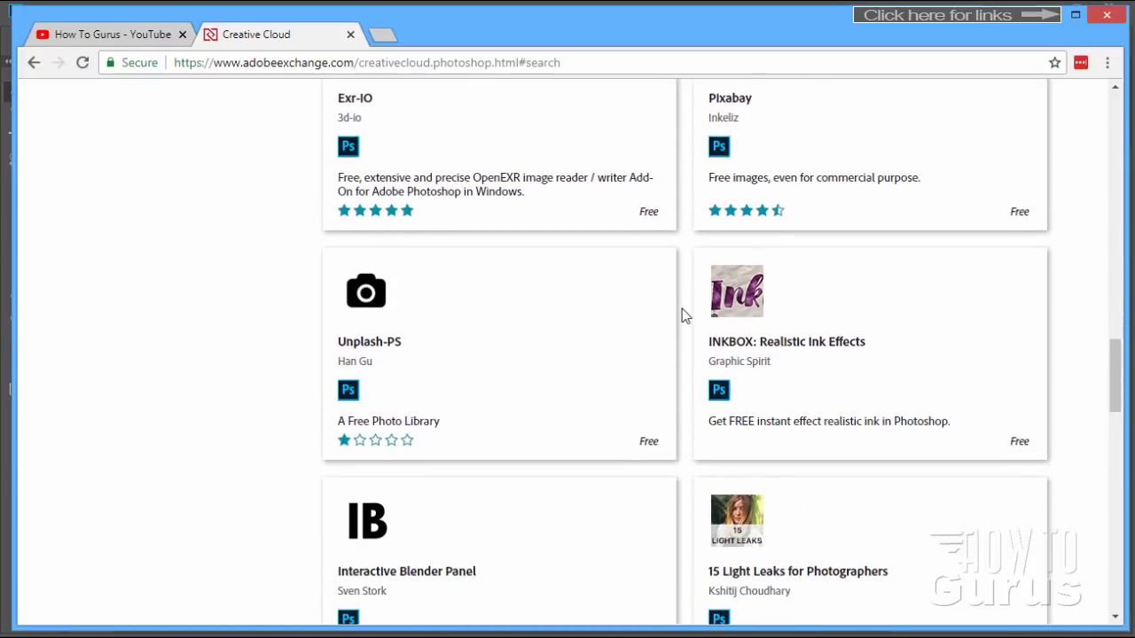
scroll("down", 3)
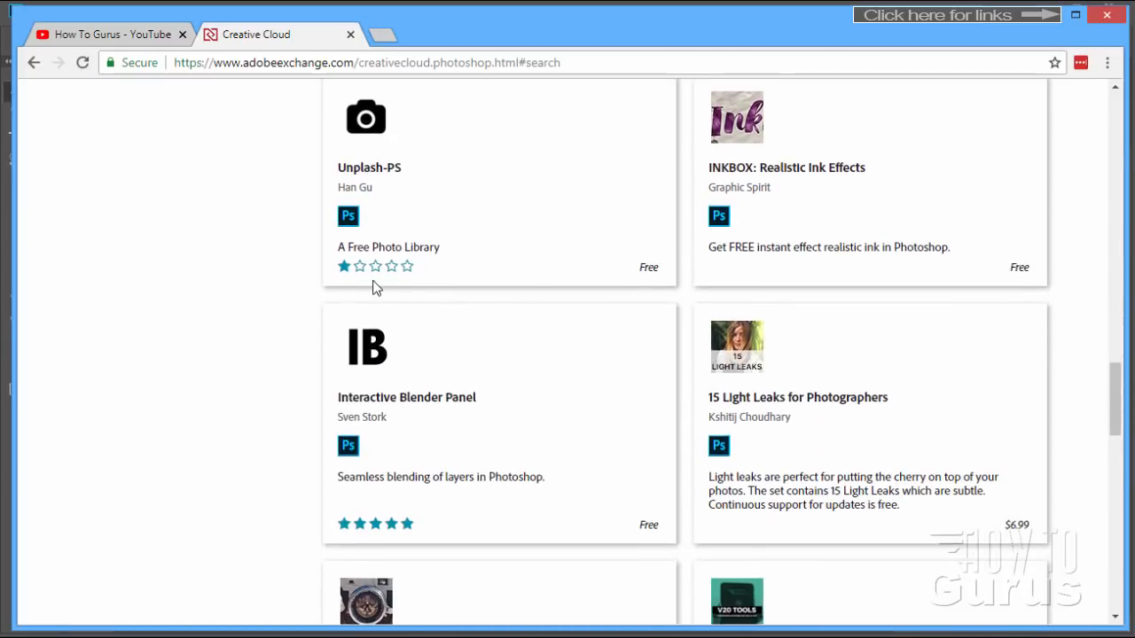
scroll("down", 3)
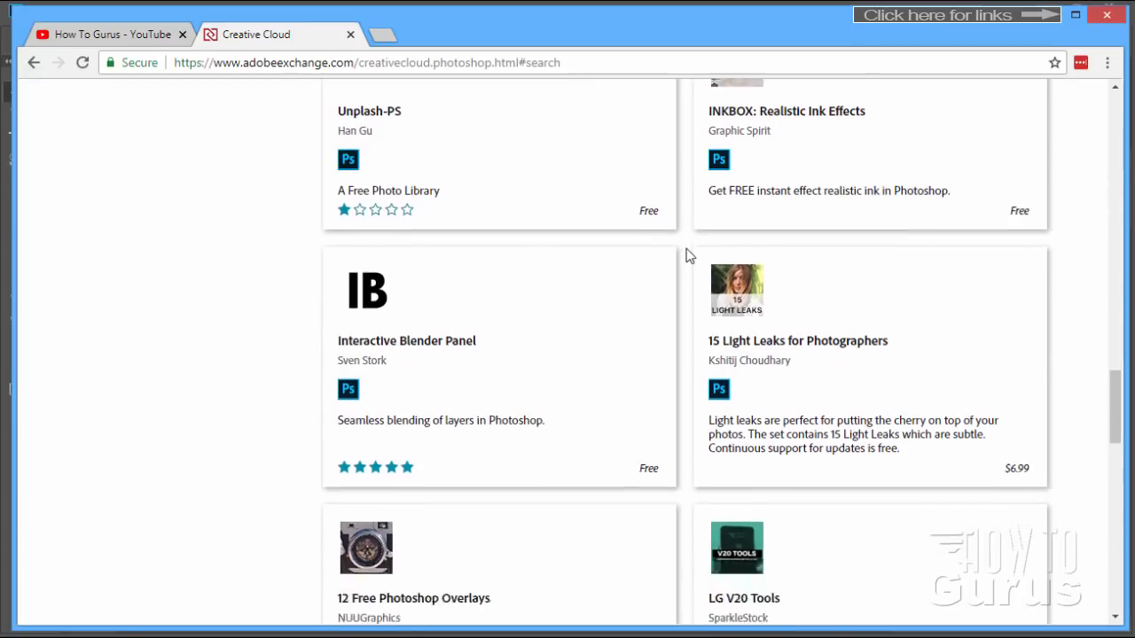
scroll("down", 3)
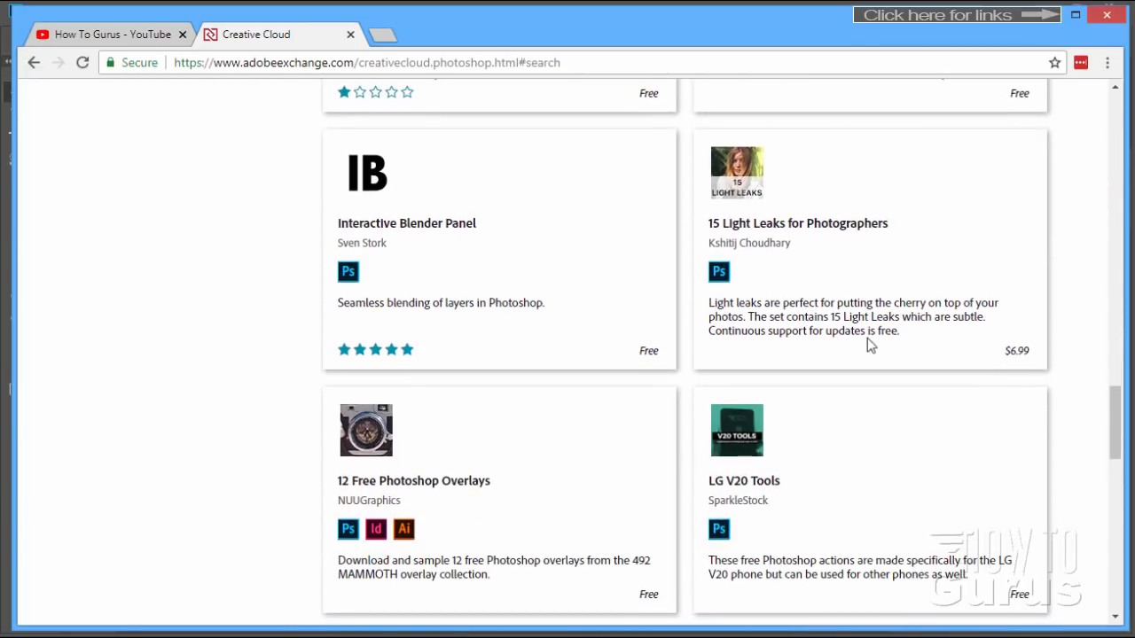
mouse_move(1024, 376)
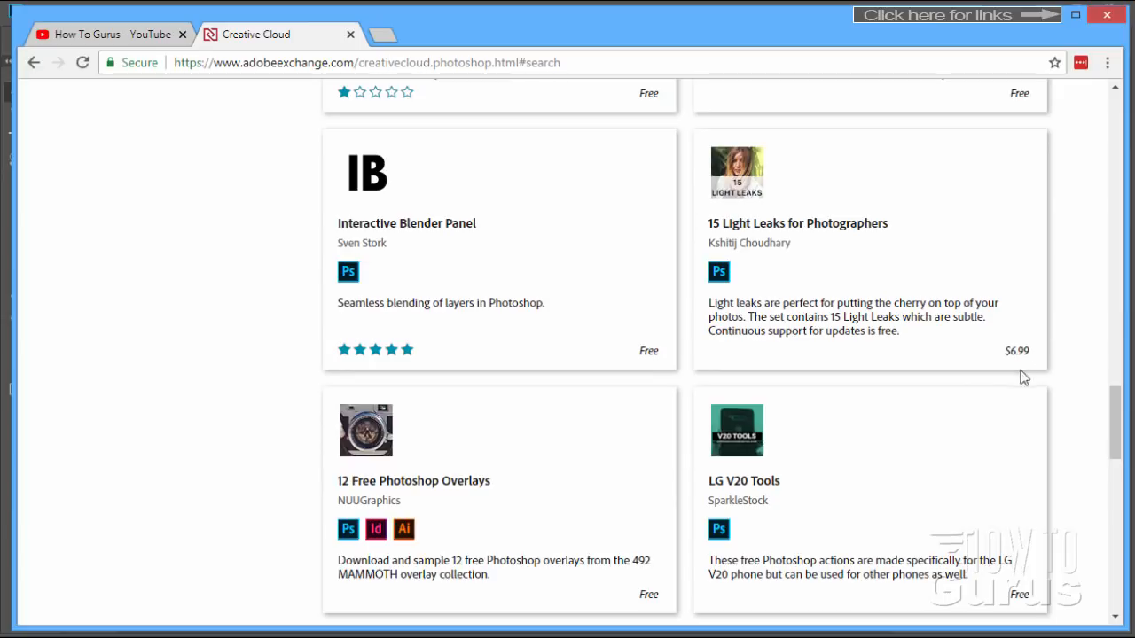
mouse_move(691, 392)
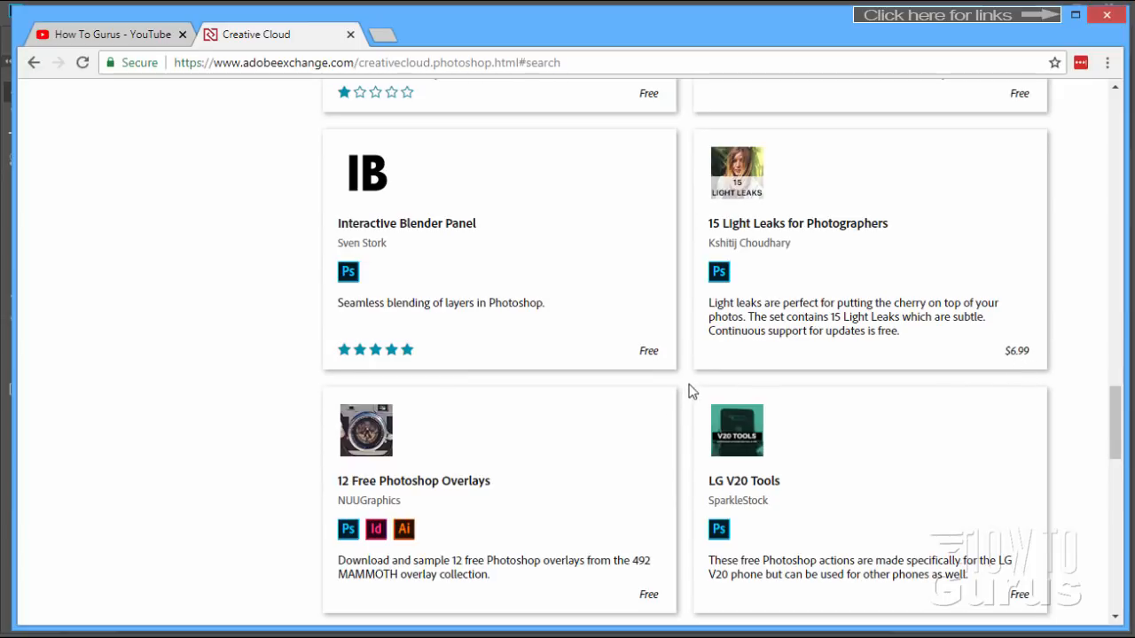
scroll("down", 3)
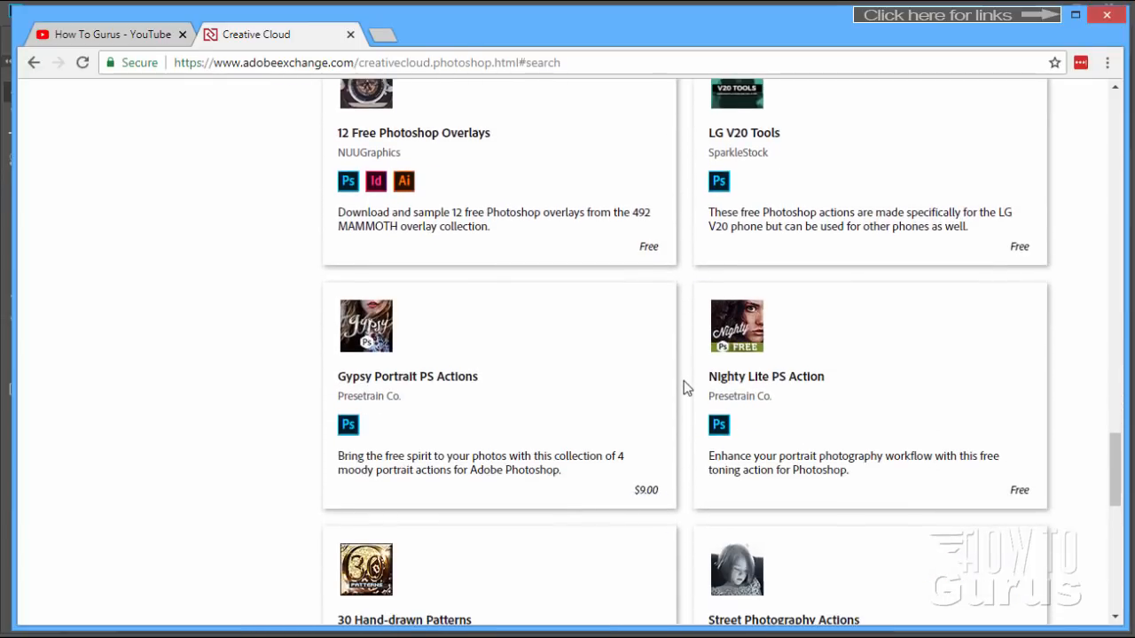
mouse_move(691, 344)
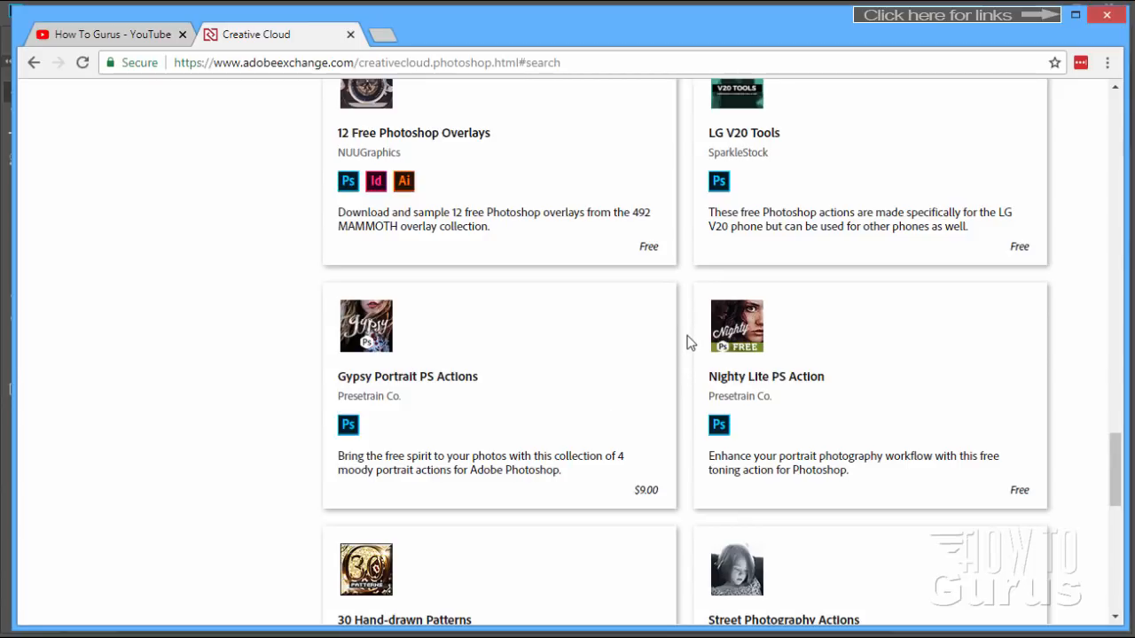
scroll("down", 3)
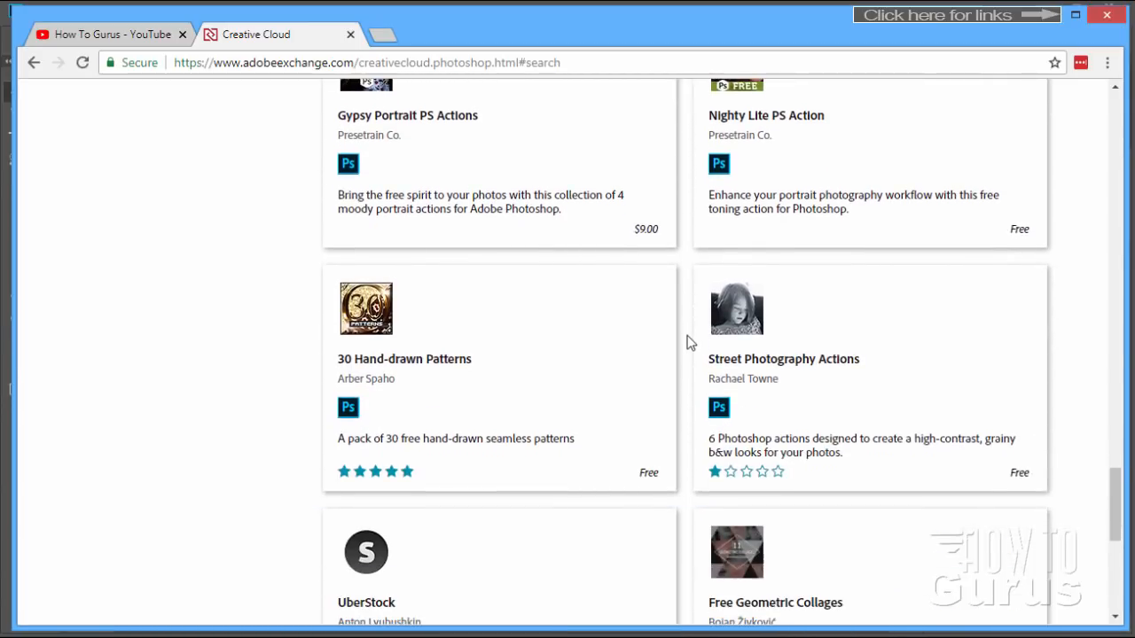
mouse_move(461, 404)
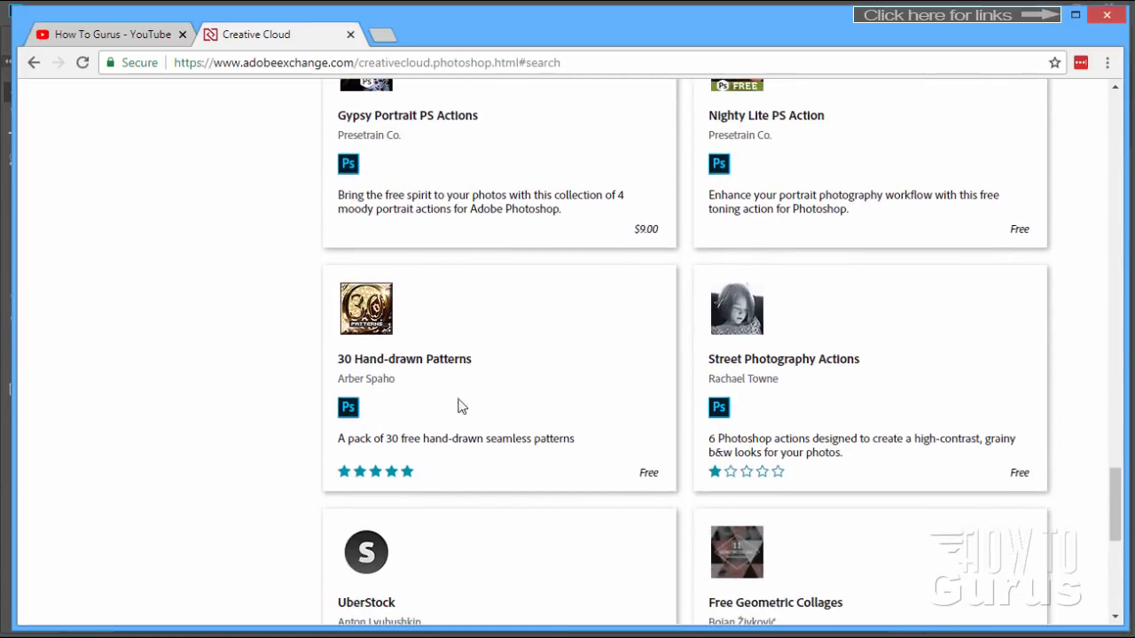
mouse_move(716, 433)
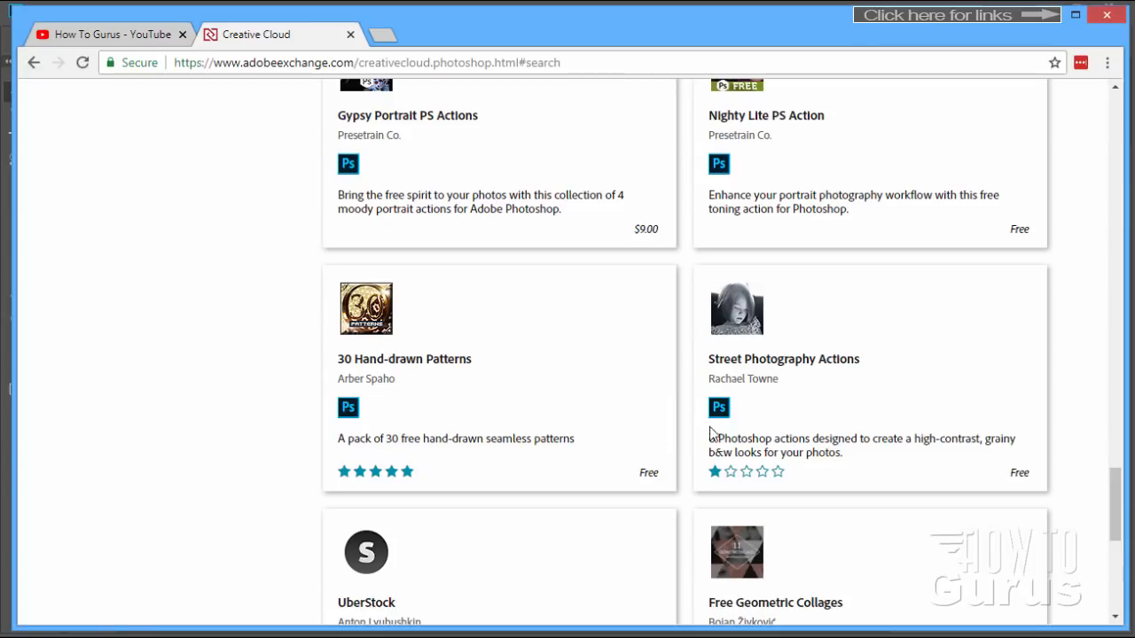
scroll("up", 3)
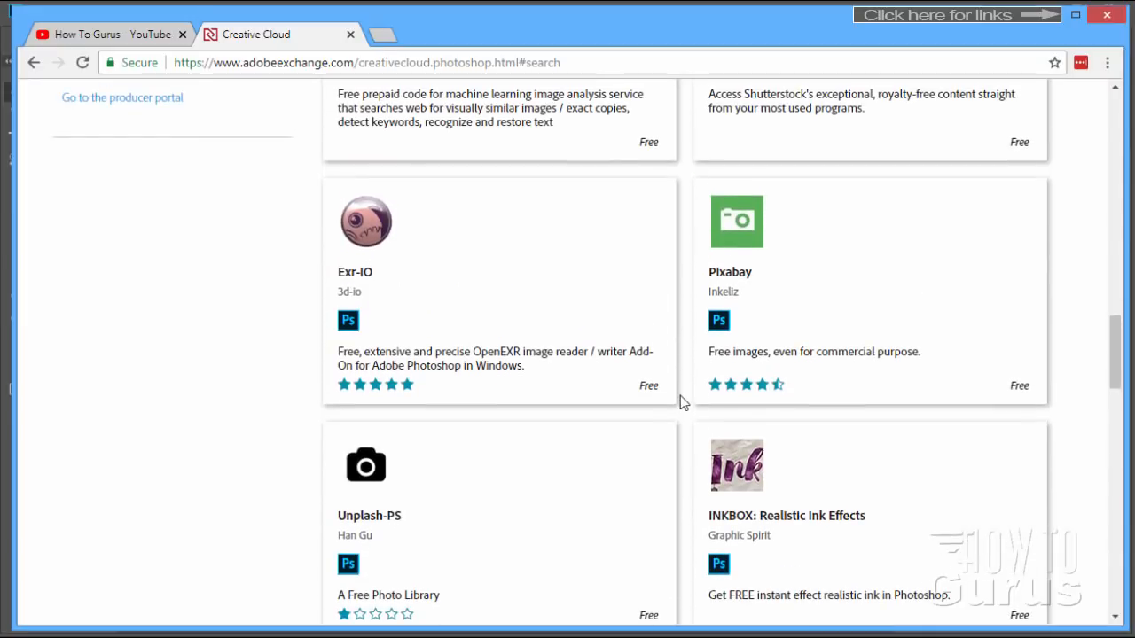
mouse_move(805, 305)
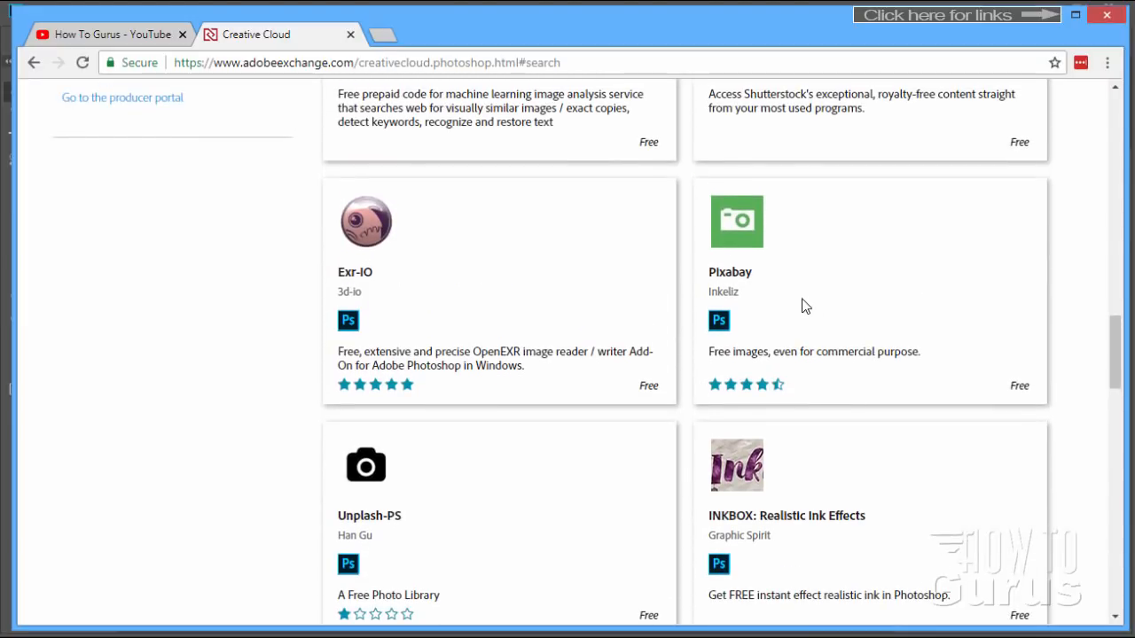
mouse_move(831, 312)
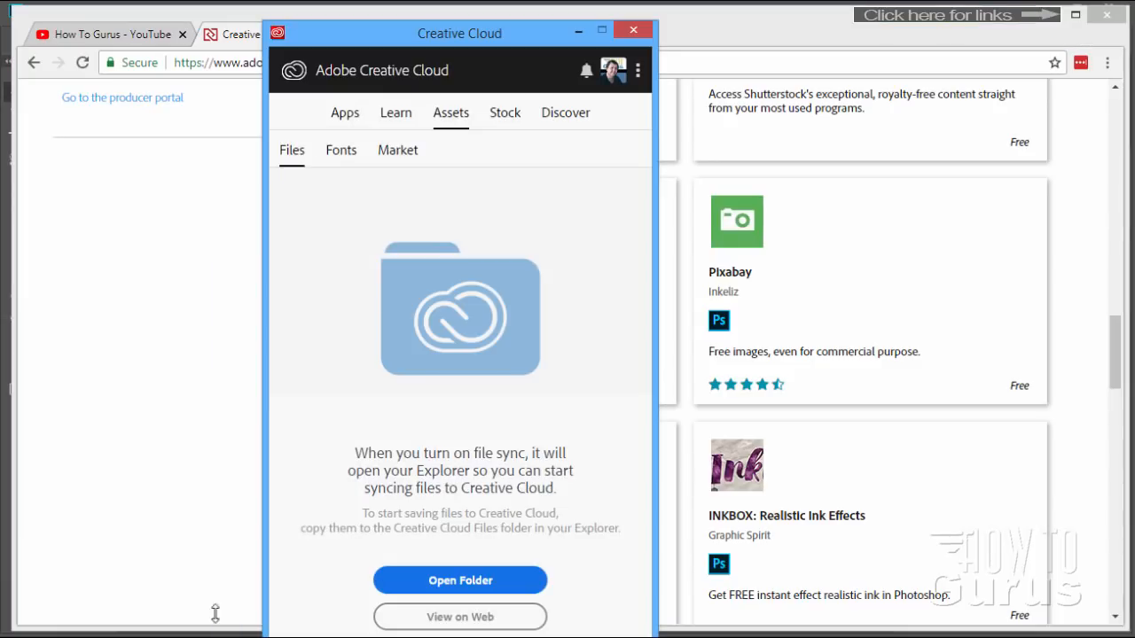
left_click_drag(459, 32, 532, 32)
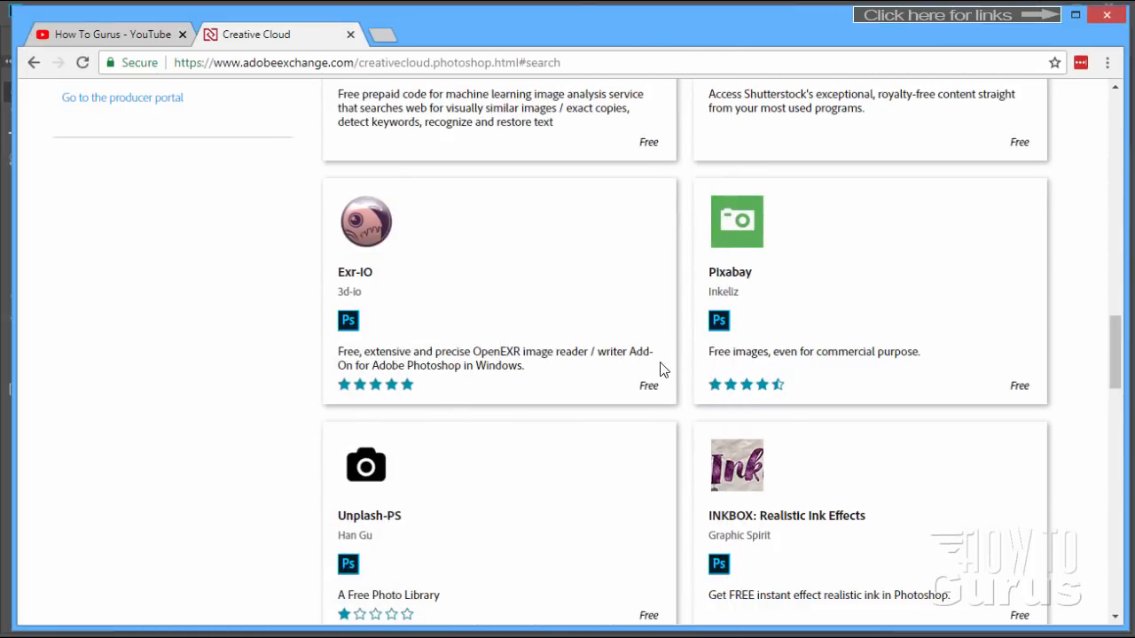
mouse_move(731, 273)
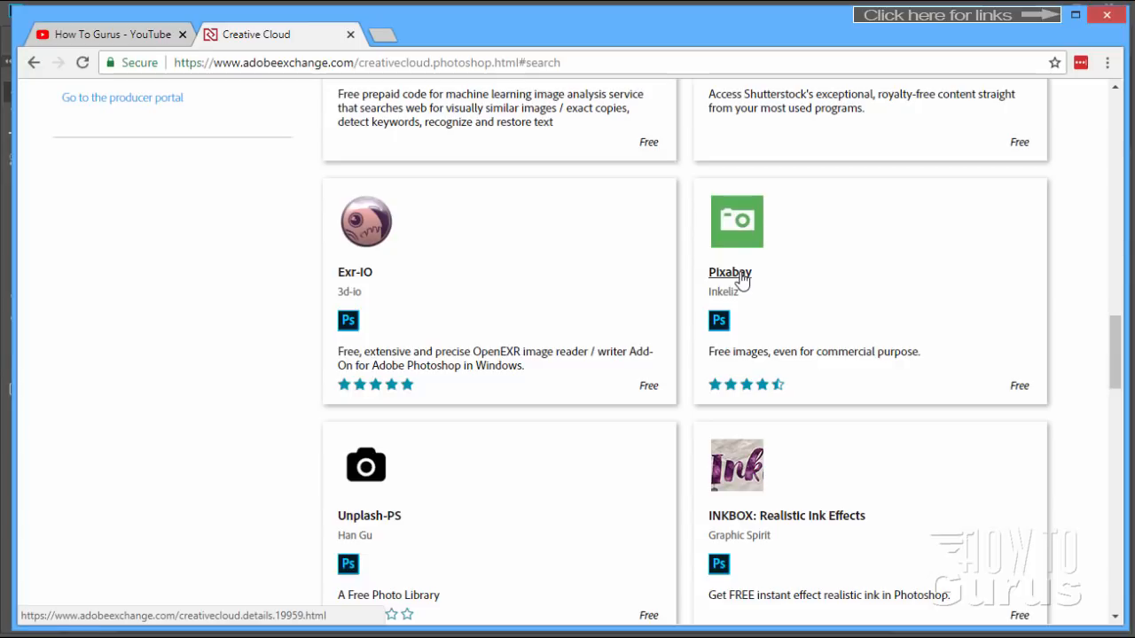
Open the Pixabay extension's detail page showing the 'Extension acquired' notice
left_click(731, 273)
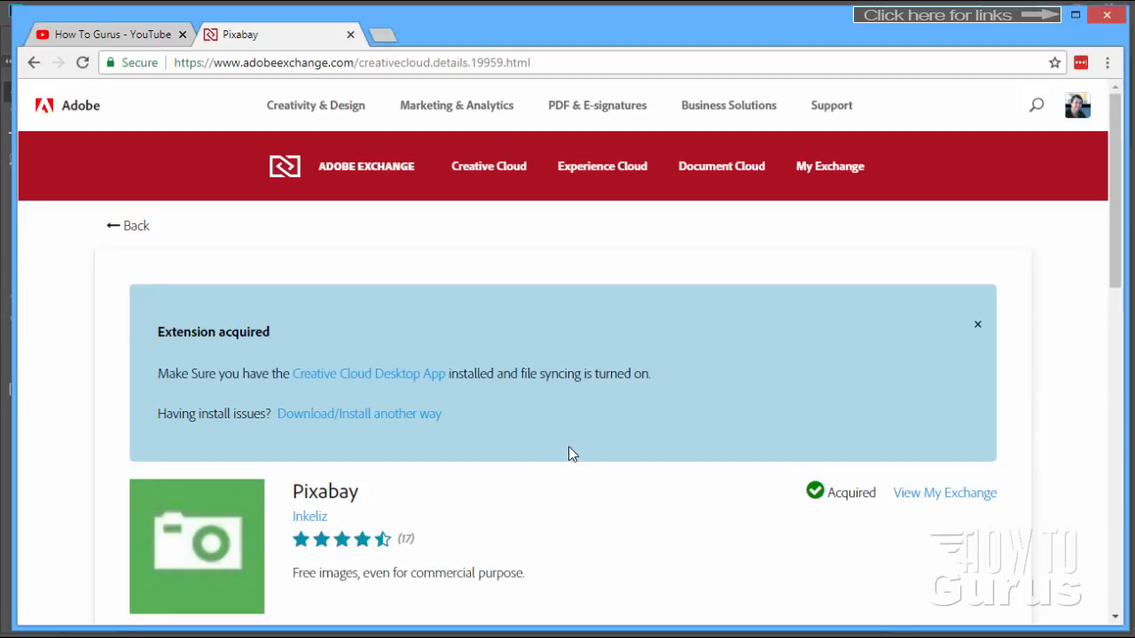
scroll("down", 3)
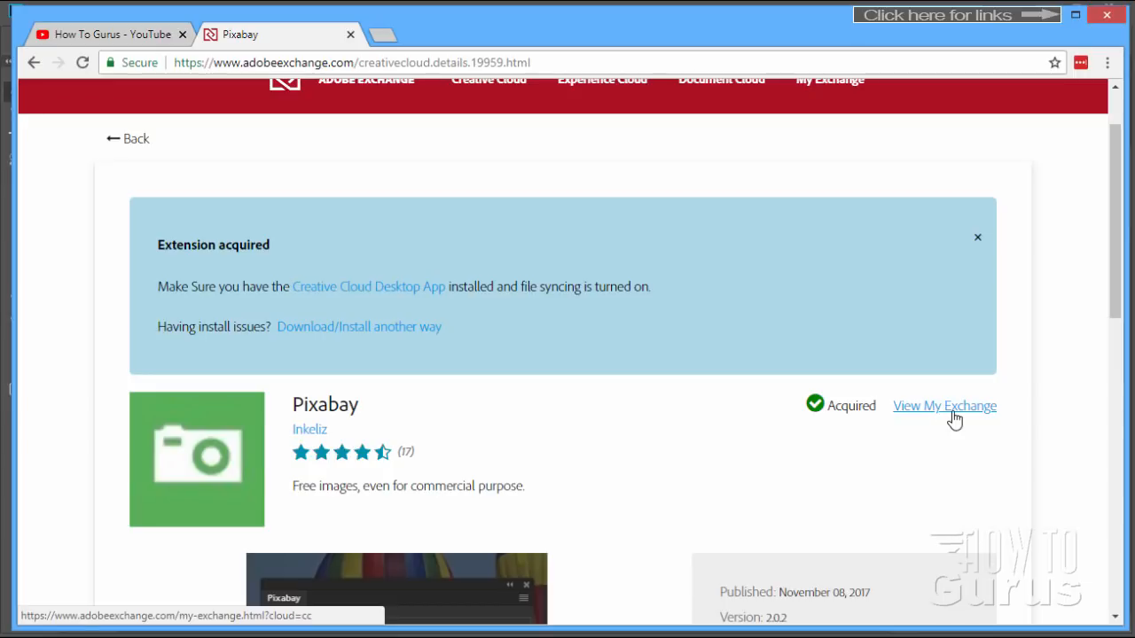
mouse_move(893, 418)
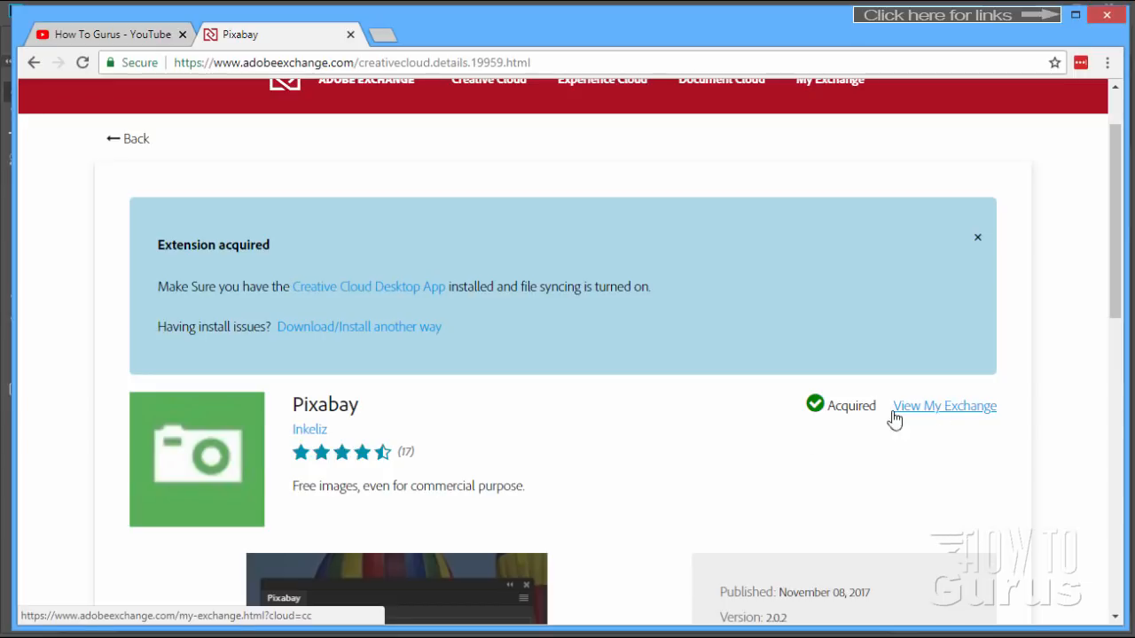
mouse_move(585, 374)
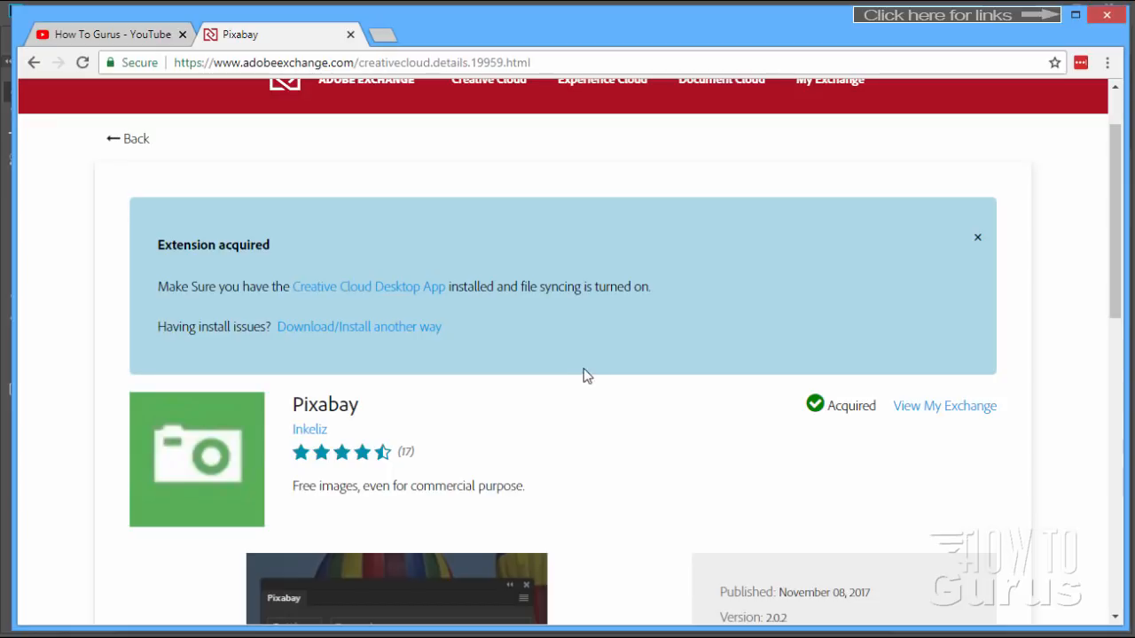
mouse_move(610, 262)
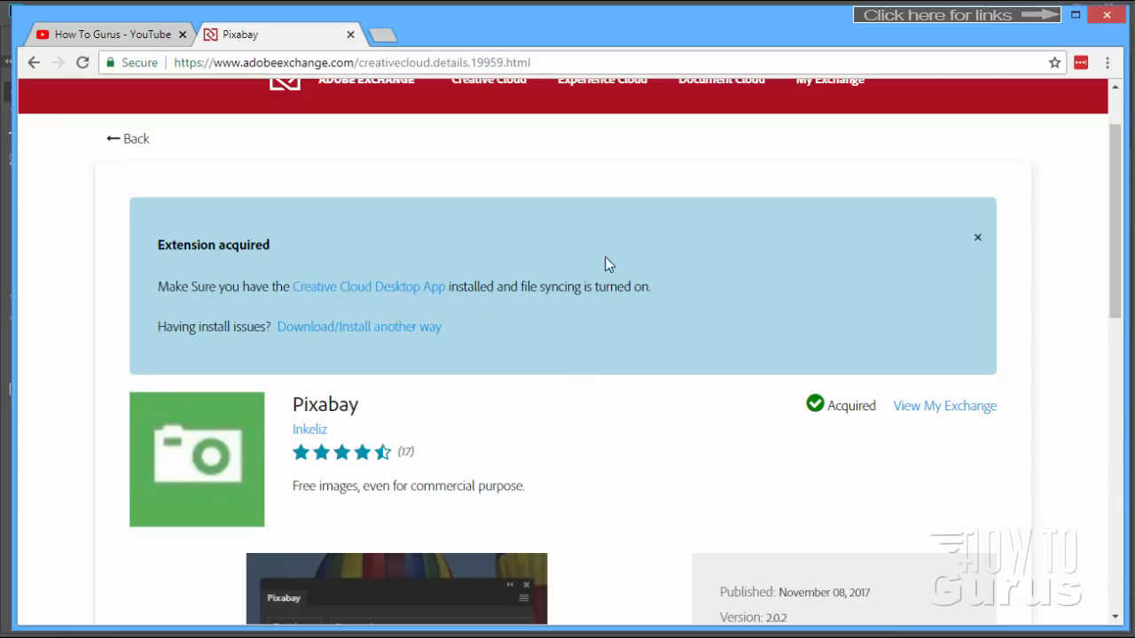
mouse_move(575, 300)
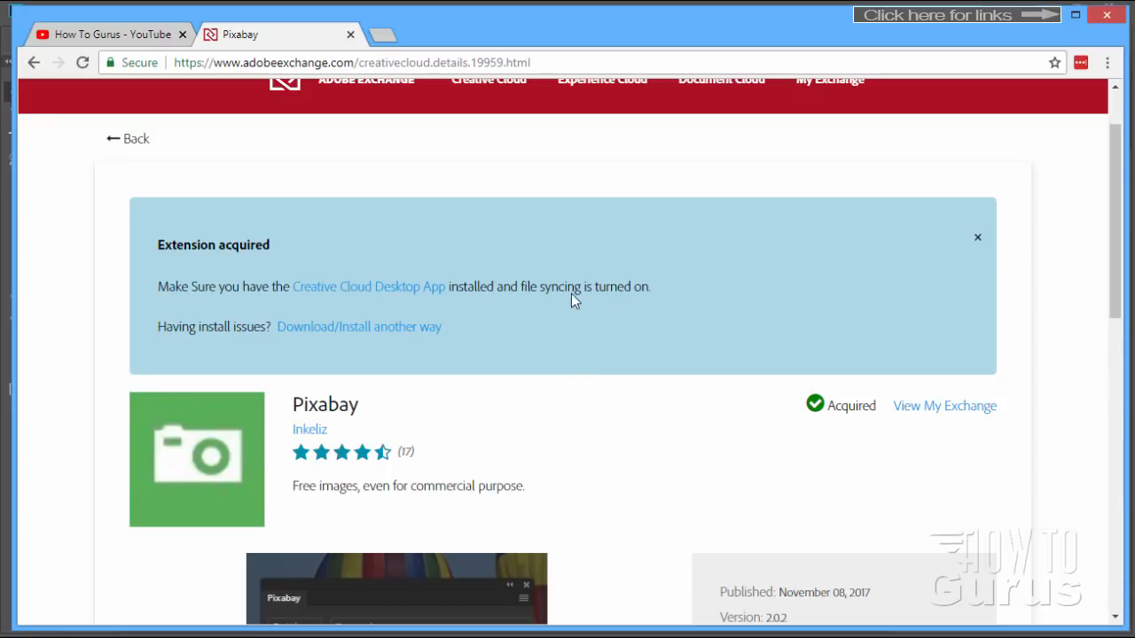
mouse_move(606, 295)
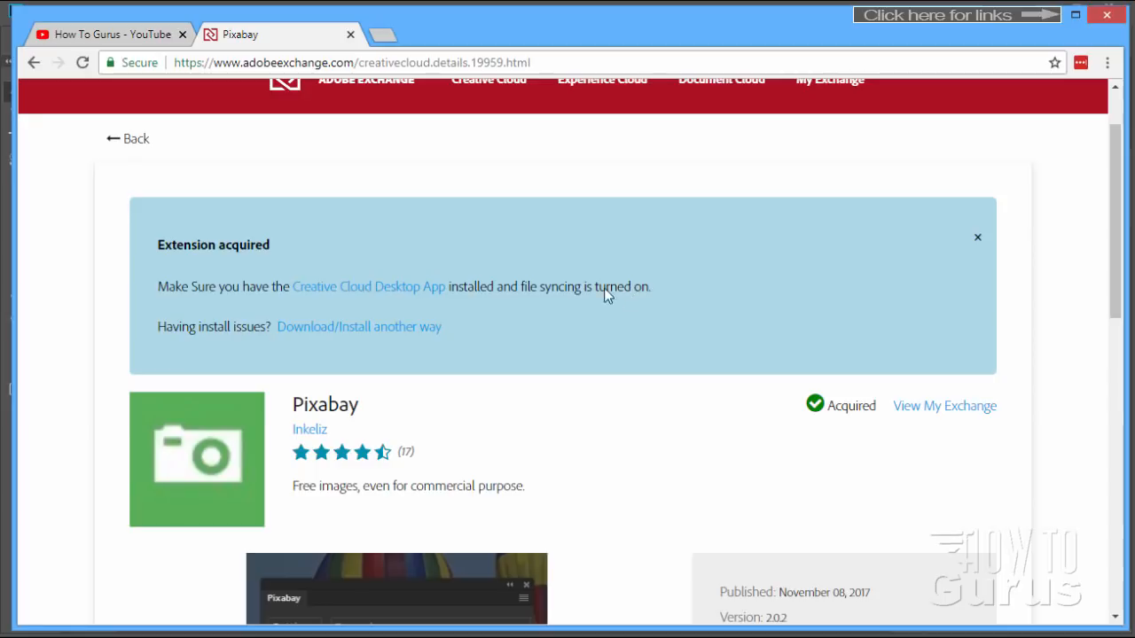
mouse_move(390, 292)
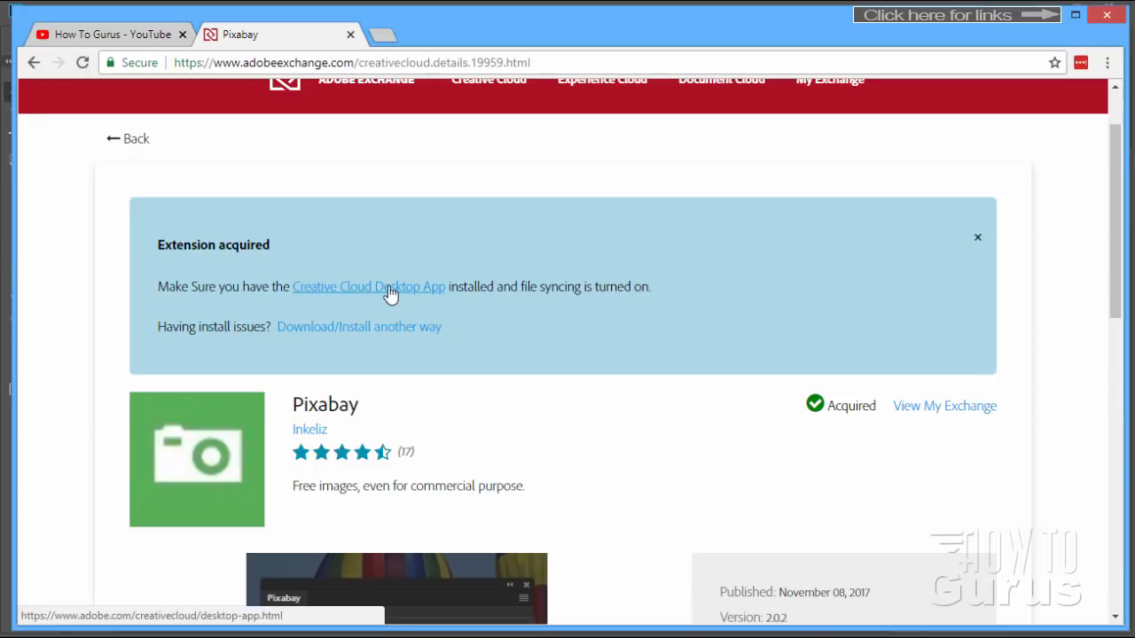
mouse_move(1007, 404)
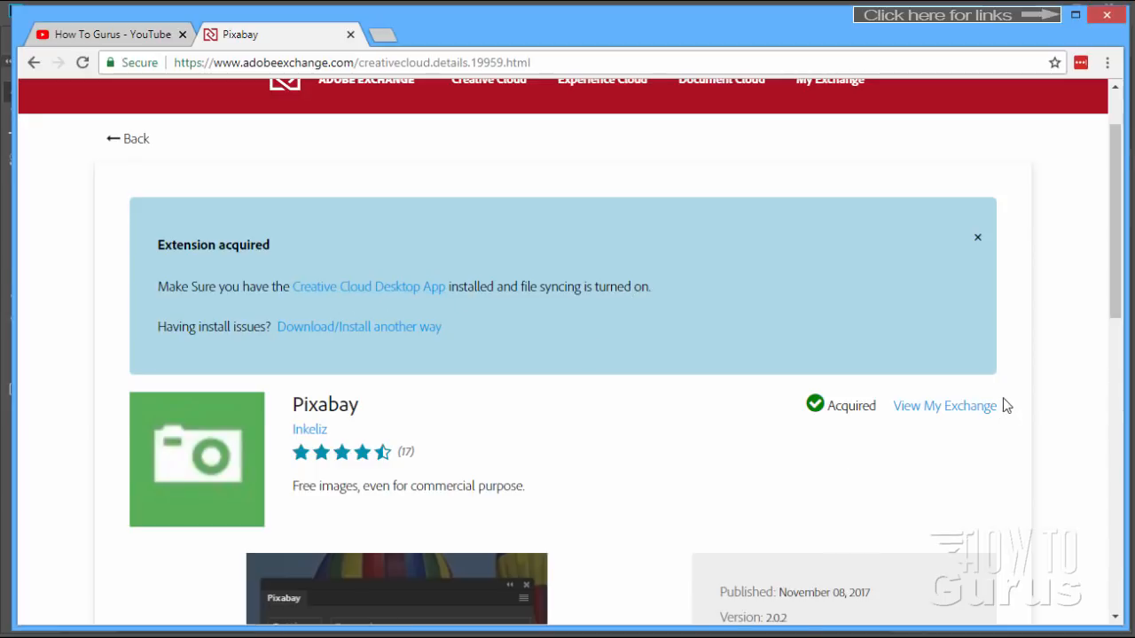
mouse_move(726, 464)
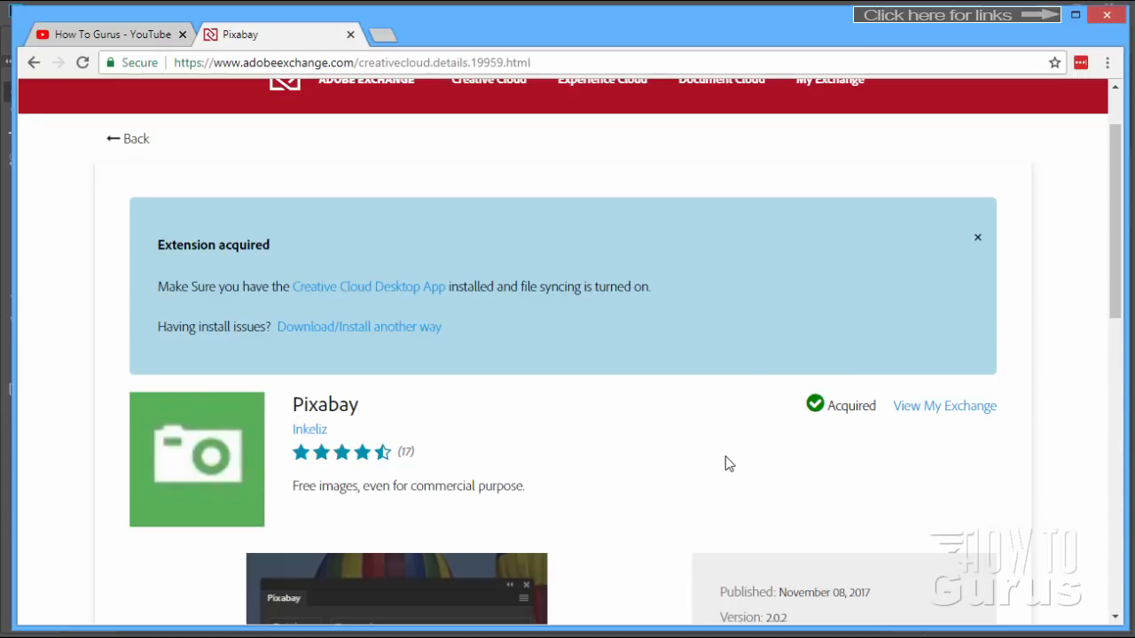
mouse_move(629, 428)
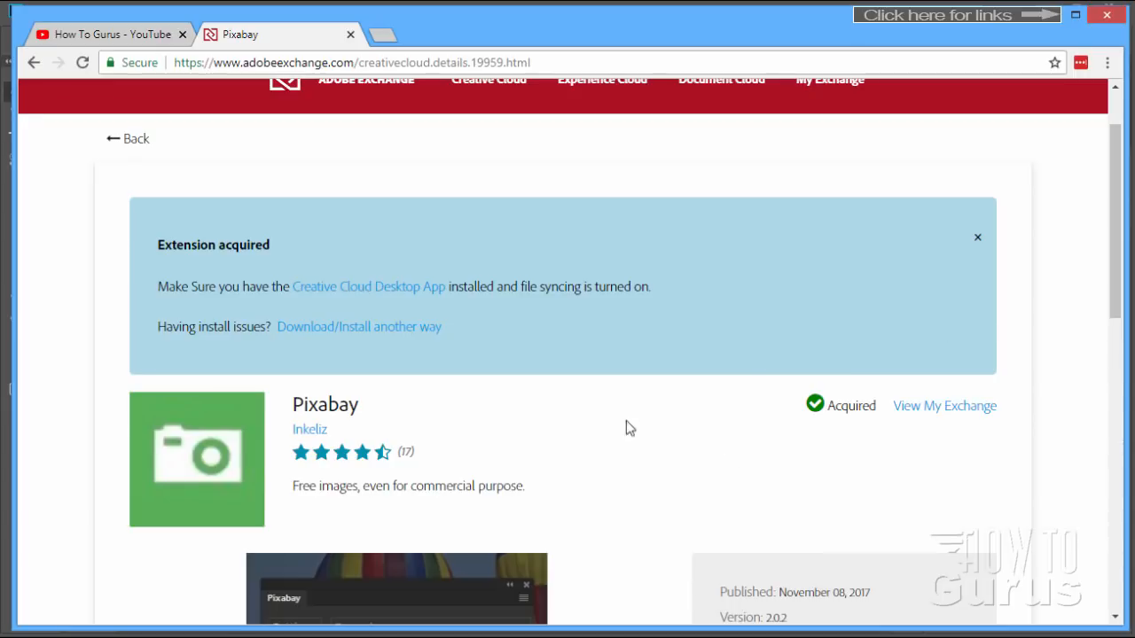
mouse_move(568, 404)
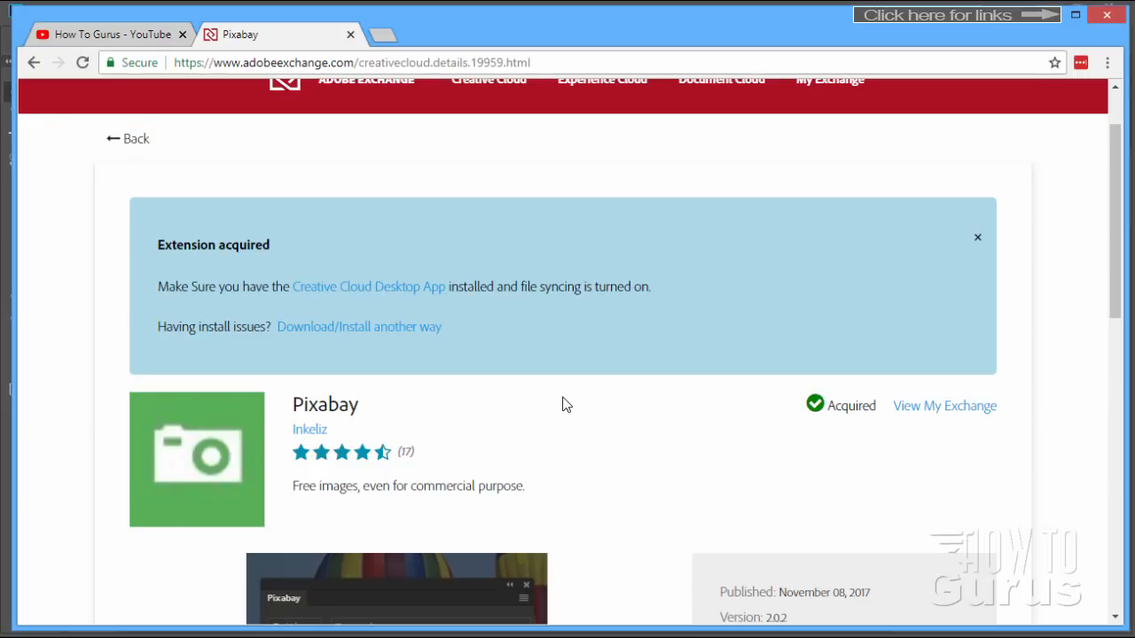
mouse_move(542, 400)
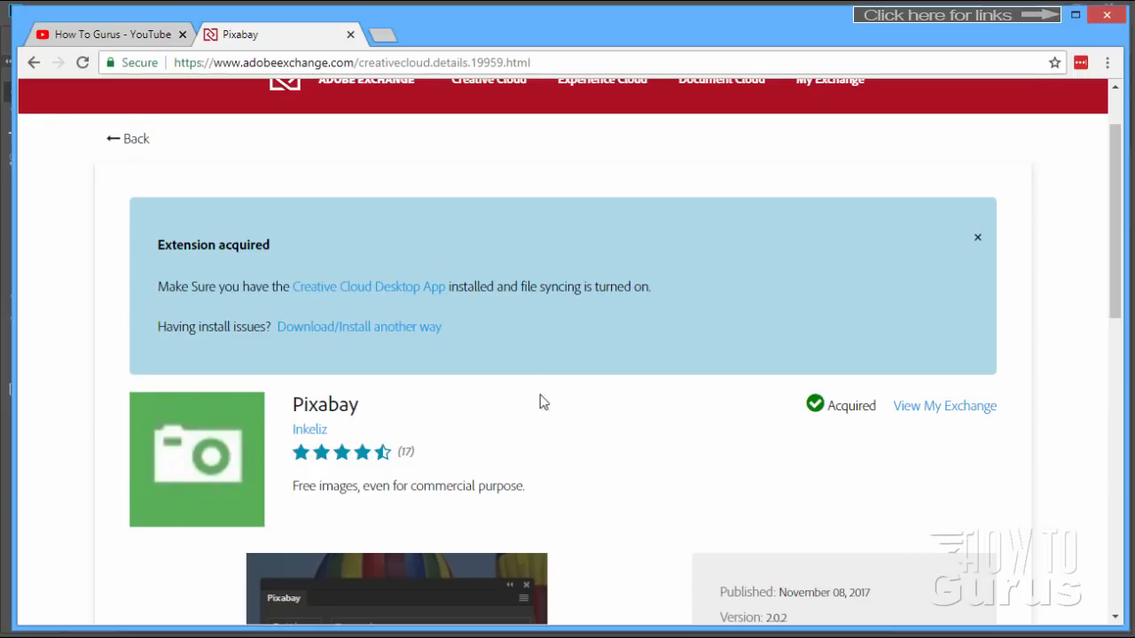
scroll("down", 3)
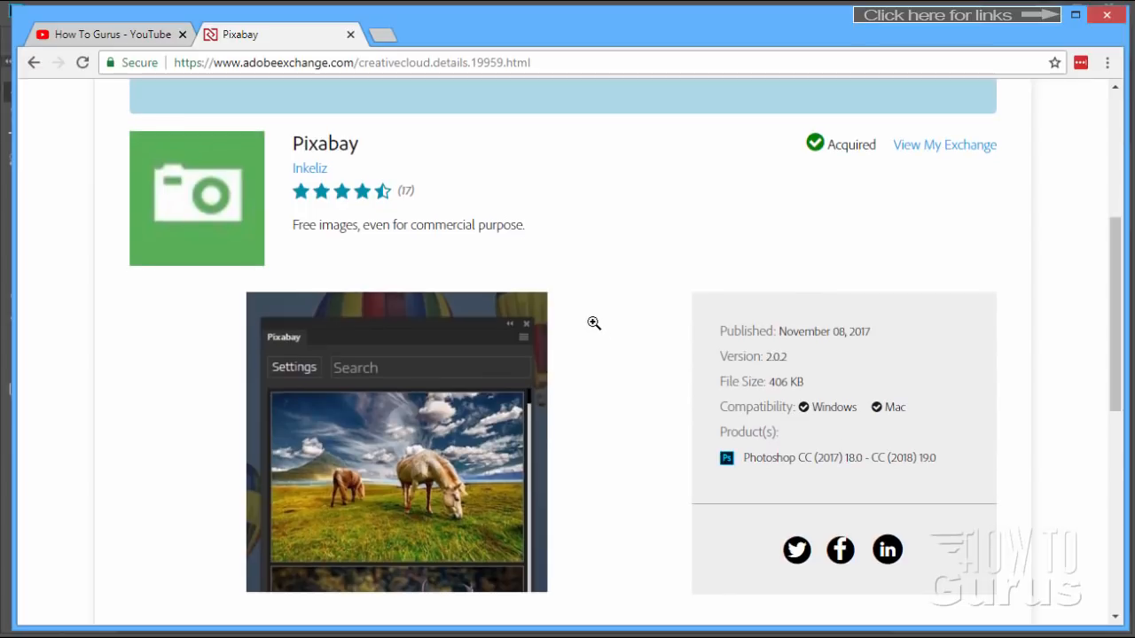
scroll("down", 3)
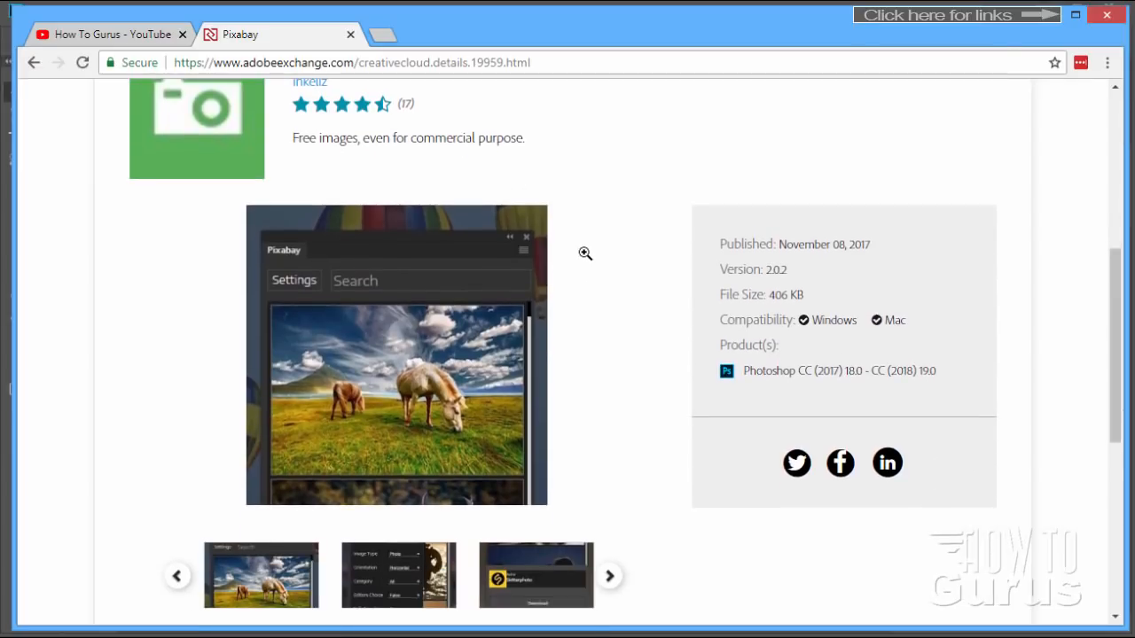
scroll("down", 3)
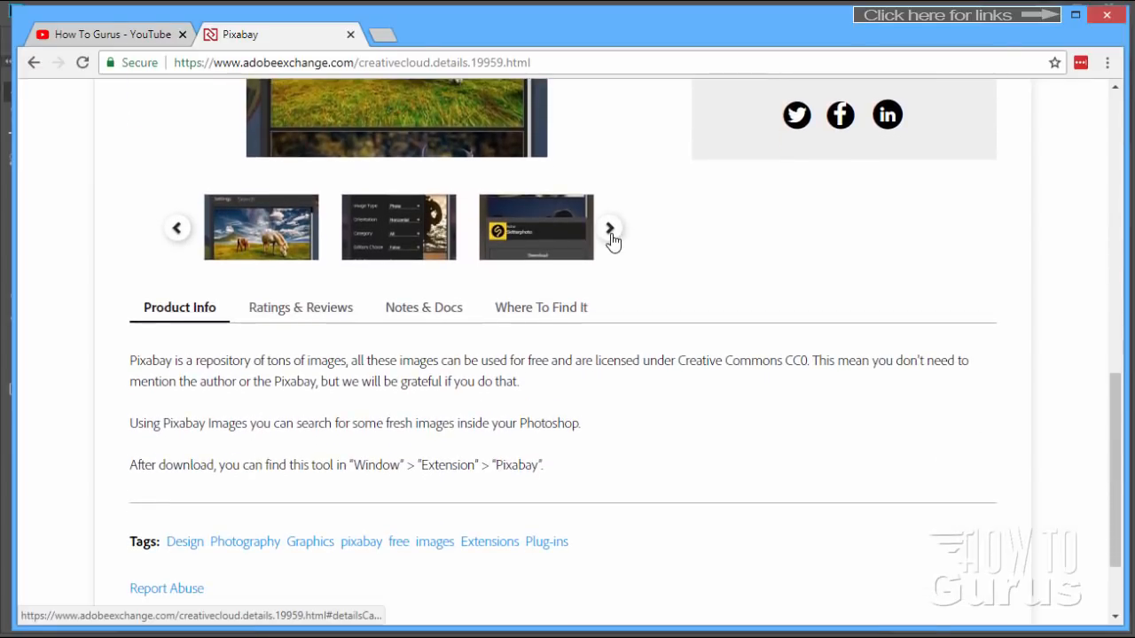
scroll("down", 3)
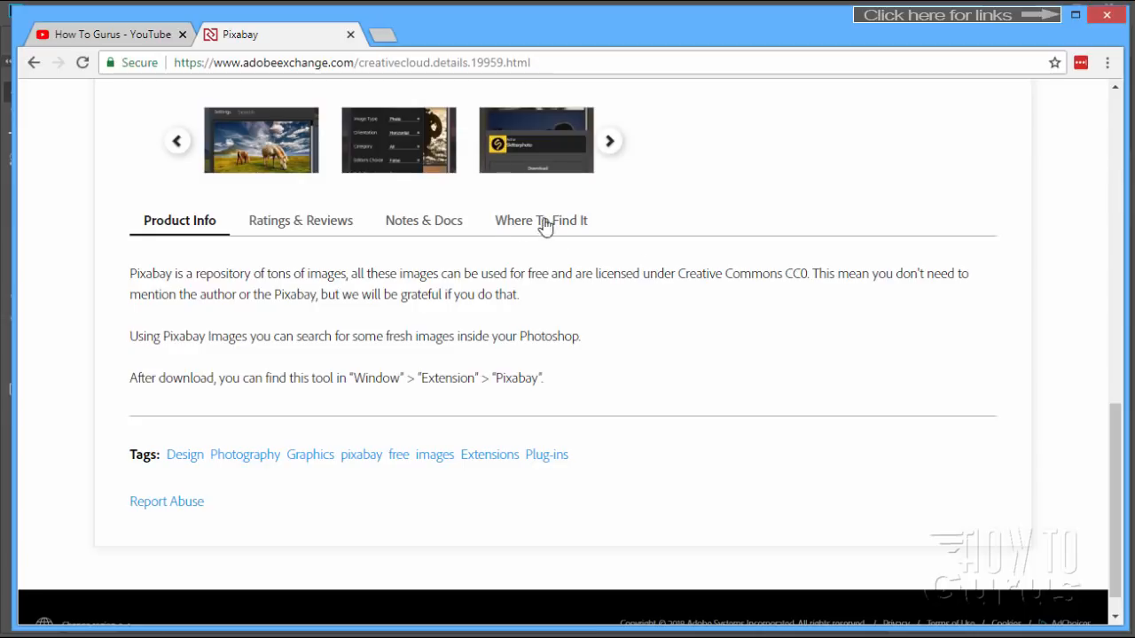
left_click(539, 219)
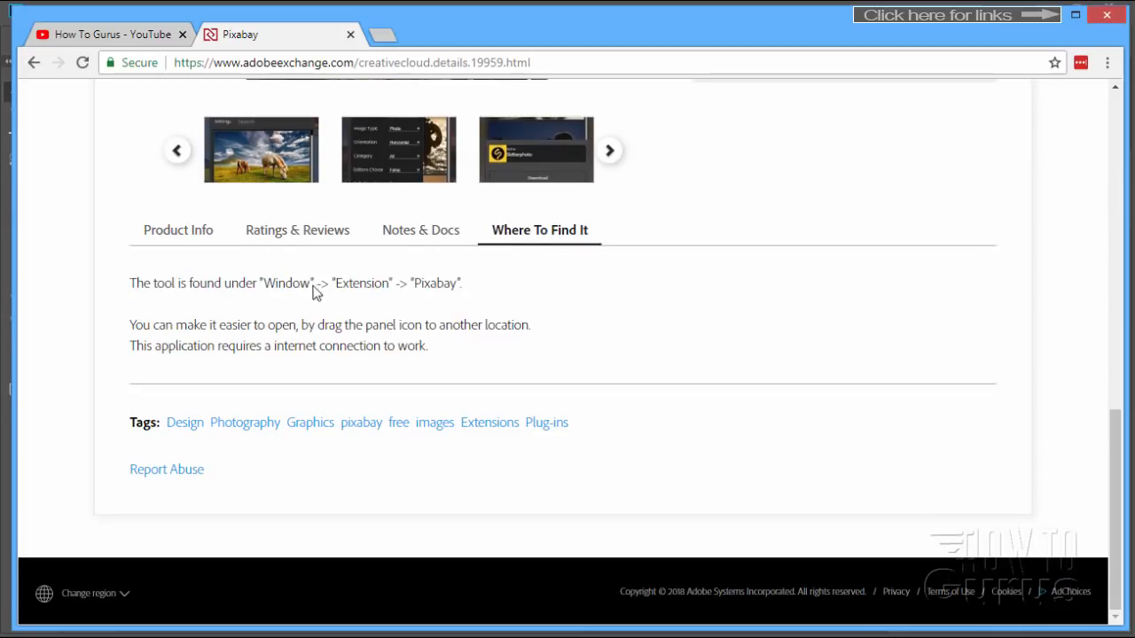
mouse_move(401, 285)
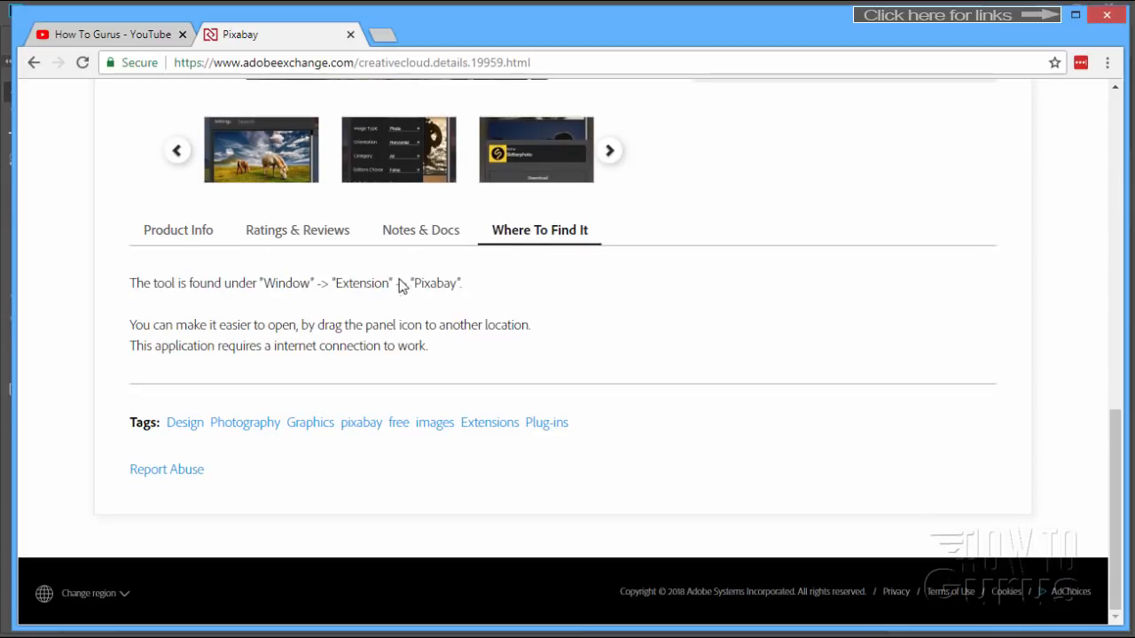
mouse_move(446, 309)
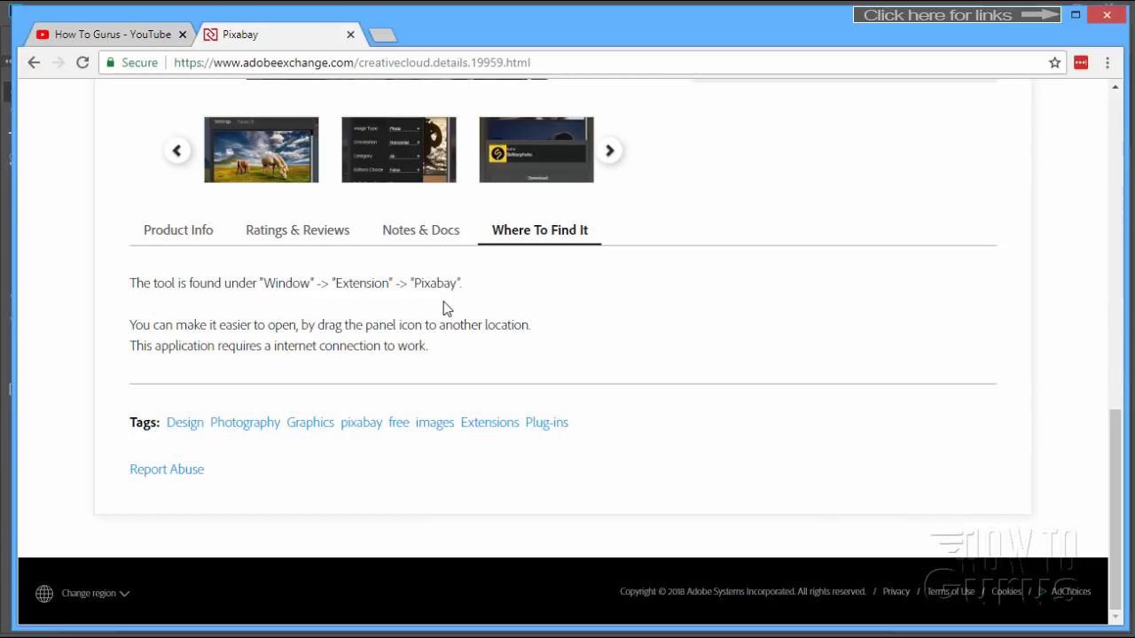
scroll("up", 3)
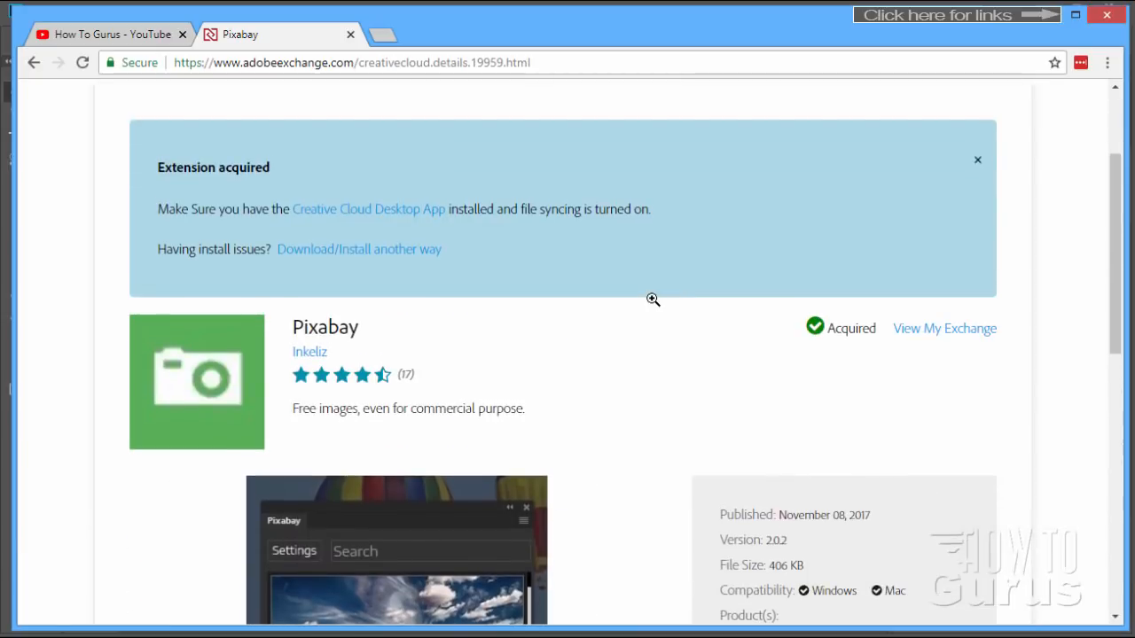
mouse_move(510, 177)
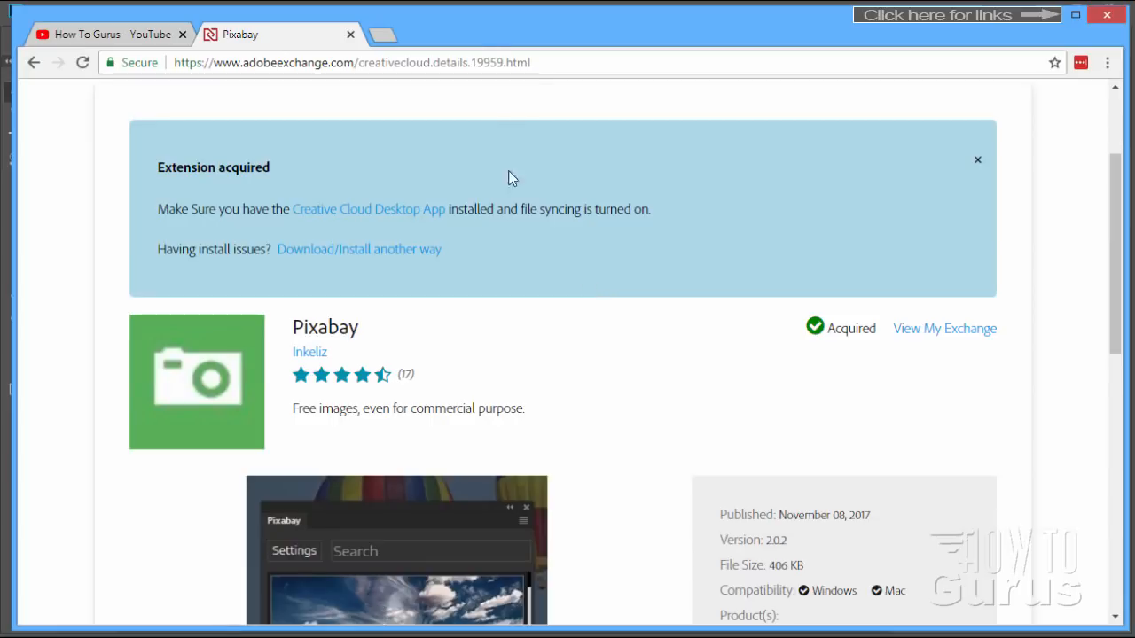
mouse_move(1053, 25)
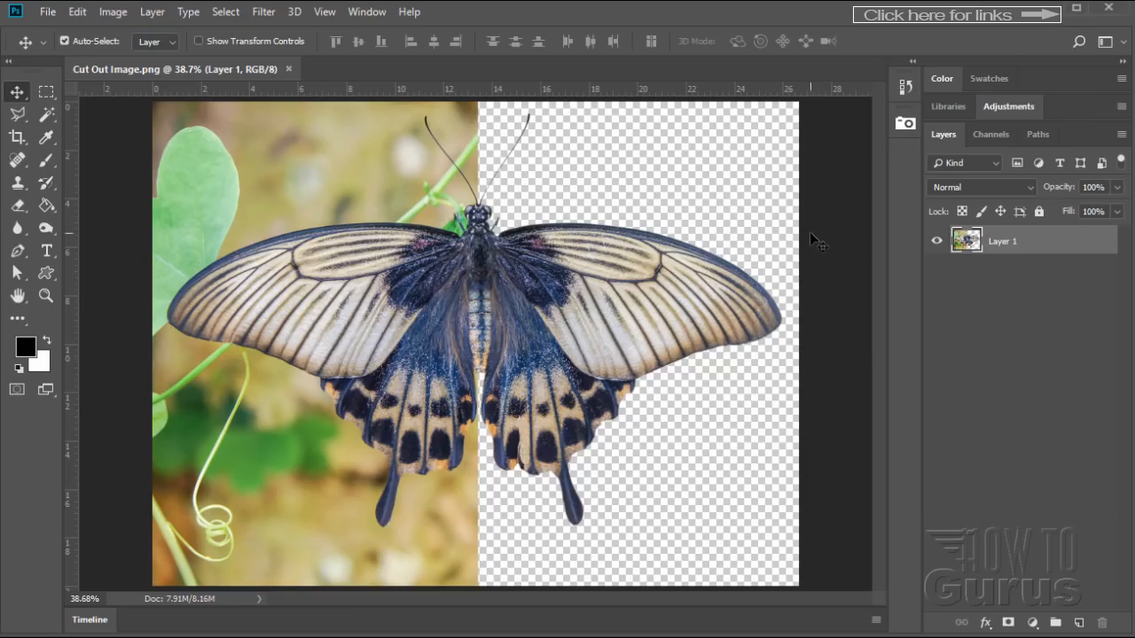
Browse the Window, Filter and File menus, then launch Pixabay from Window > Extensions
left_click(366, 11)
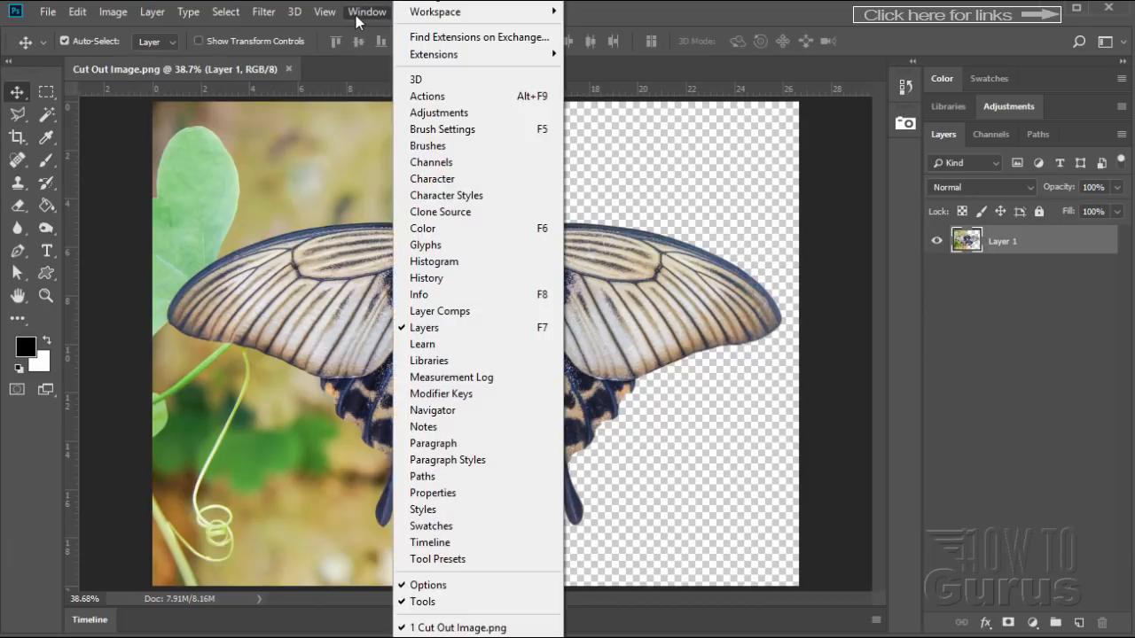
mouse_move(433, 53)
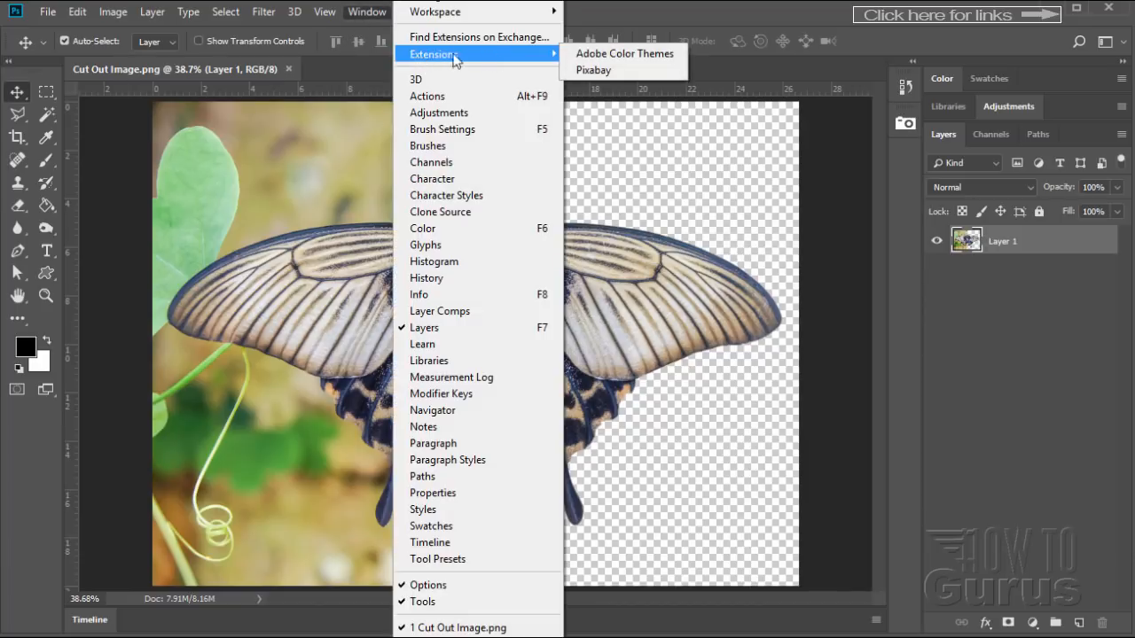
mouse_move(592, 71)
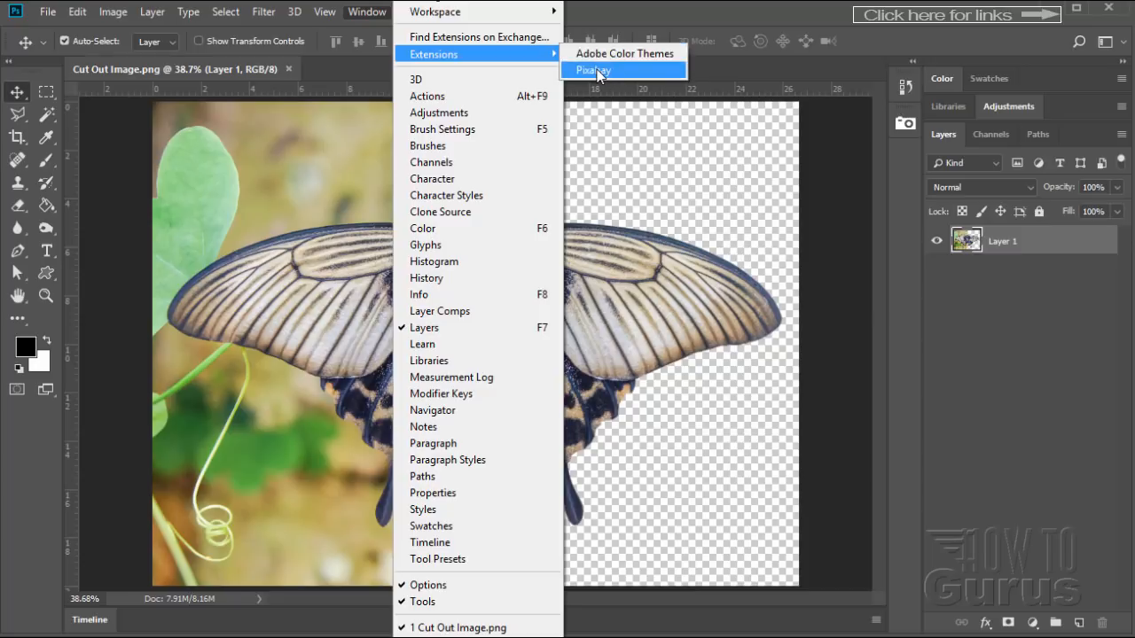
left_click(263, 10)
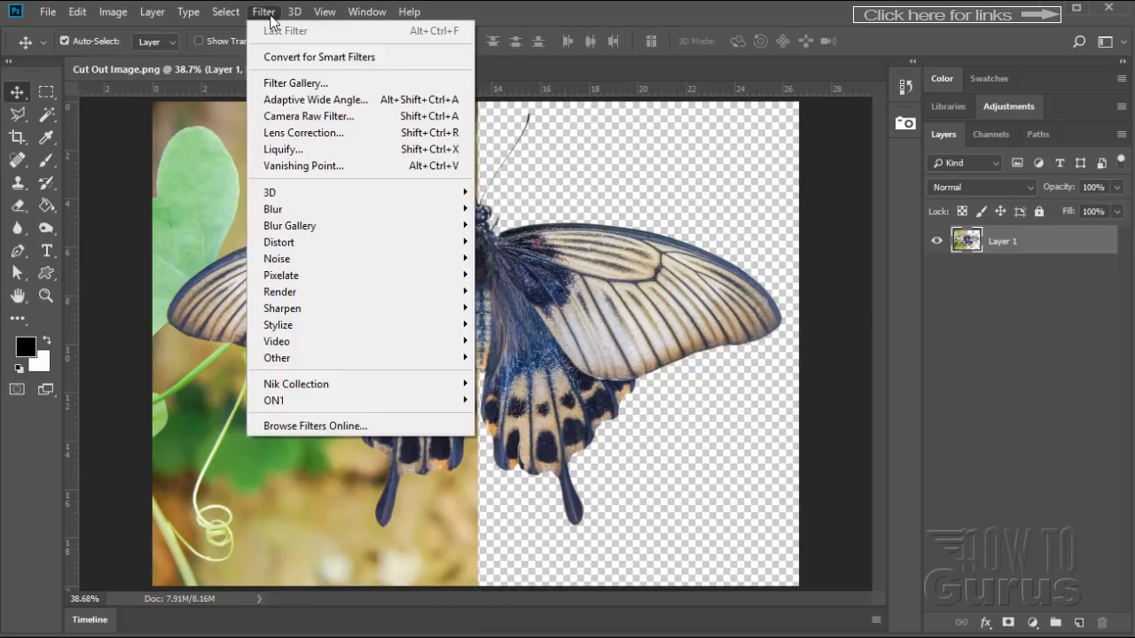
left_click(48, 10)
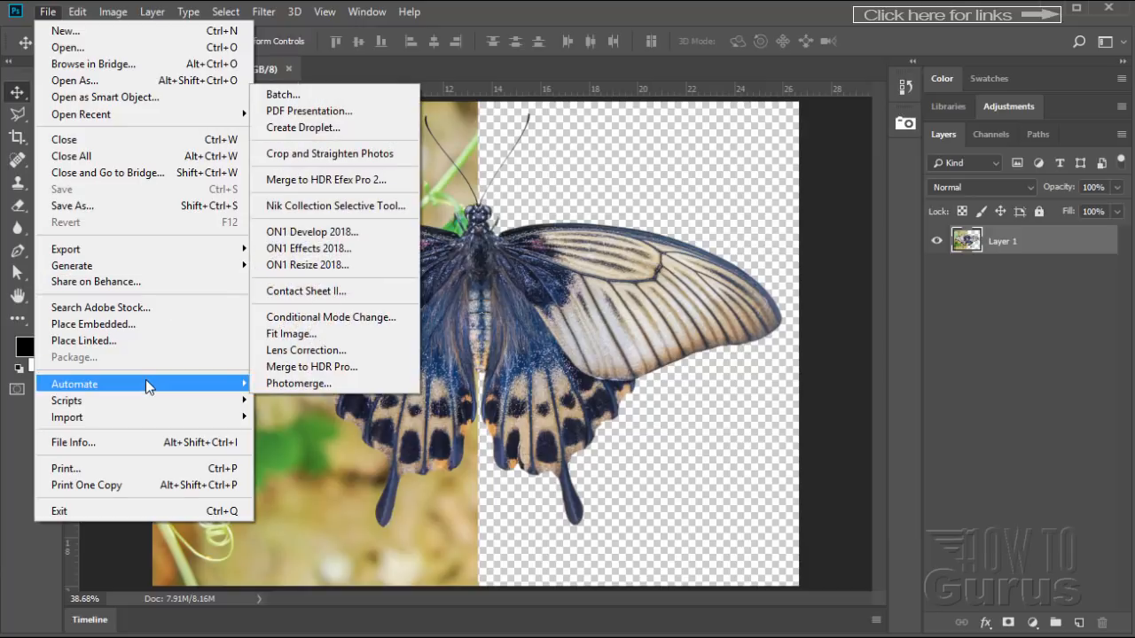
mouse_move(168, 383)
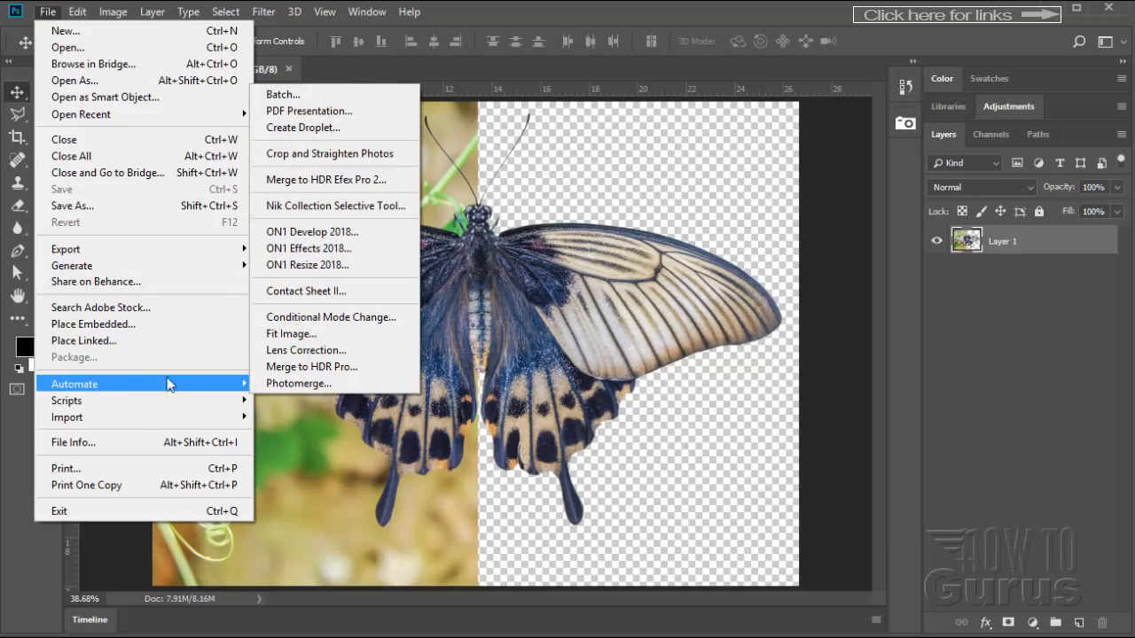
mouse_move(310, 249)
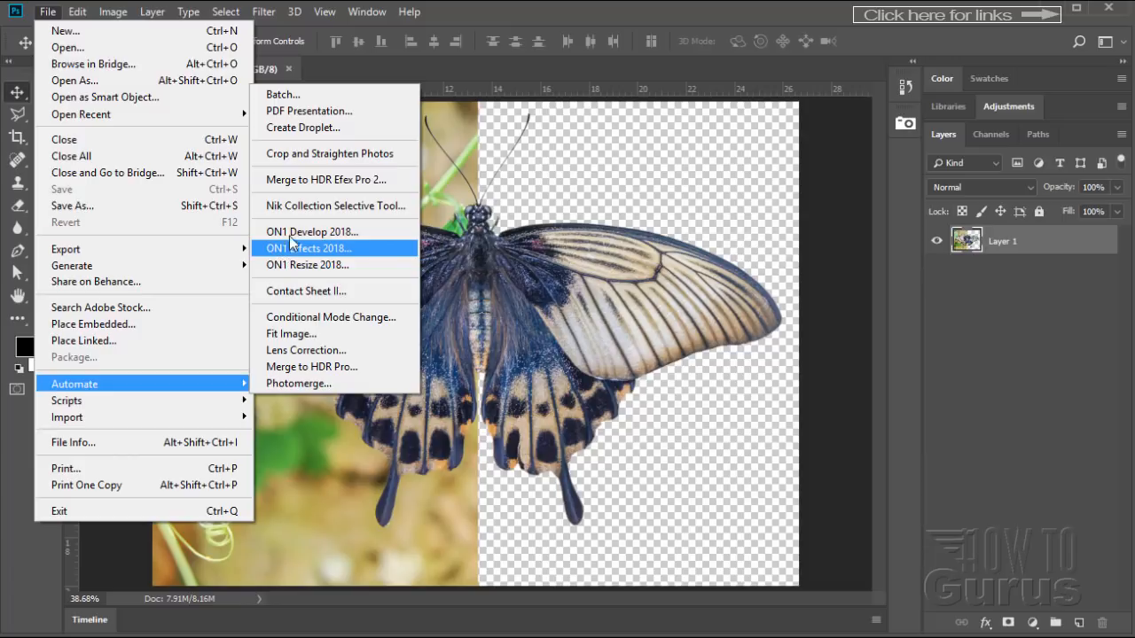
mouse_move(344, 206)
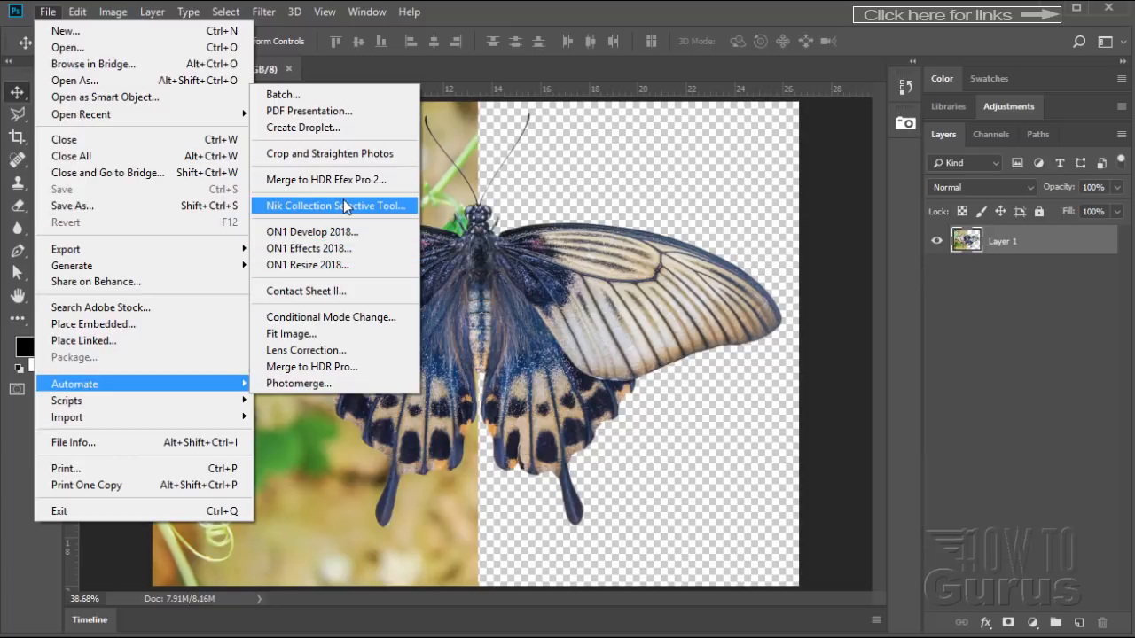
mouse_move(326, 179)
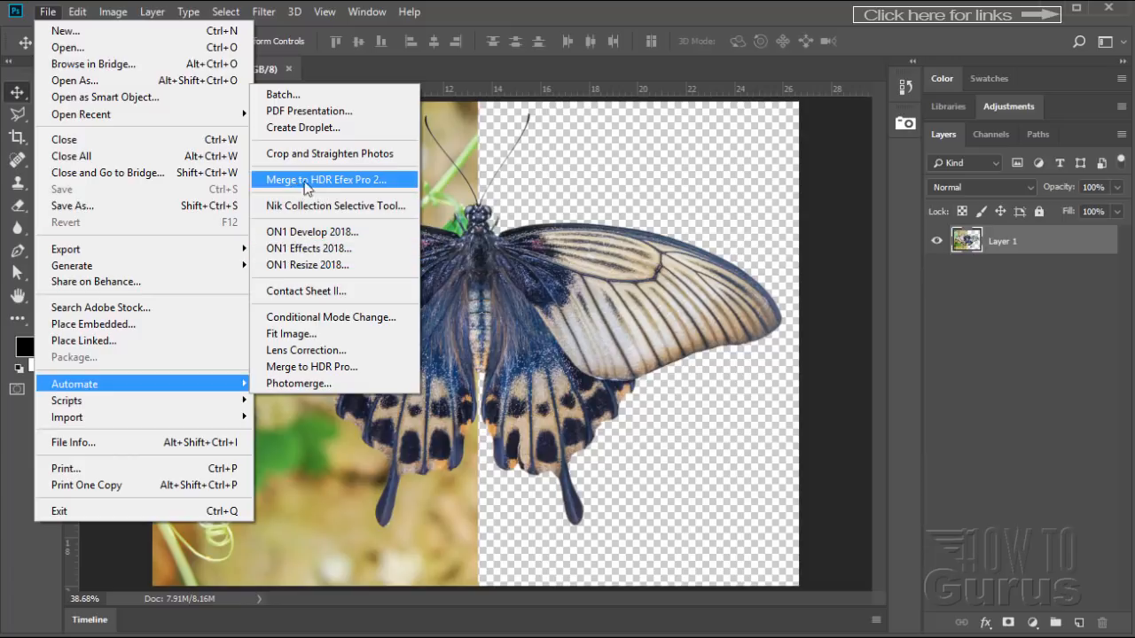
mouse_move(386, 186)
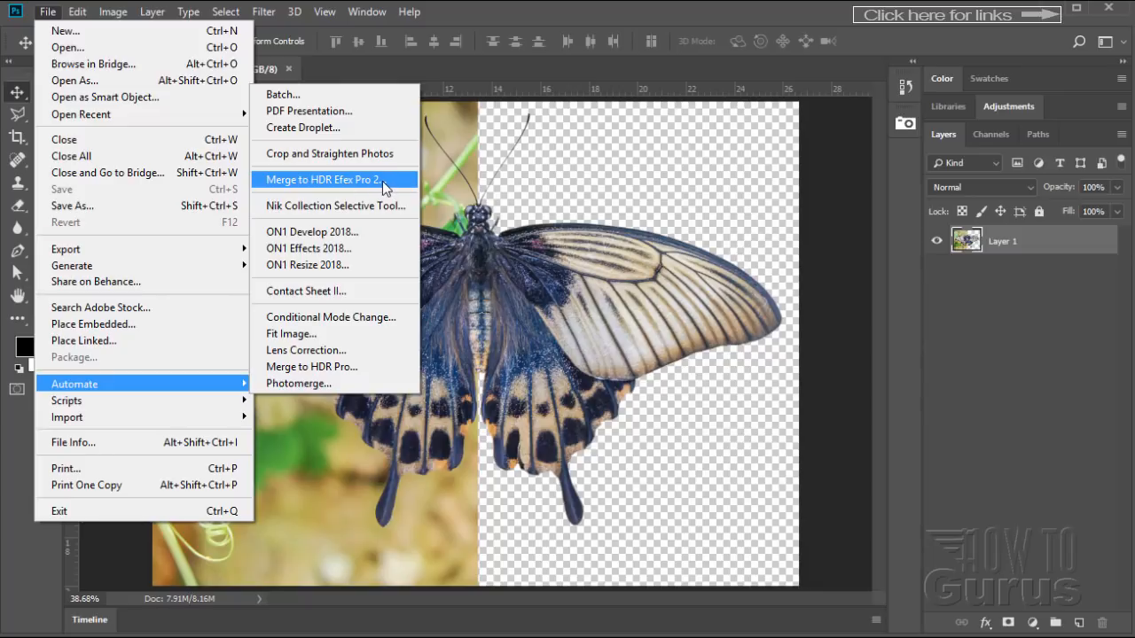
mouse_move(370, 70)
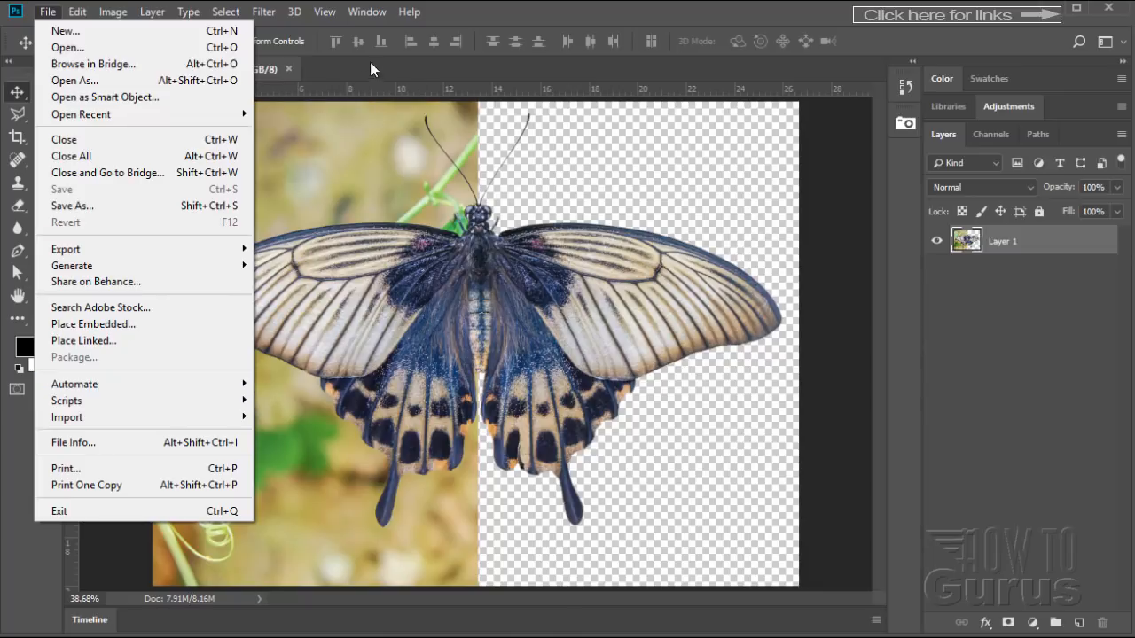
left_click(365, 11)
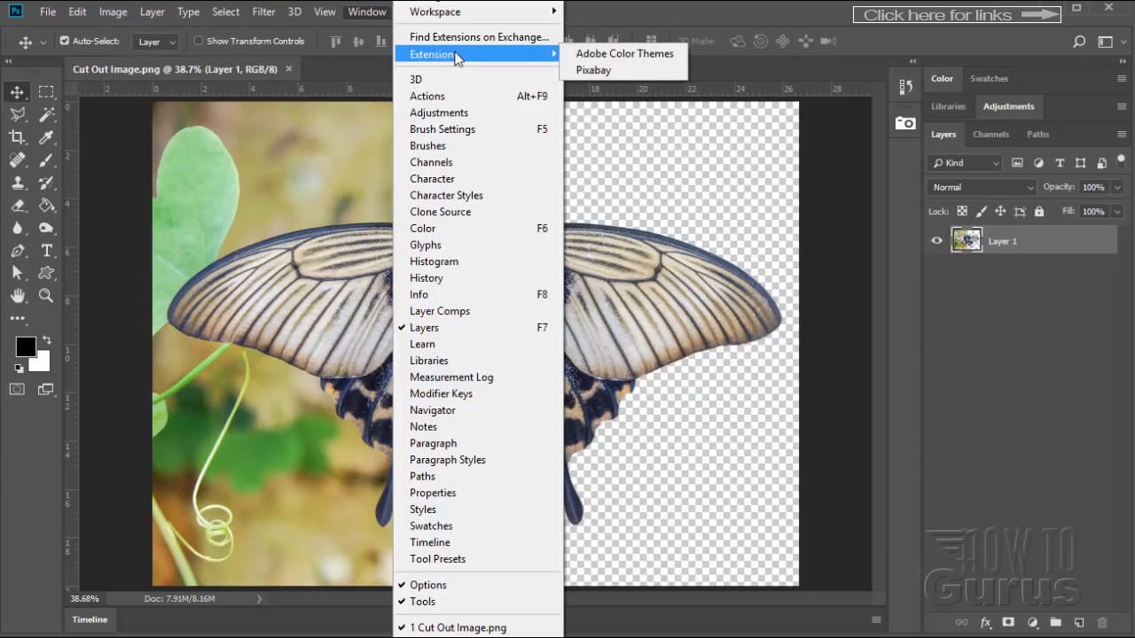
mouse_move(607, 71)
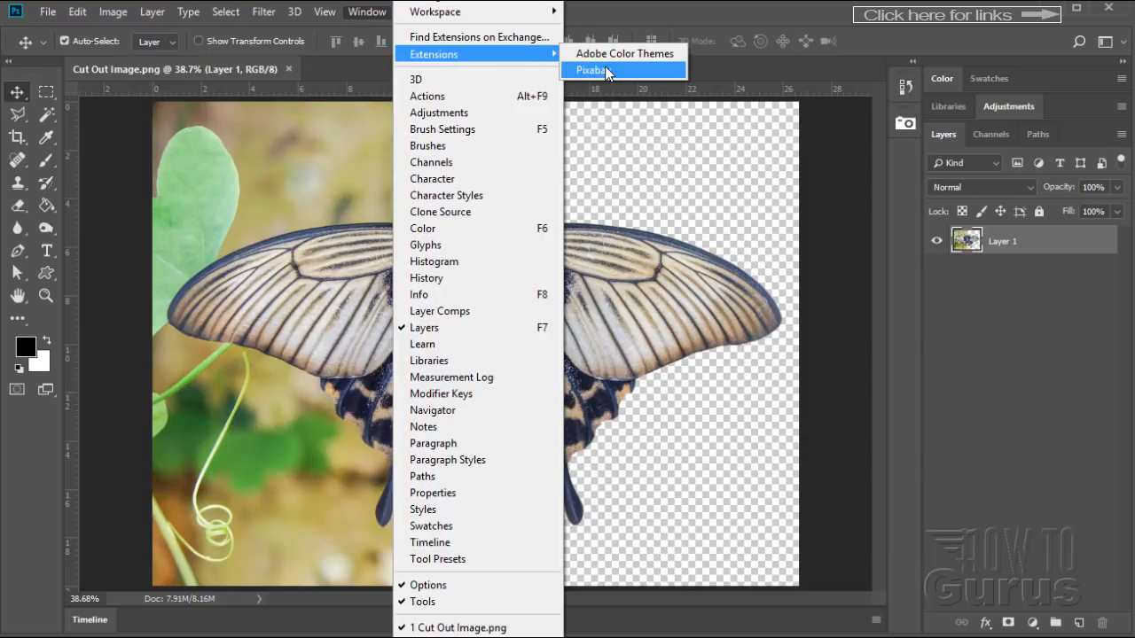
left_click(592, 71)
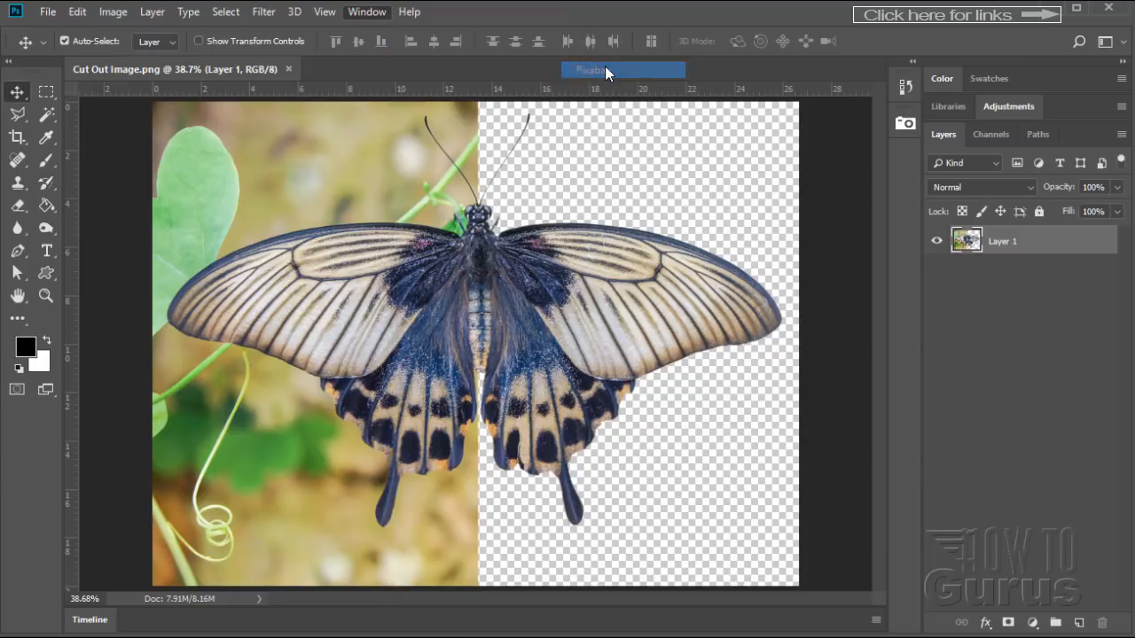
left_click(624, 71)
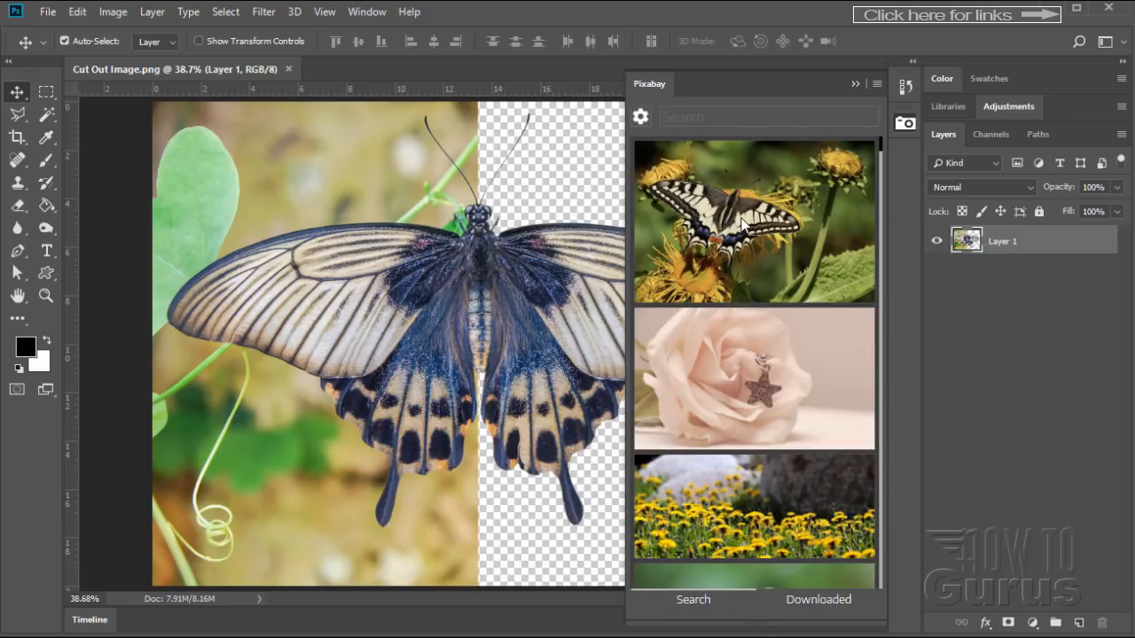
mouse_move(769, 238)
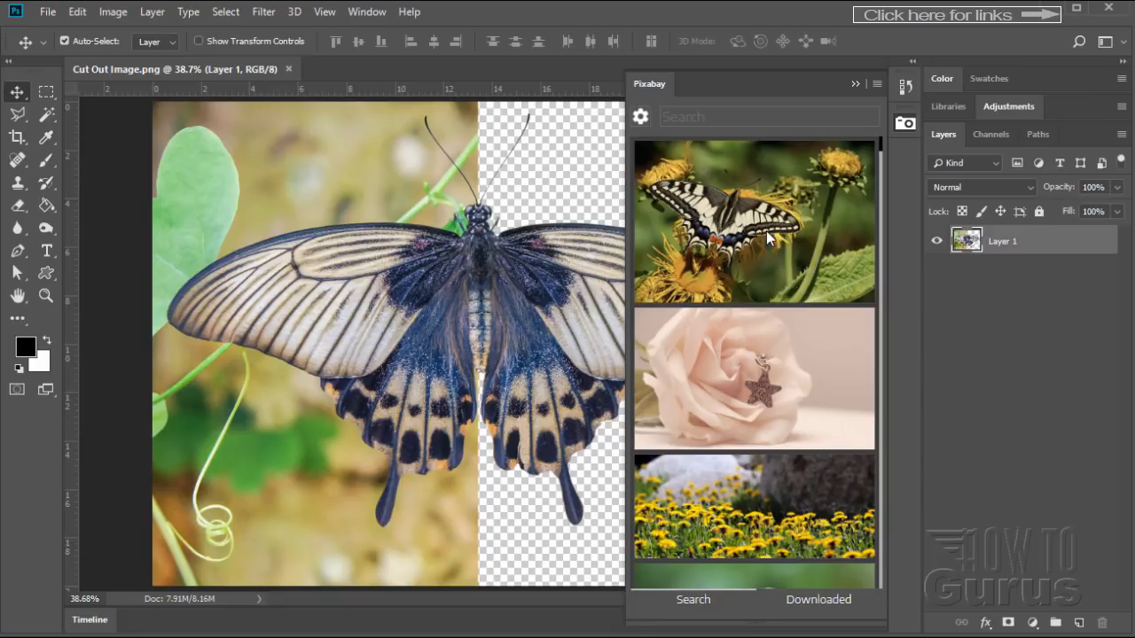
scroll("down", 3)
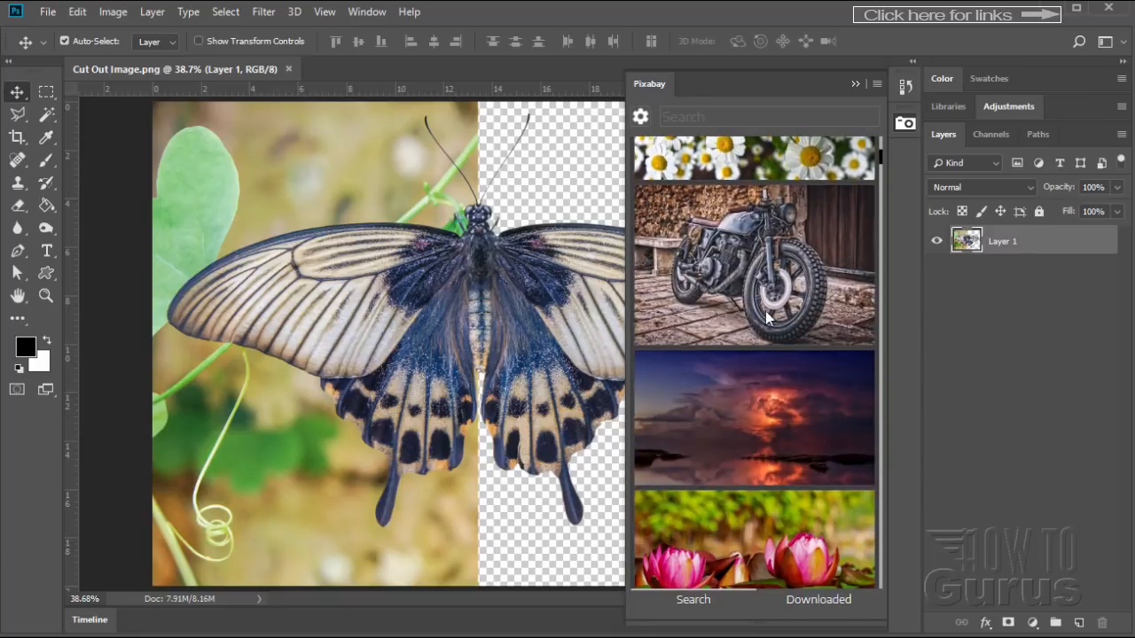
scroll("down", 3)
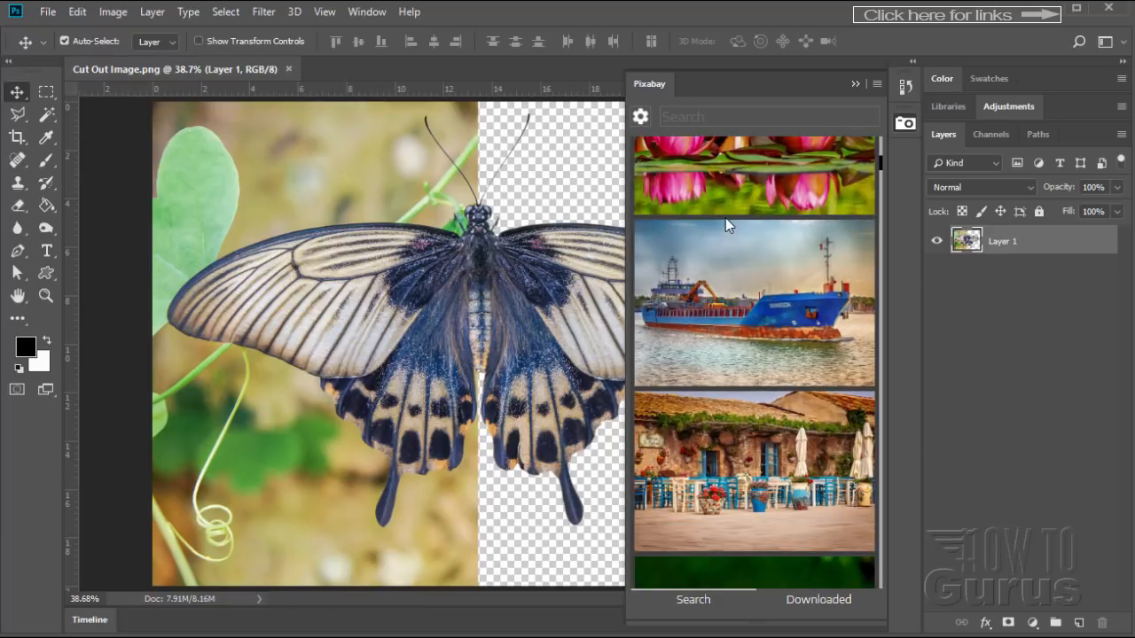
scroll("down", 3)
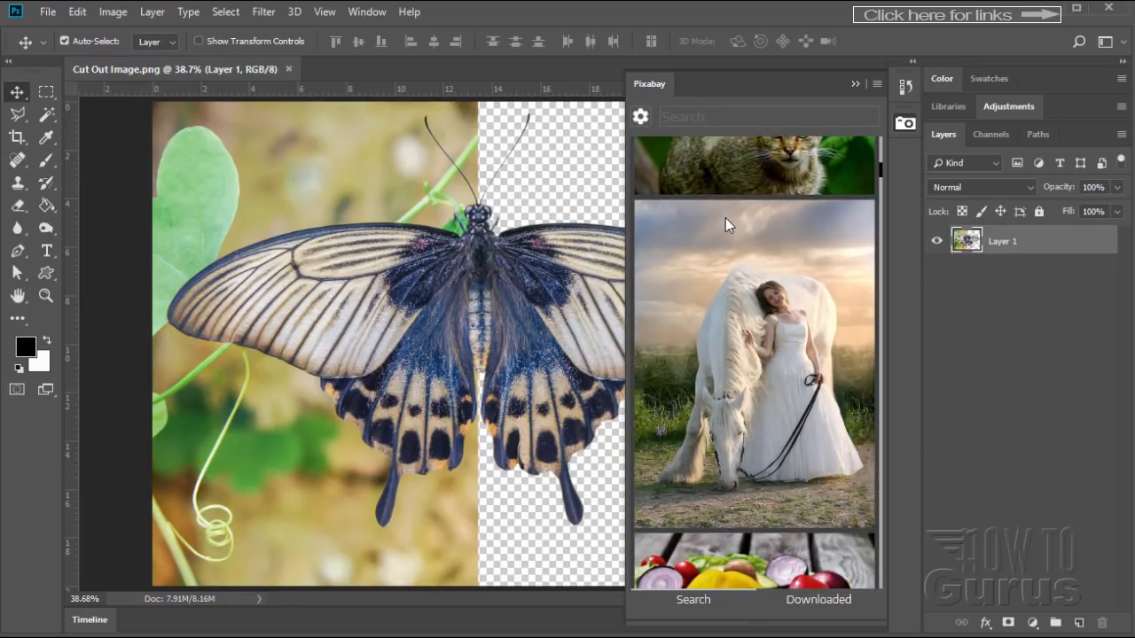
scroll("down", 3)
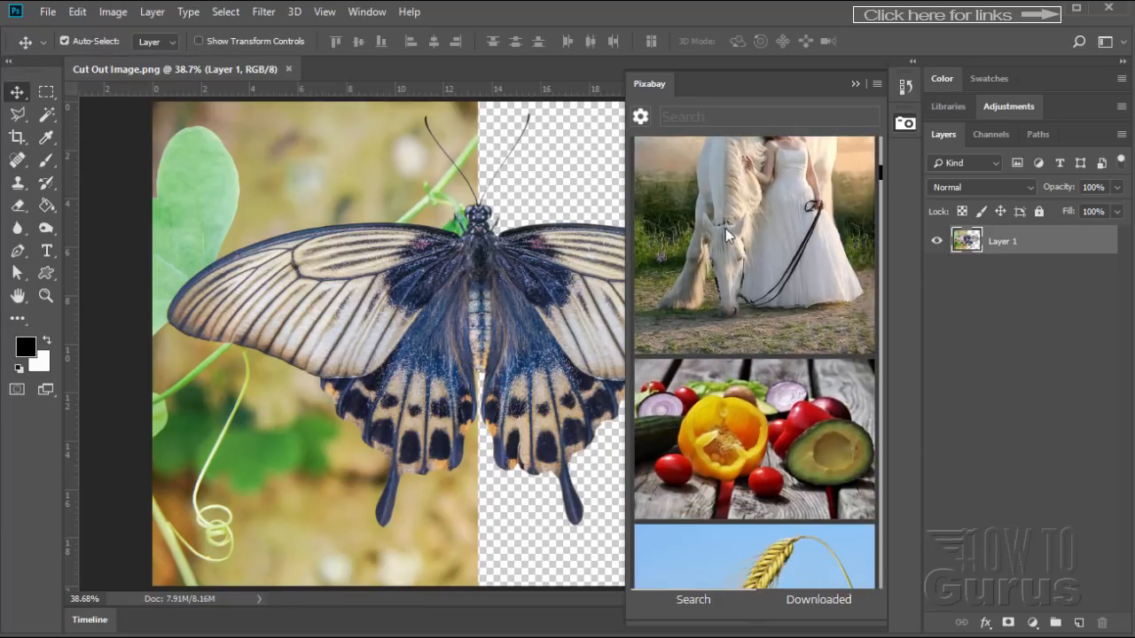
scroll("down", 3)
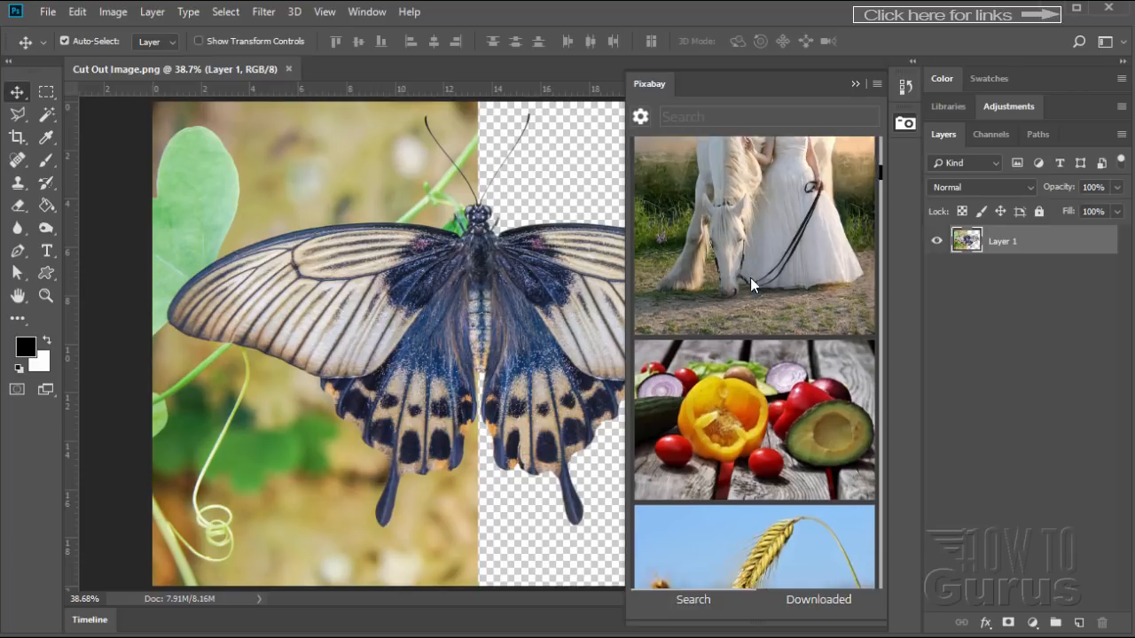
scroll("down", 3)
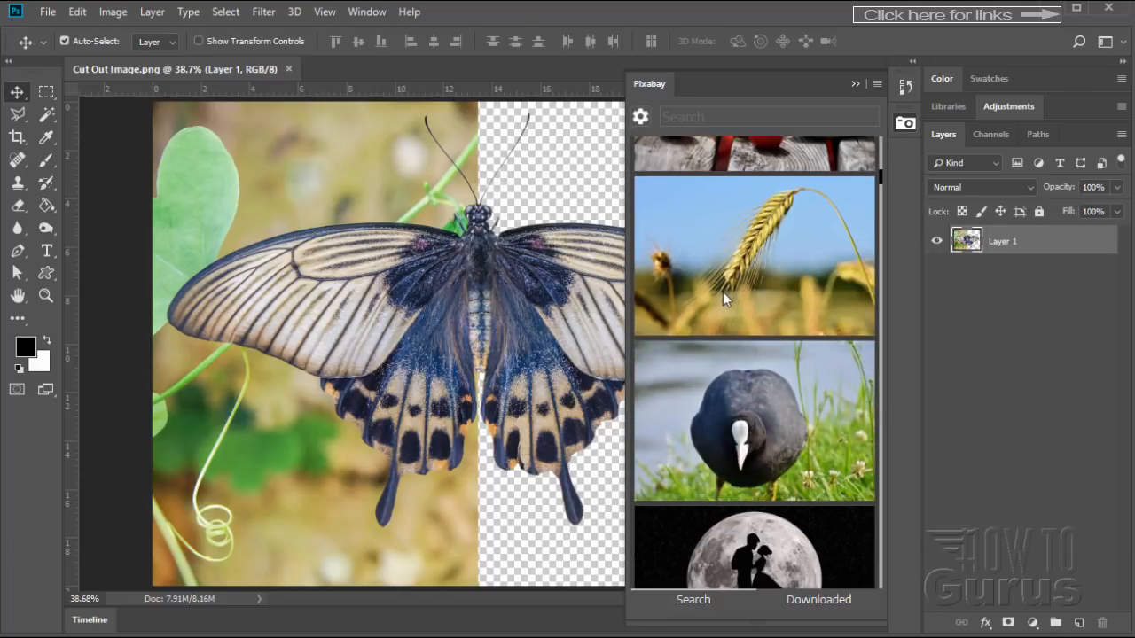
mouse_move(712, 326)
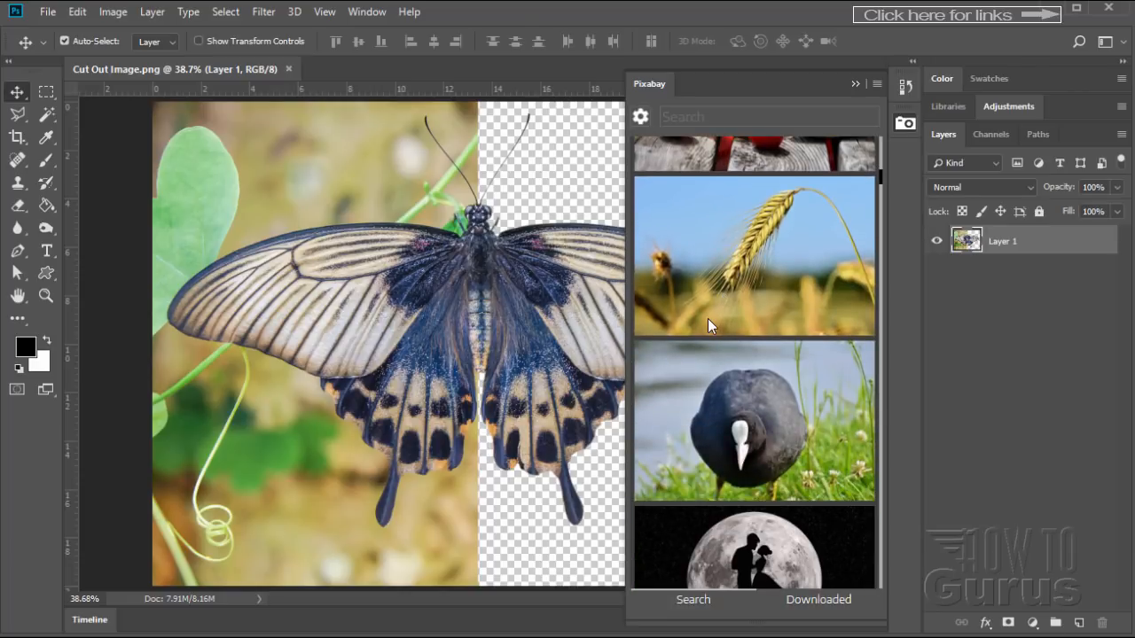
scroll("down", 3)
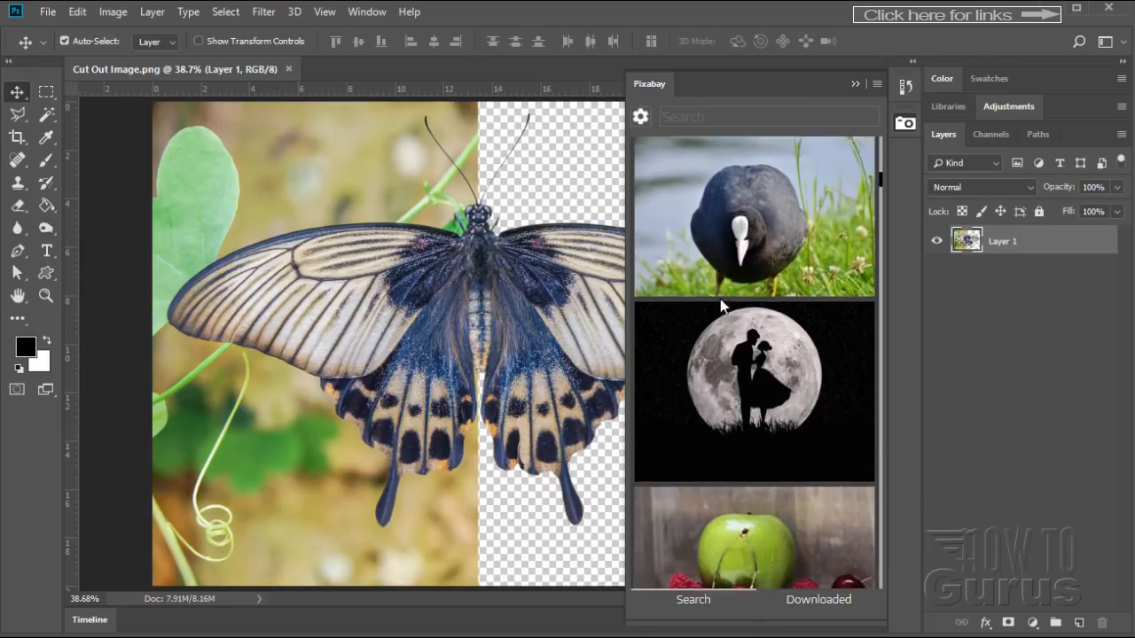
scroll("down", 3)
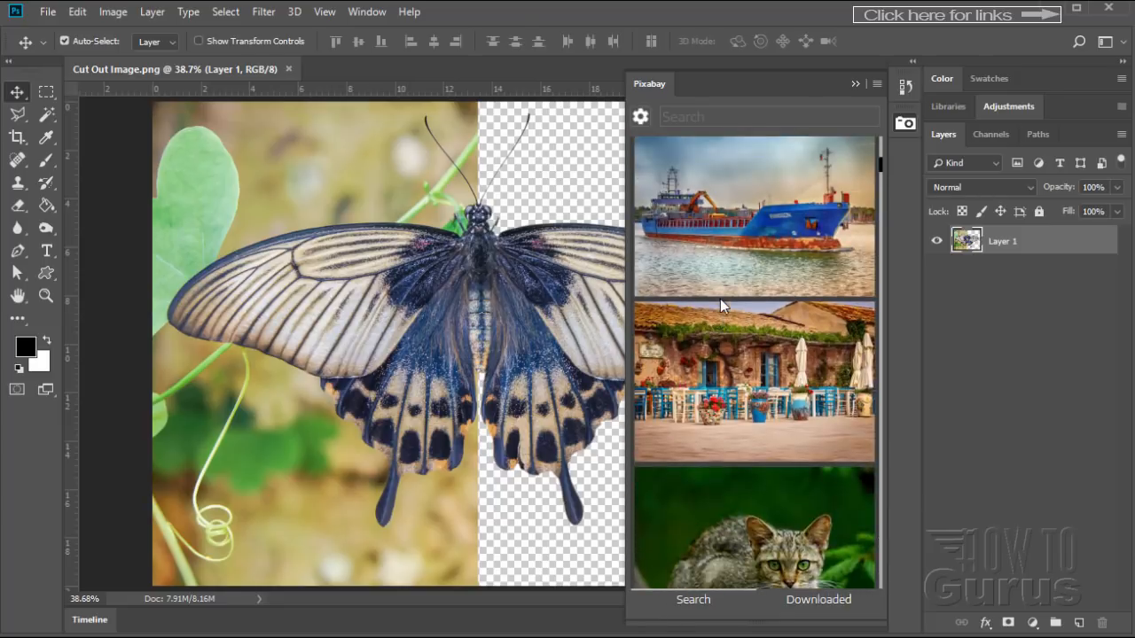
scroll("down", 3)
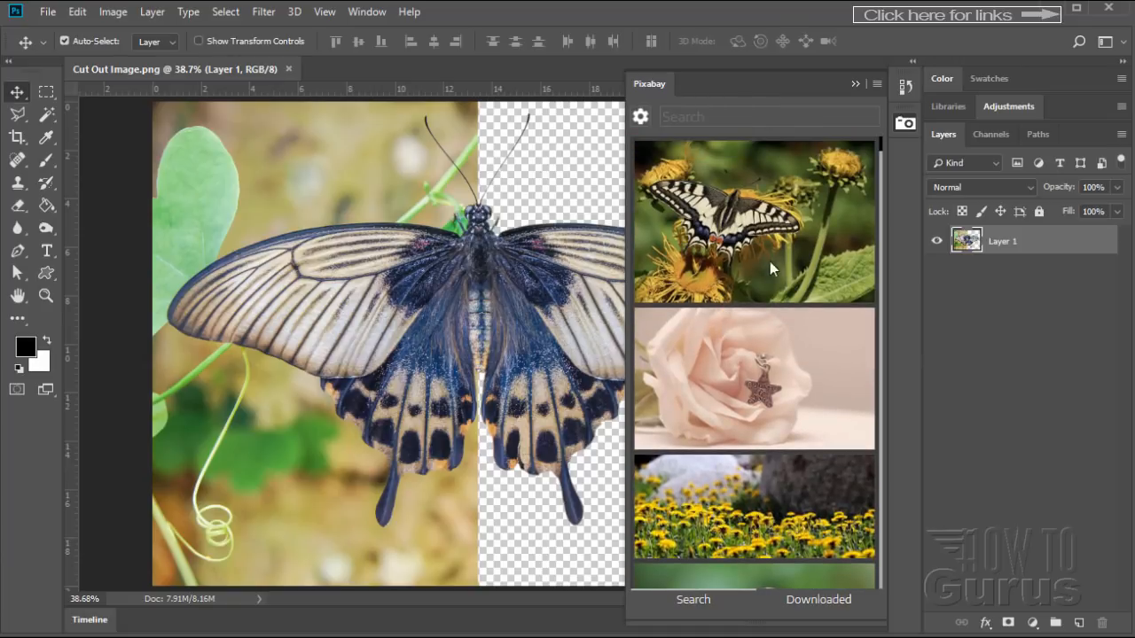
left_click(744, 117)
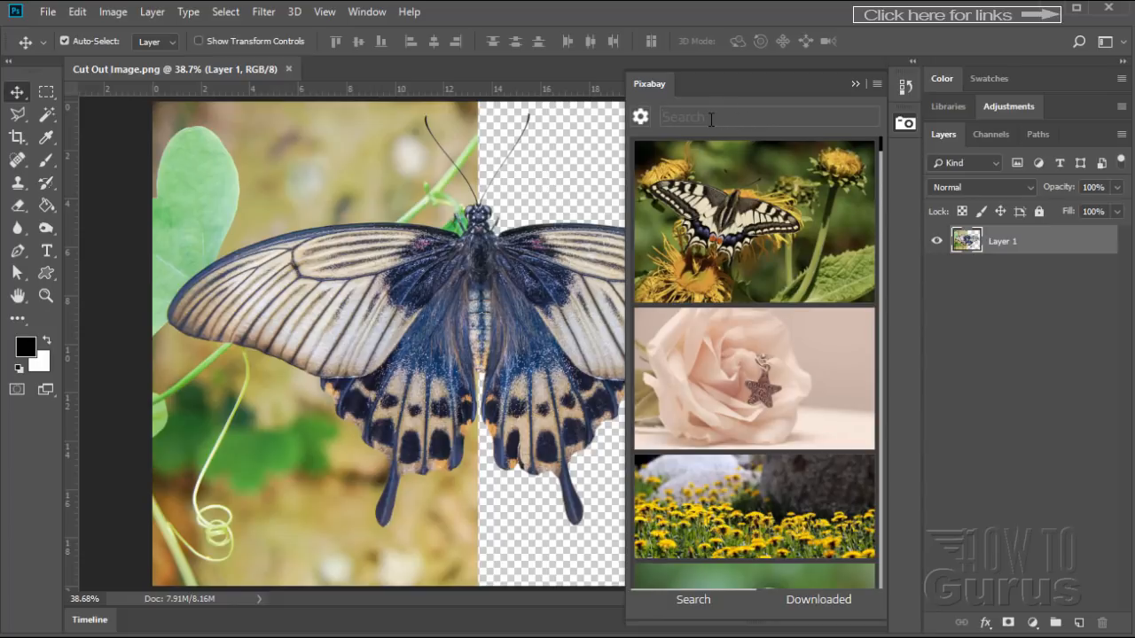
Search the Pixabay panel for 'butterfly'
type("butterl")
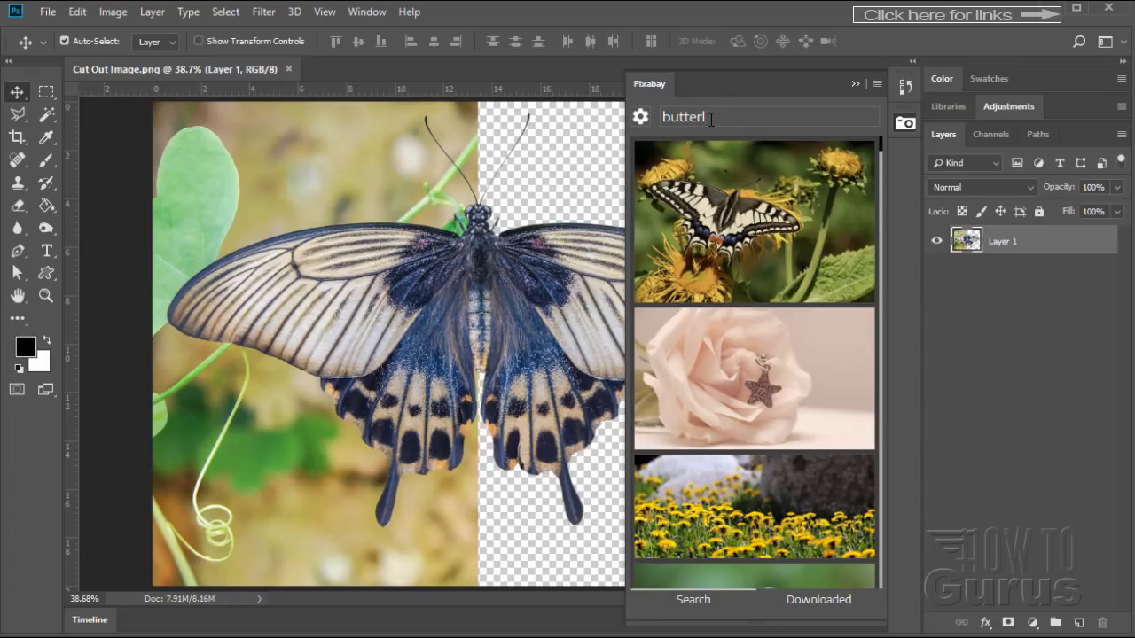
type("fy")
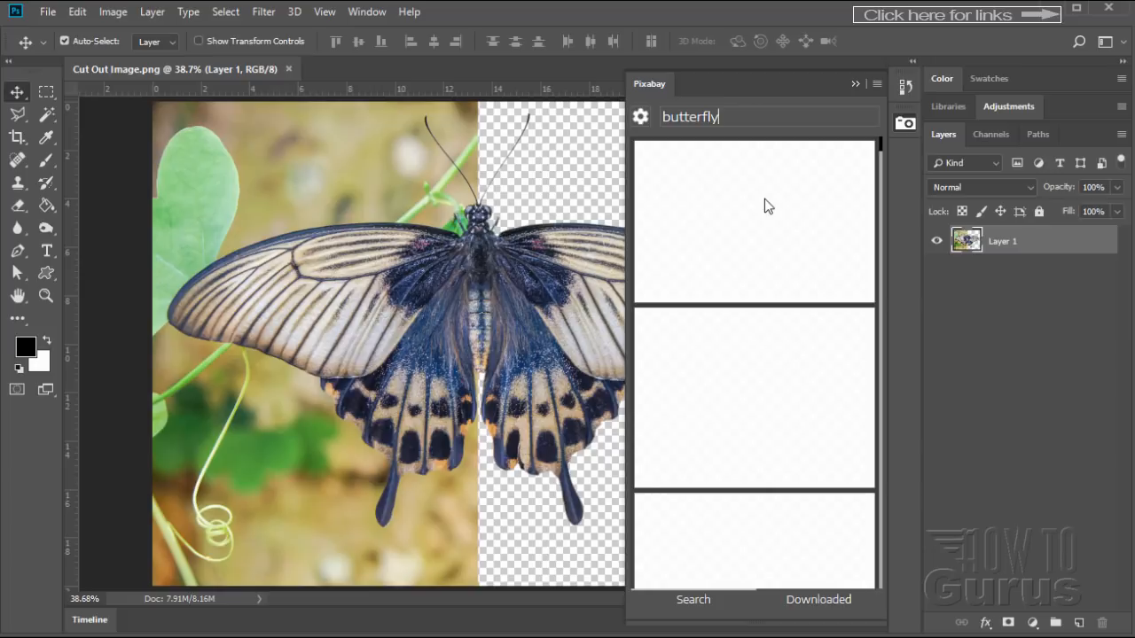
left_click(691, 599)
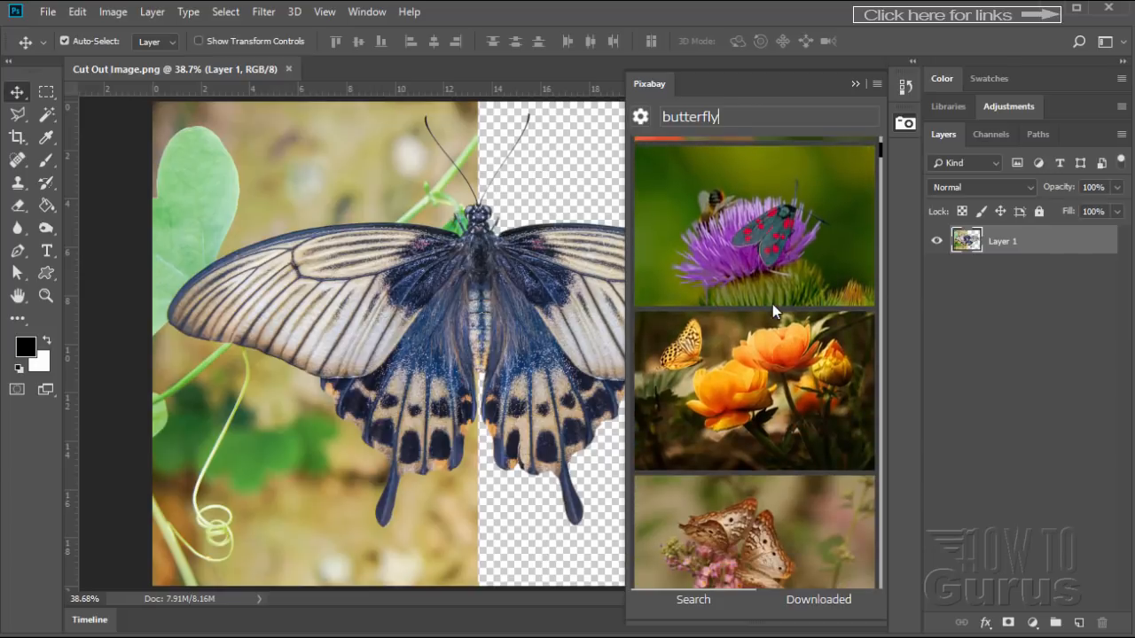
Scroll through the butterfly stock photo results
scroll("down", 3)
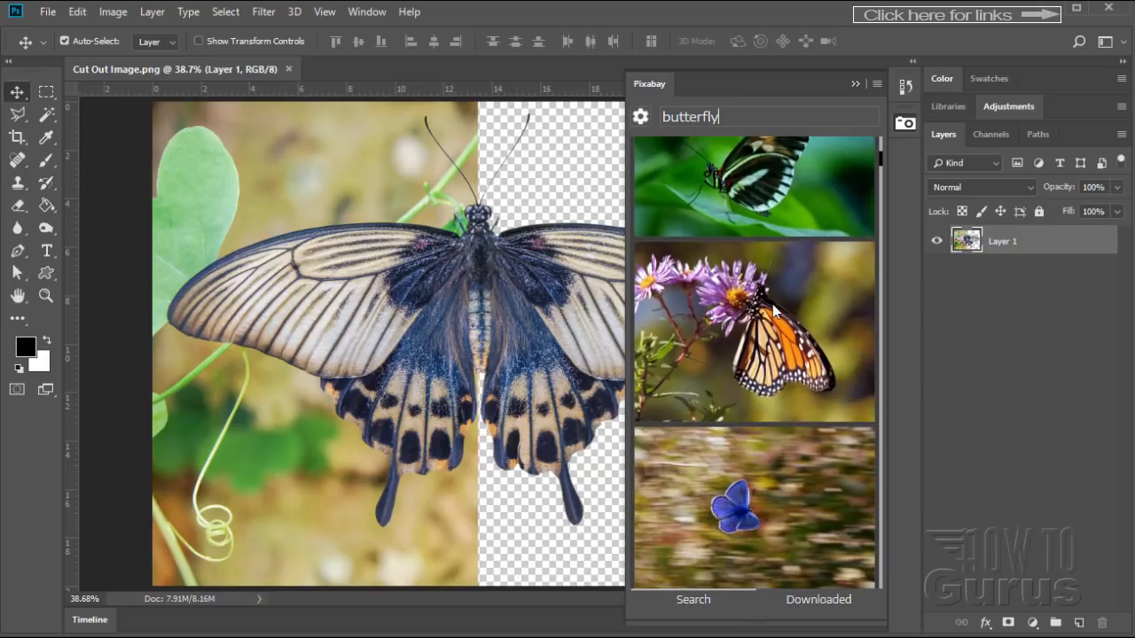
scroll("down", 3)
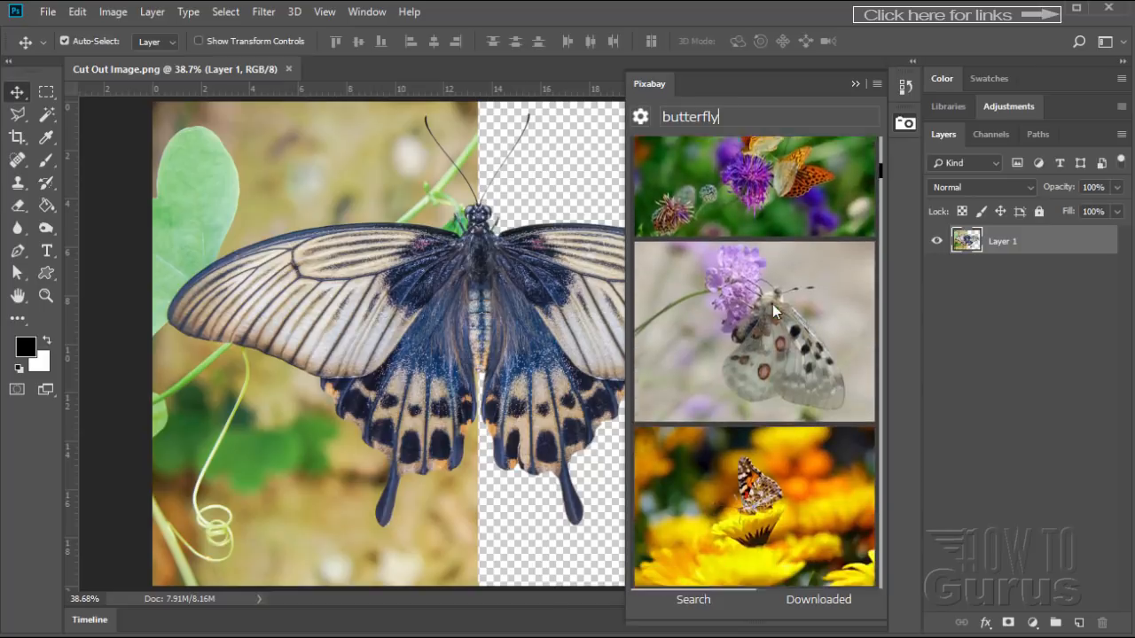
scroll("down", 3)
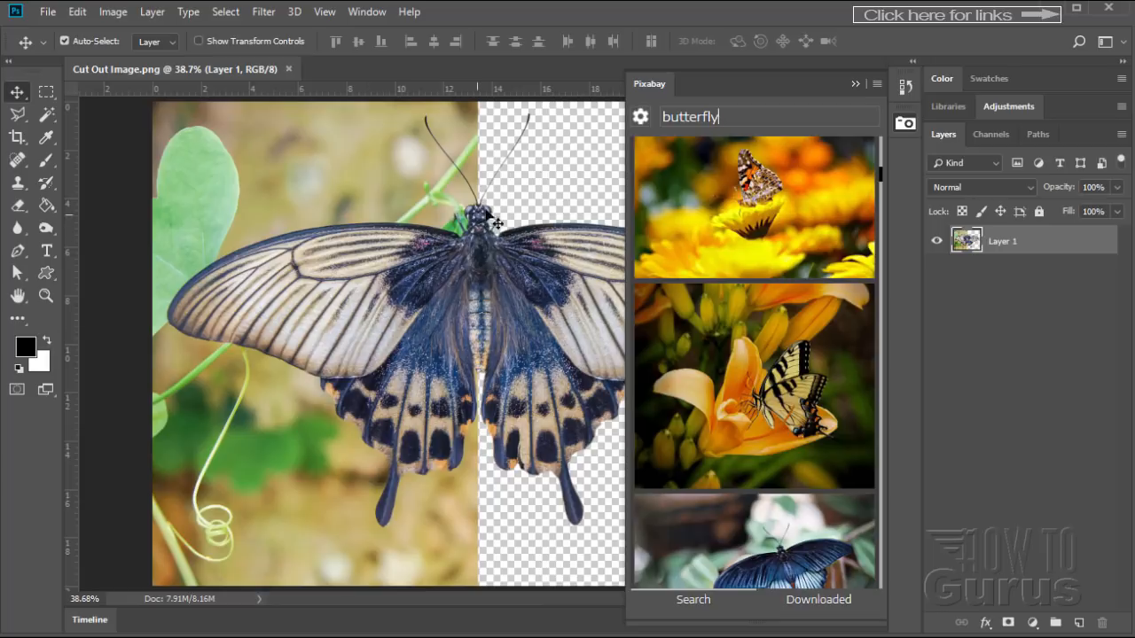
mouse_move(523, 227)
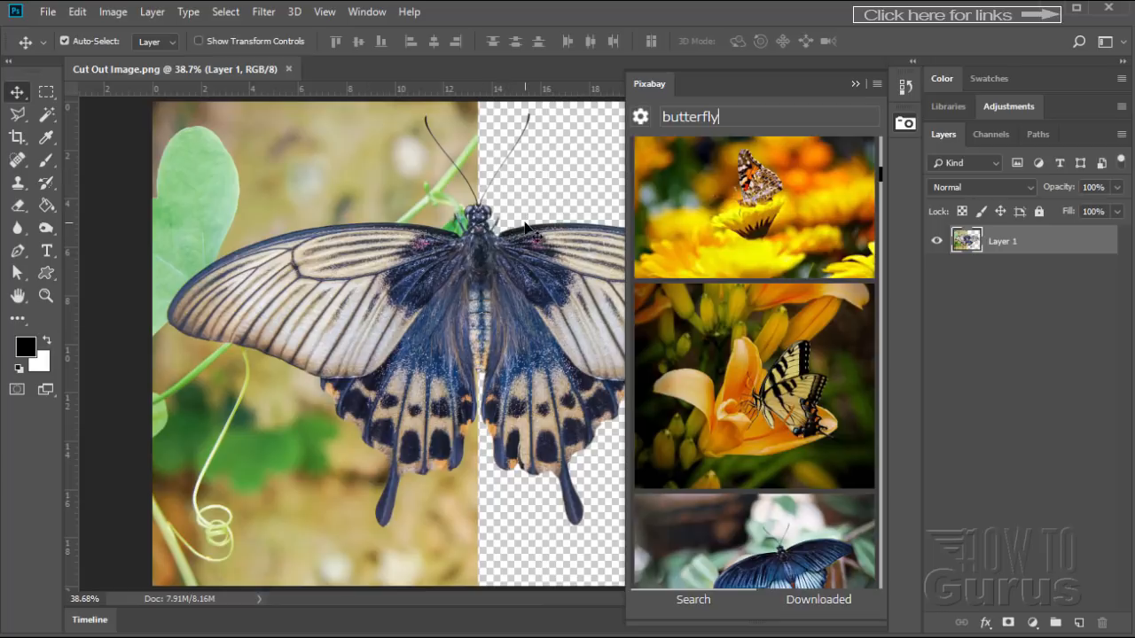
scroll("down", 3)
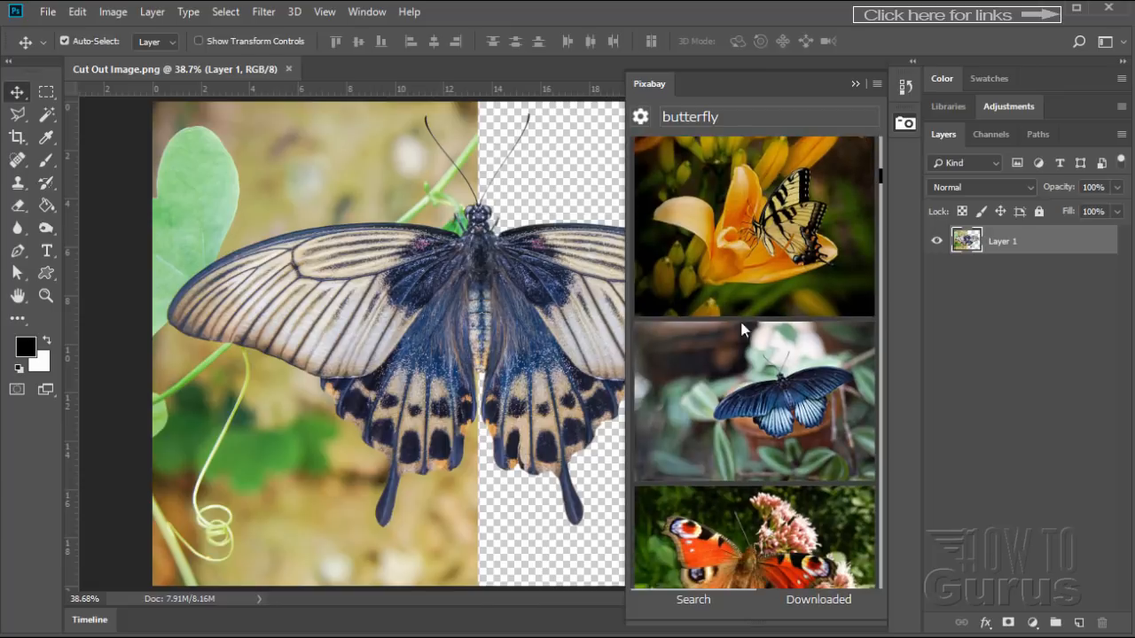
scroll("down", 3)
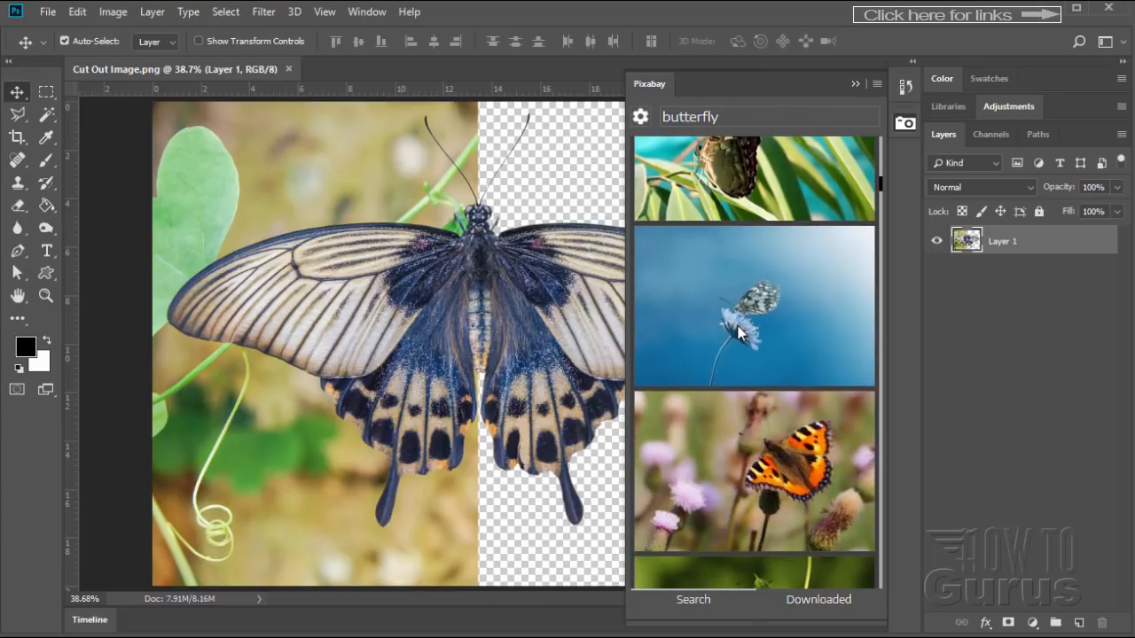
scroll("down", 3)
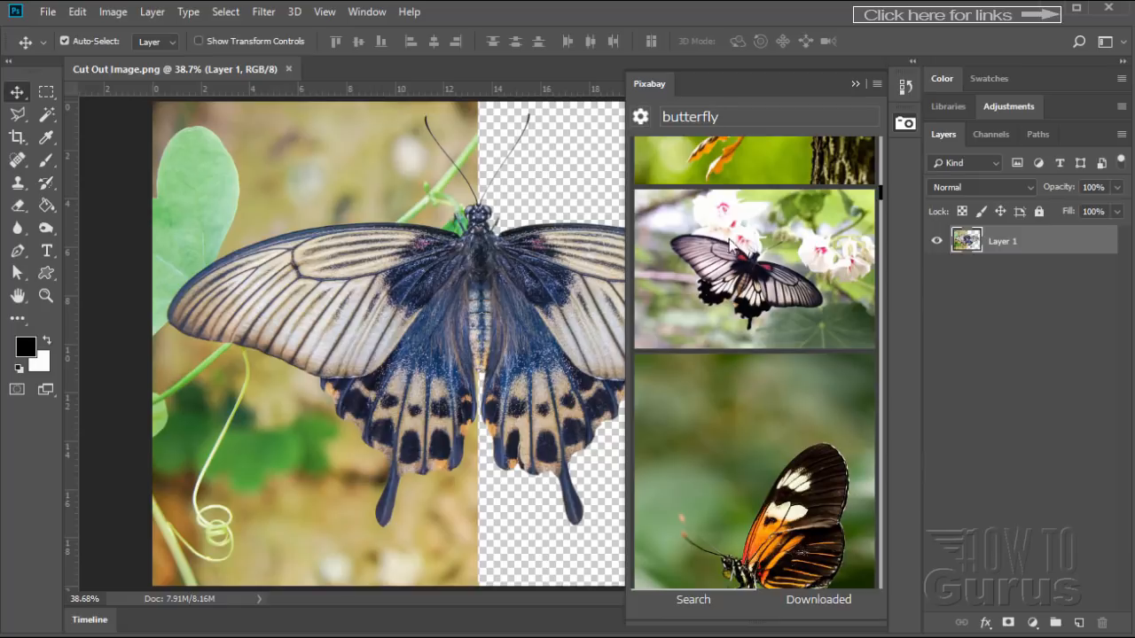
Select the black-and-white butterfly photo, set it to open as a new layer, and download it
left_click(753, 270)
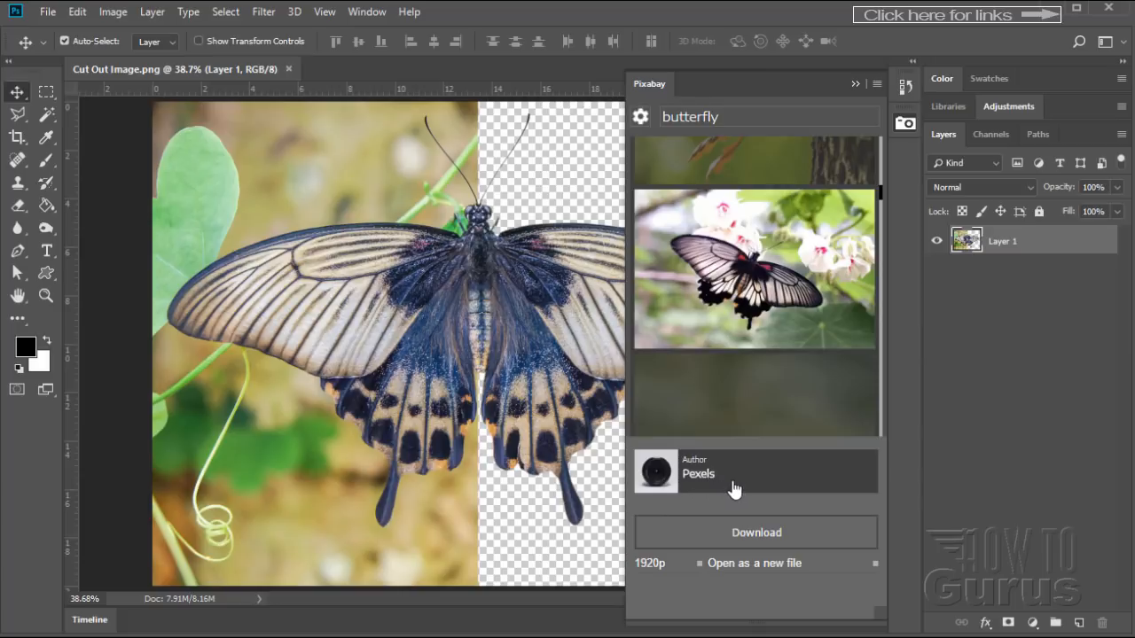
mouse_move(656, 571)
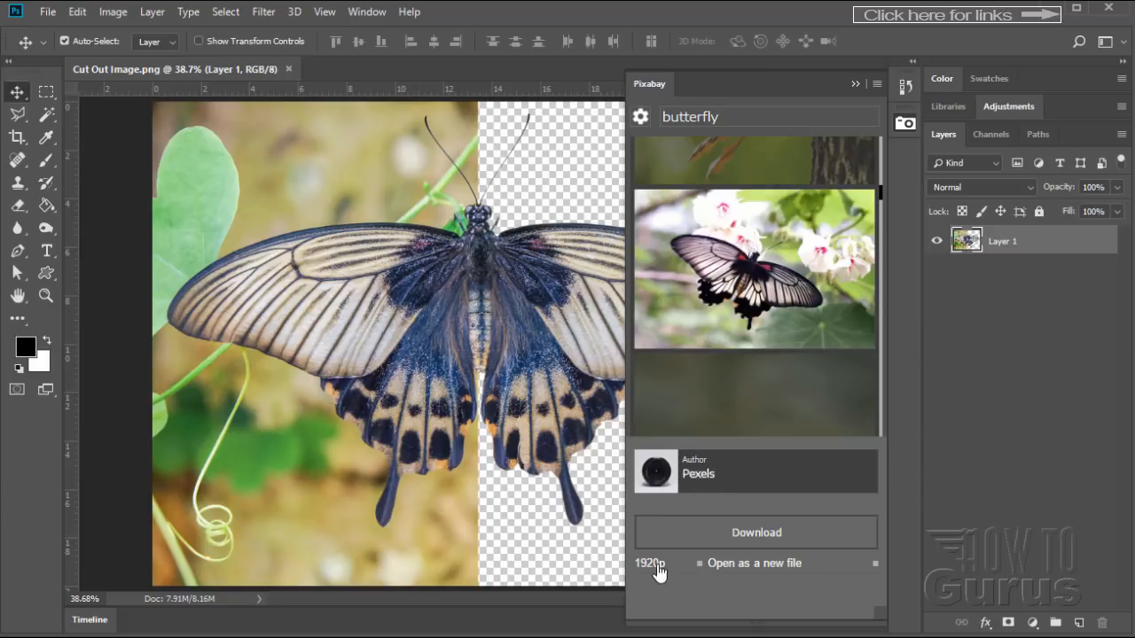
left_click(652, 563)
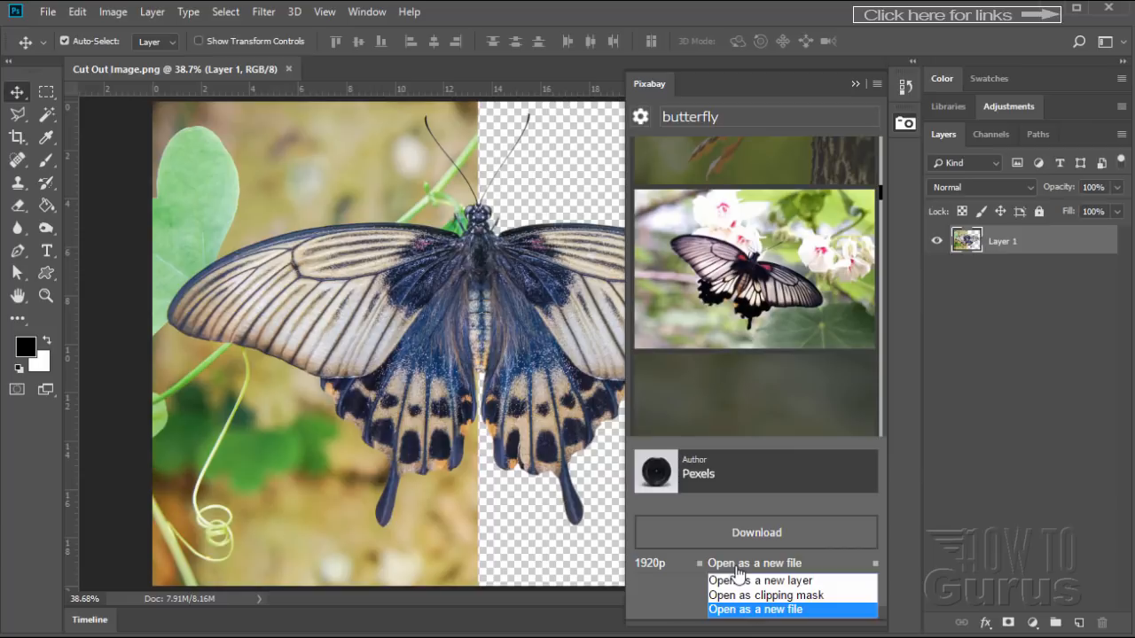
mouse_move(718, 609)
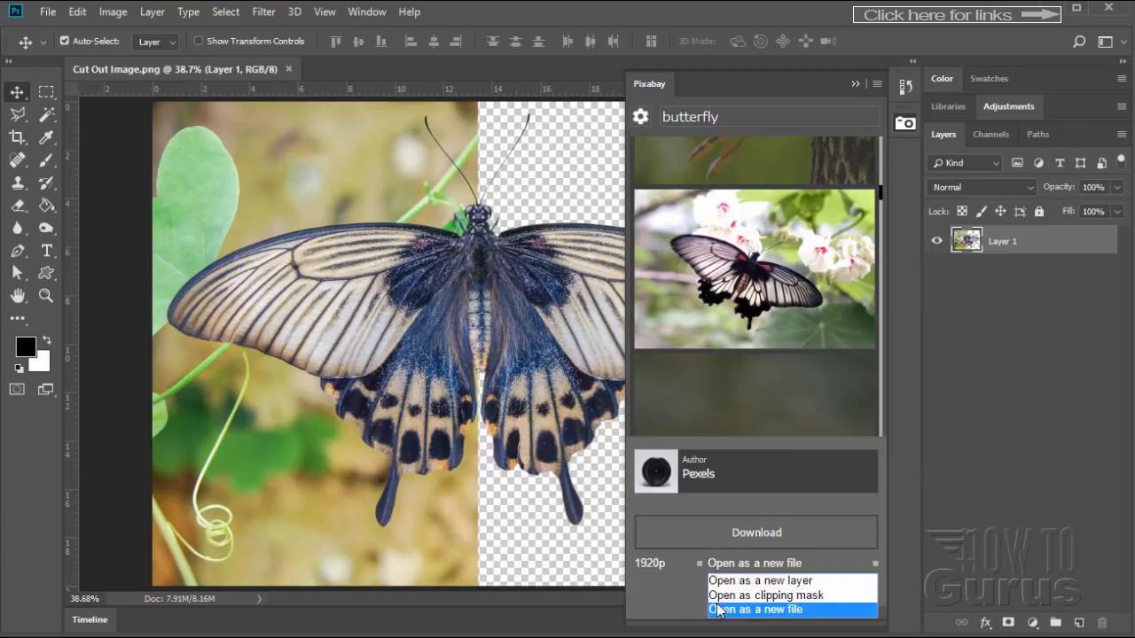
mouse_move(777, 612)
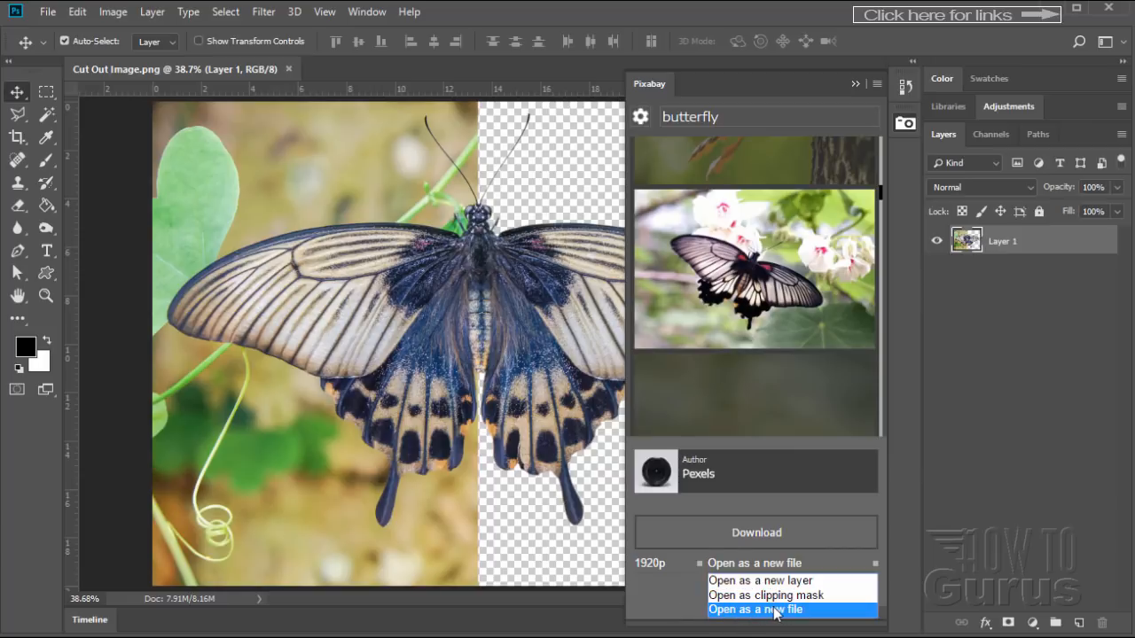
mouse_move(758, 582)
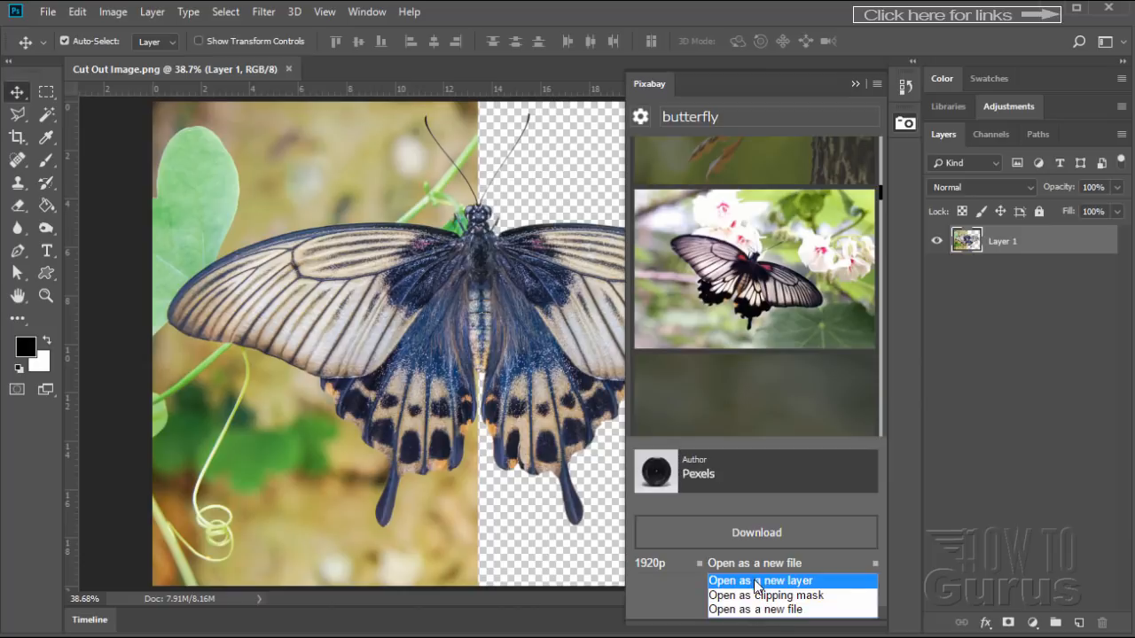
left_click(759, 580)
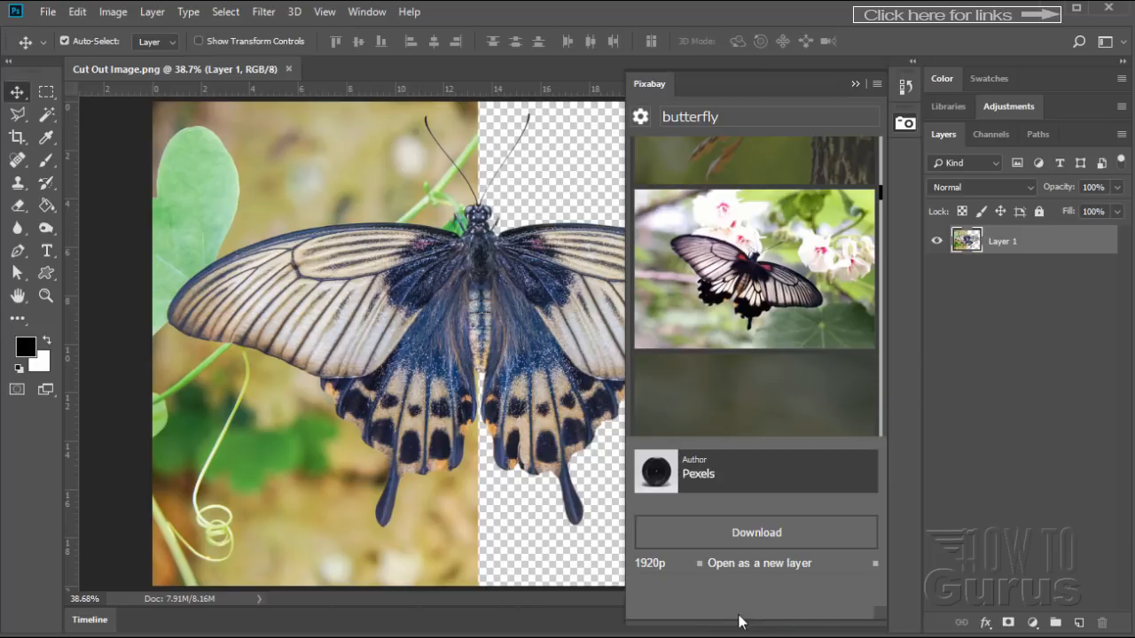
left_click(755, 532)
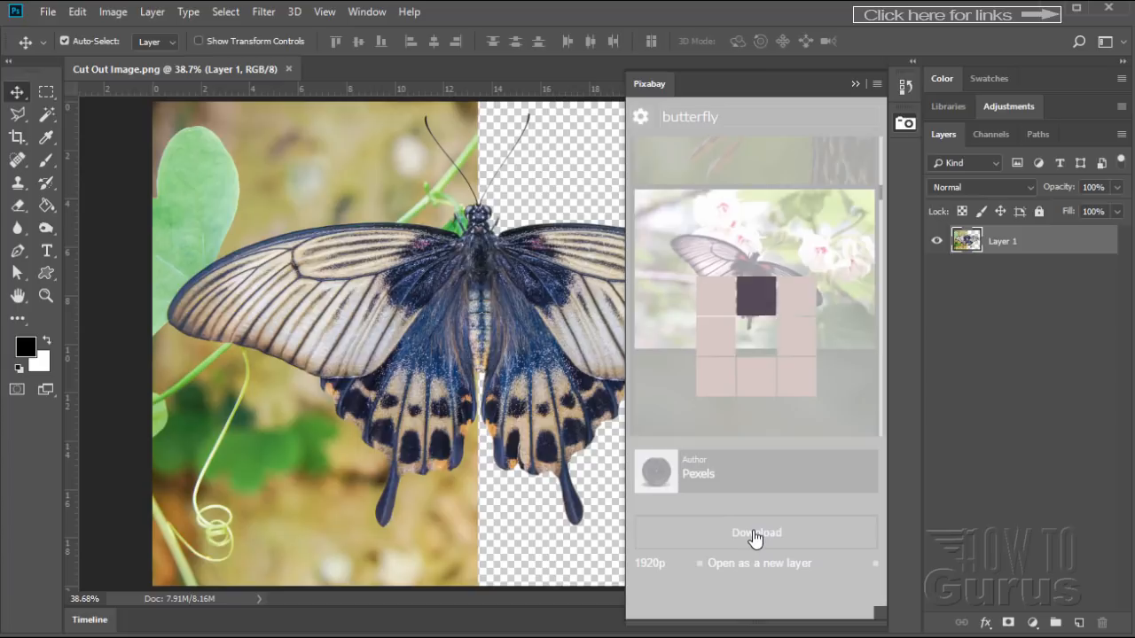
Toggle the 'Picture from Pixabay' layer's visibility and leave it hidden
left_click(756, 532)
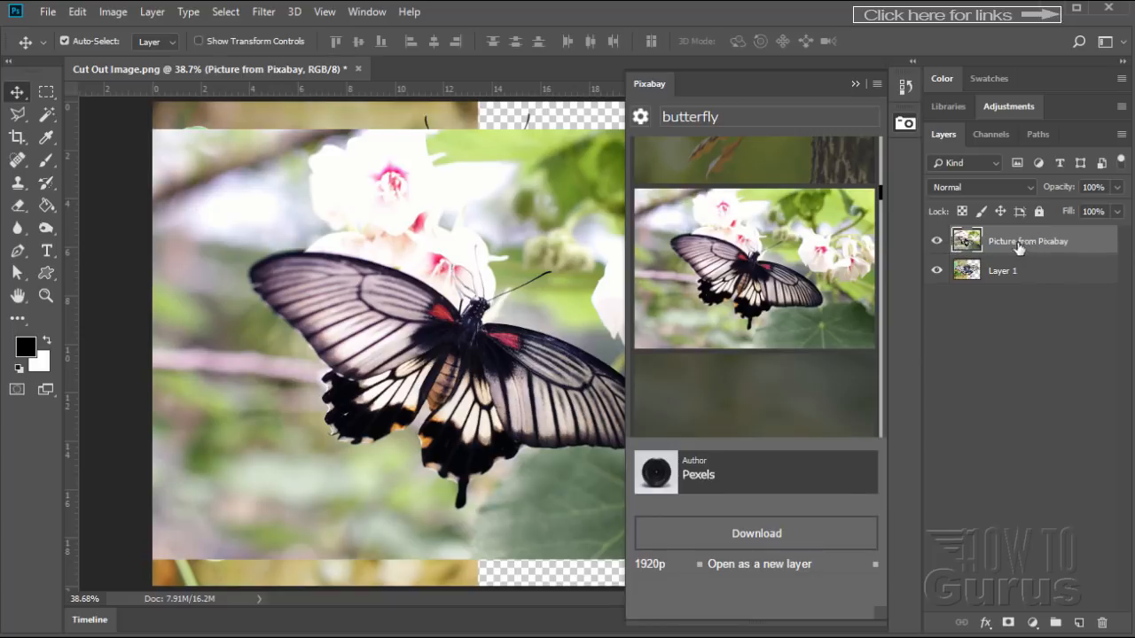
left_click(936, 241)
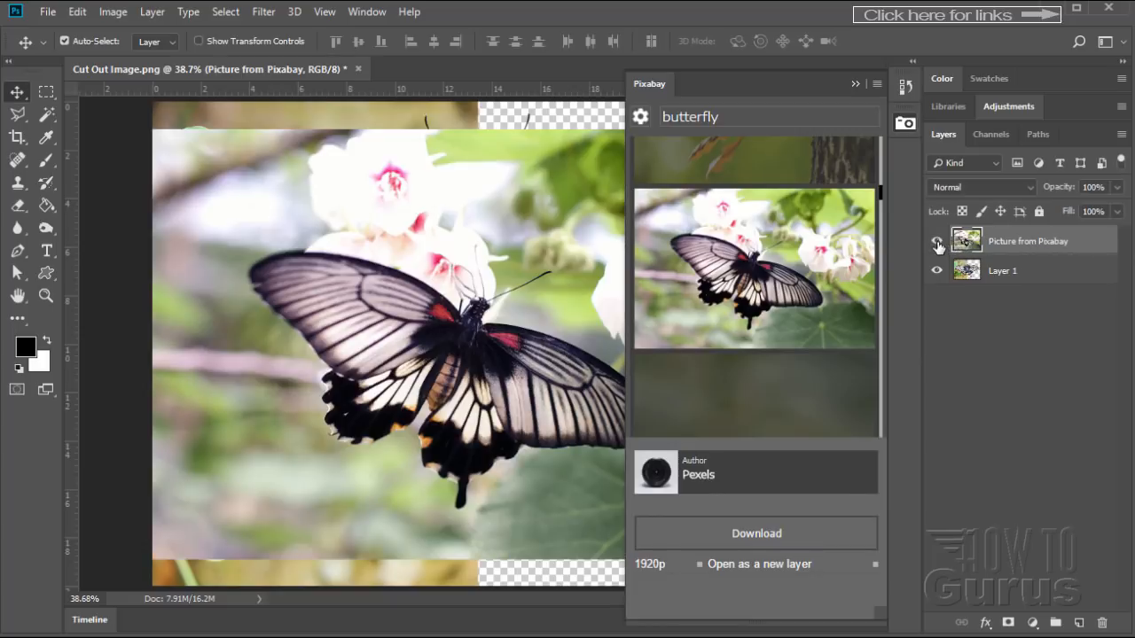
left_click(936, 245)
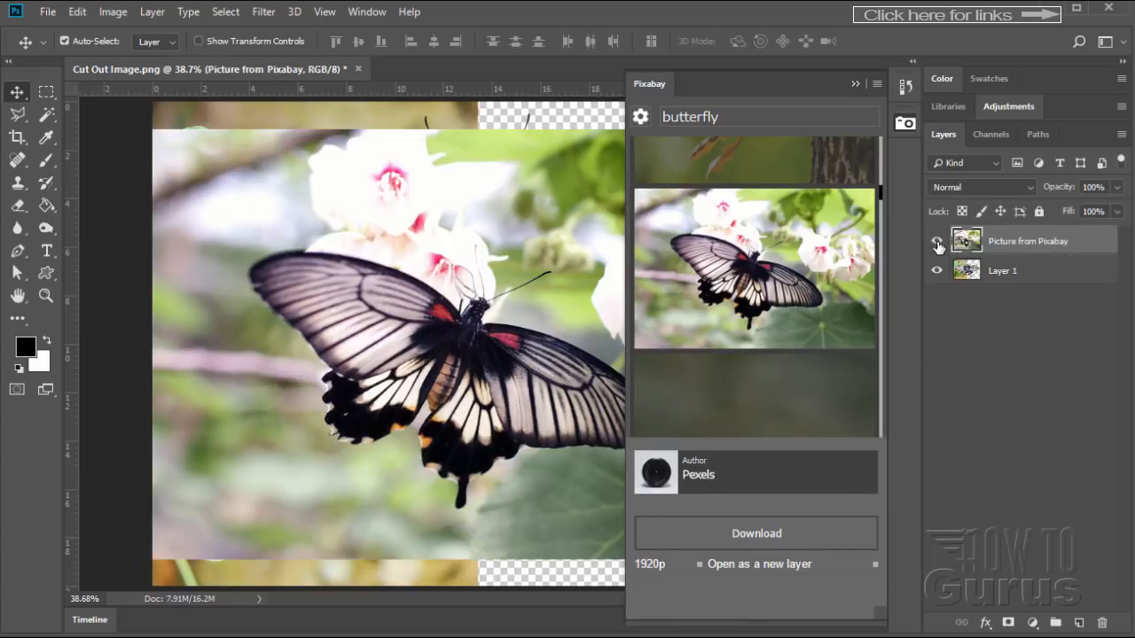
left_click(936, 241)
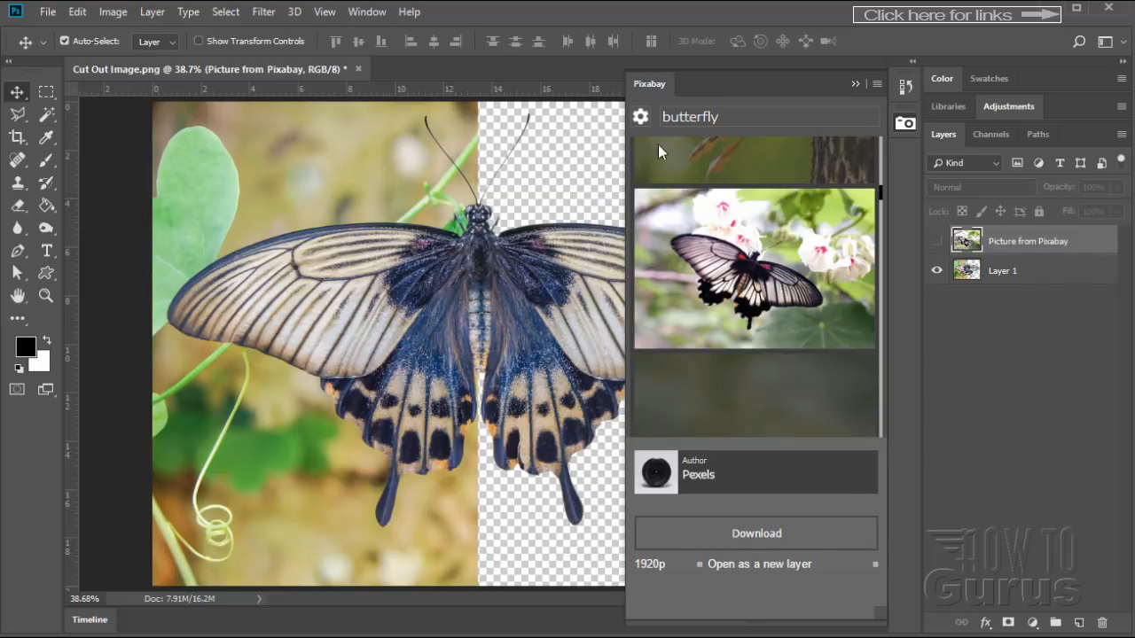
View the Pixabay search settings (image type, orientation, order, Editors' Choice), then close the panel
left_click(640, 117)
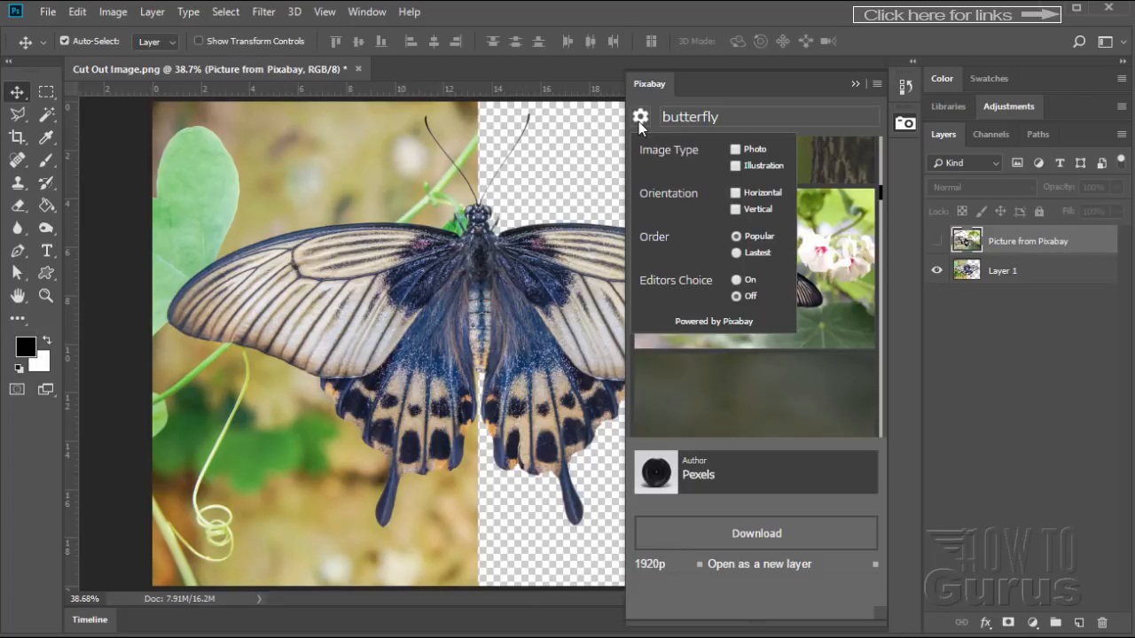
mouse_move(670, 174)
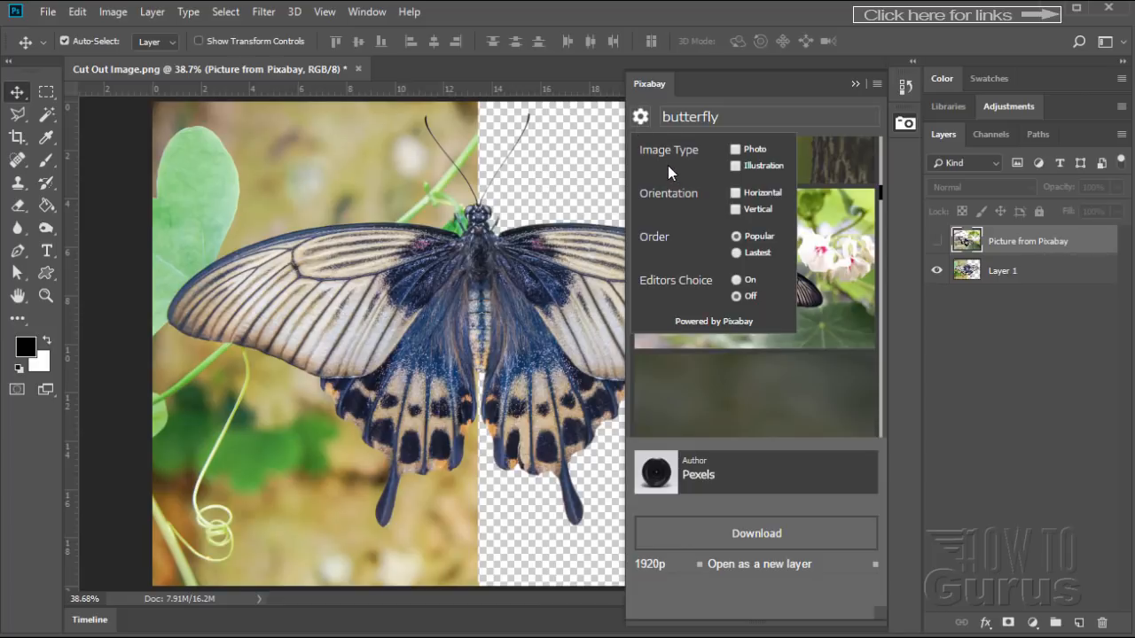
mouse_move(730, 227)
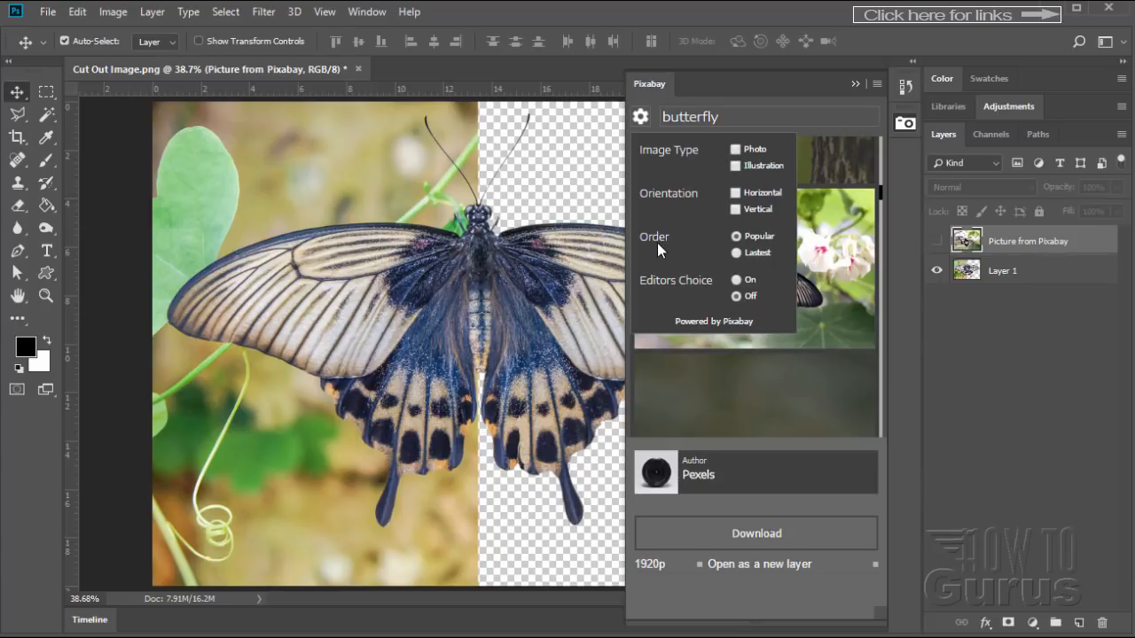
mouse_move(670, 303)
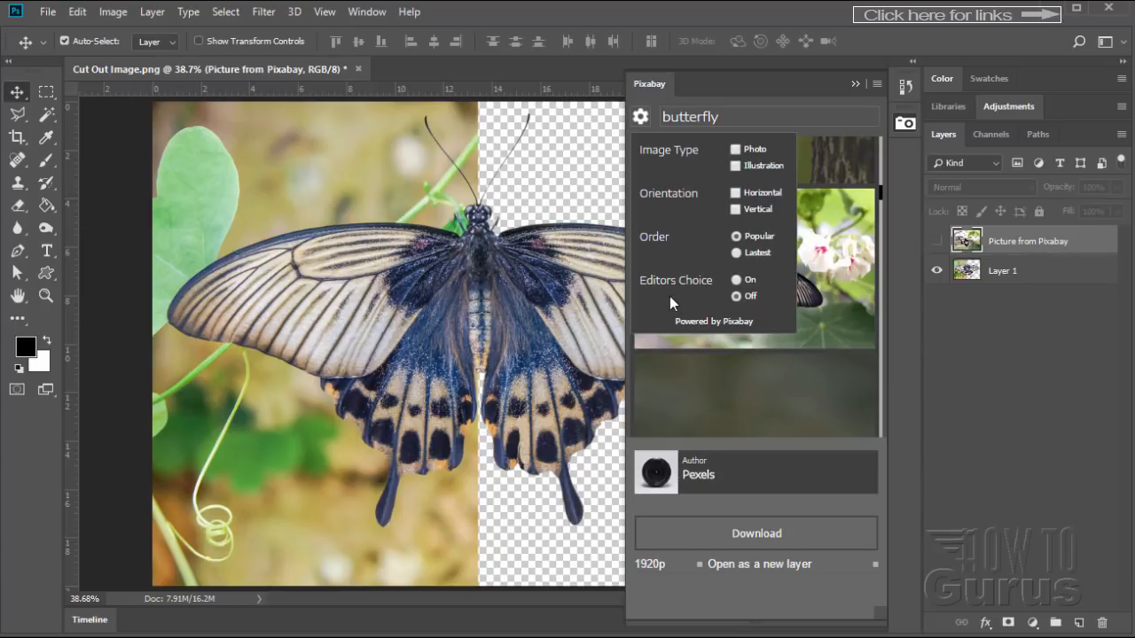
mouse_move(759, 298)
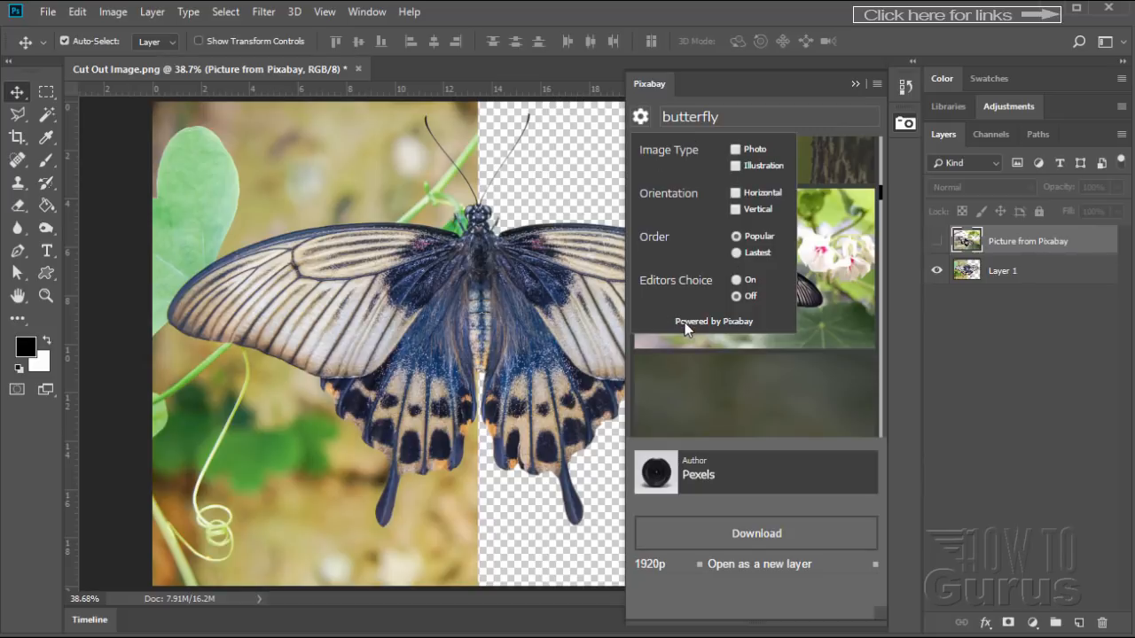
left_click(854, 83)
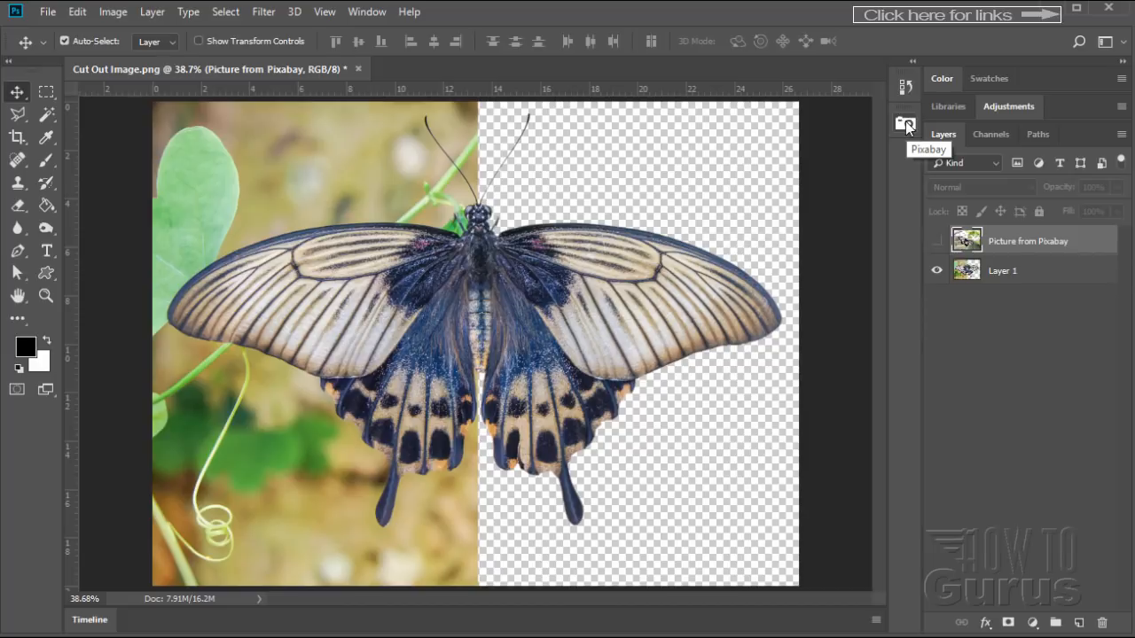
mouse_move(1037, 85)
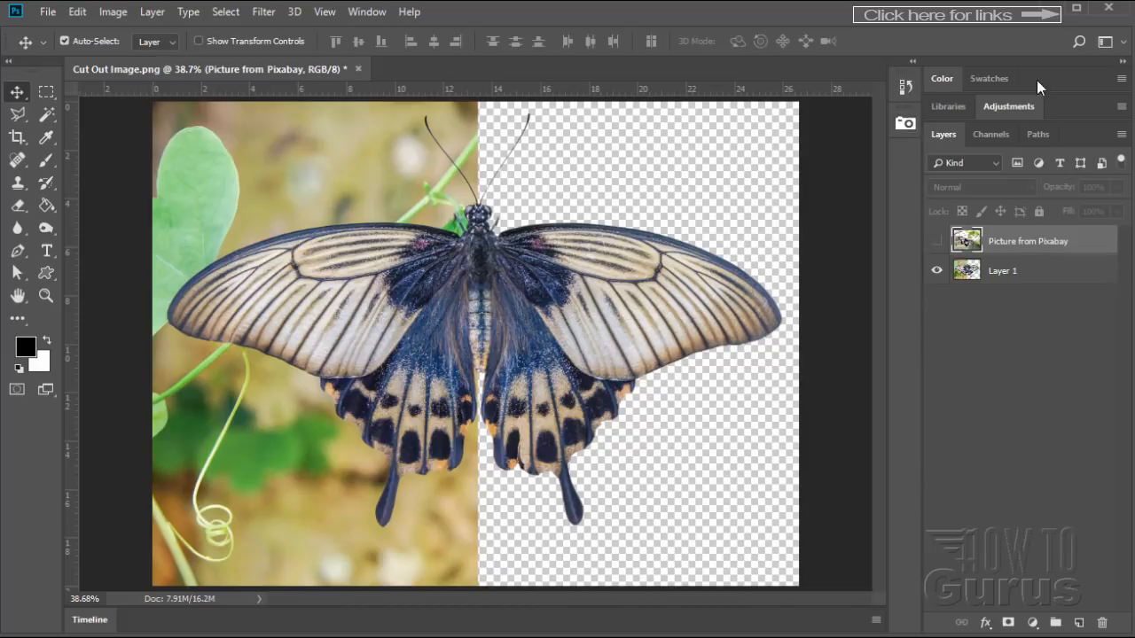
mouse_move(943, 133)
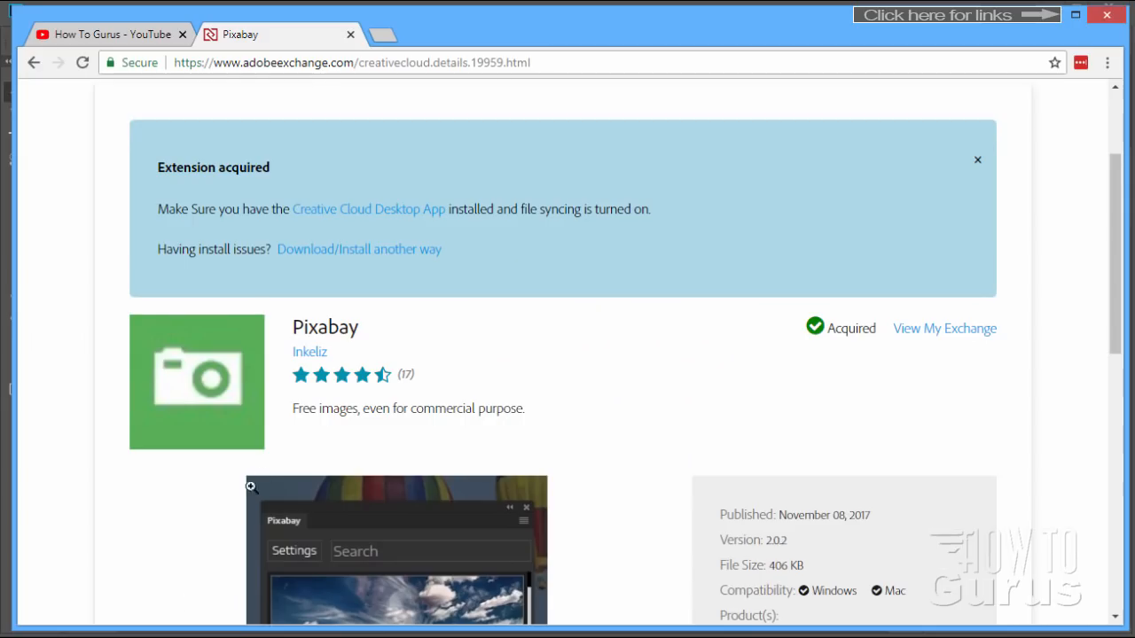
mouse_move(34, 62)
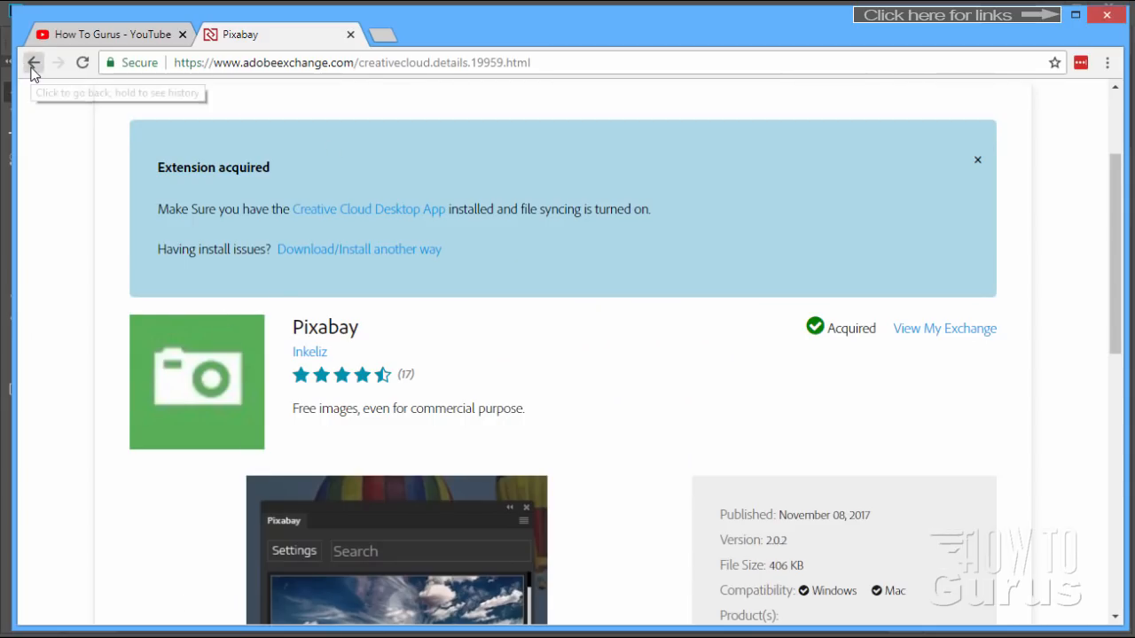
Go back from the Pixabay page to the Photoshop extensions results and return to the top banner
left_click(34, 62)
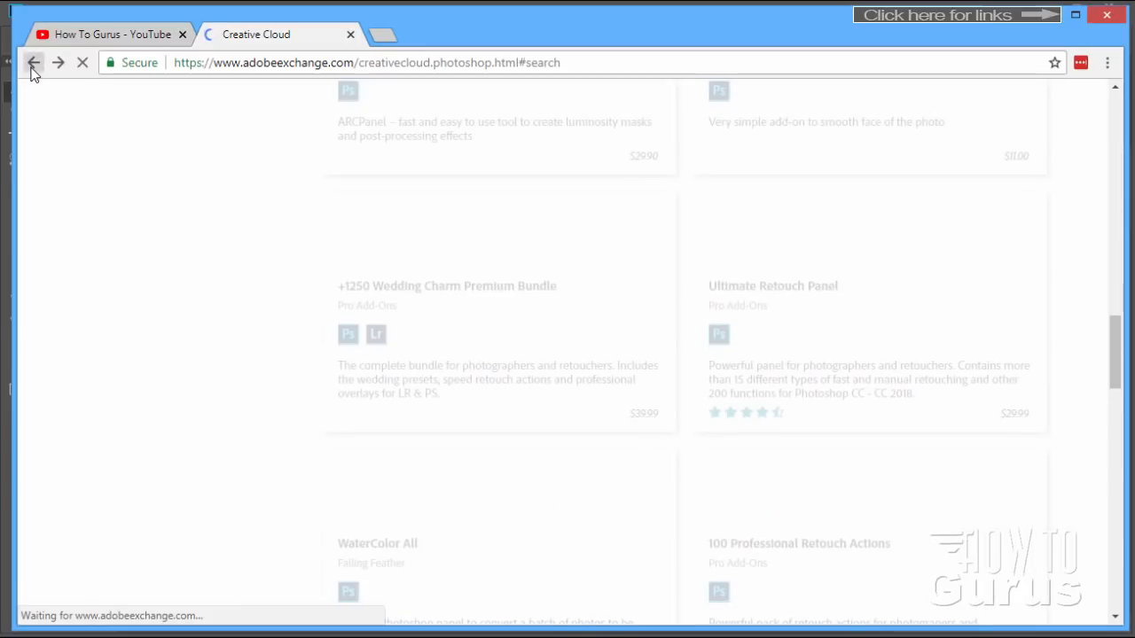
left_click(34, 62)
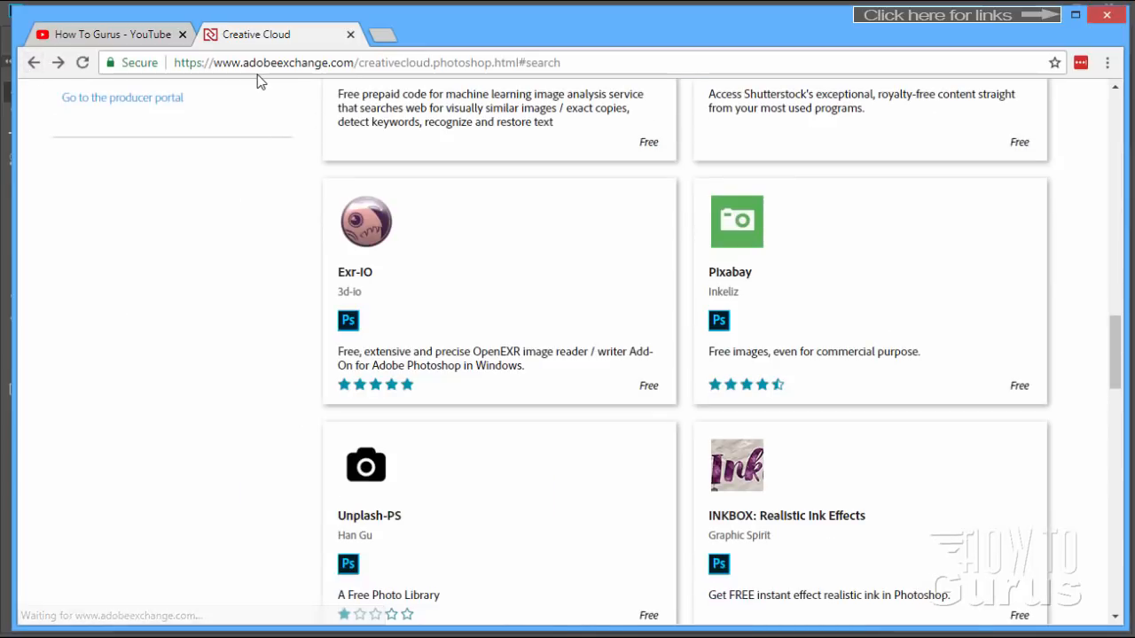
mouse_move(642, 270)
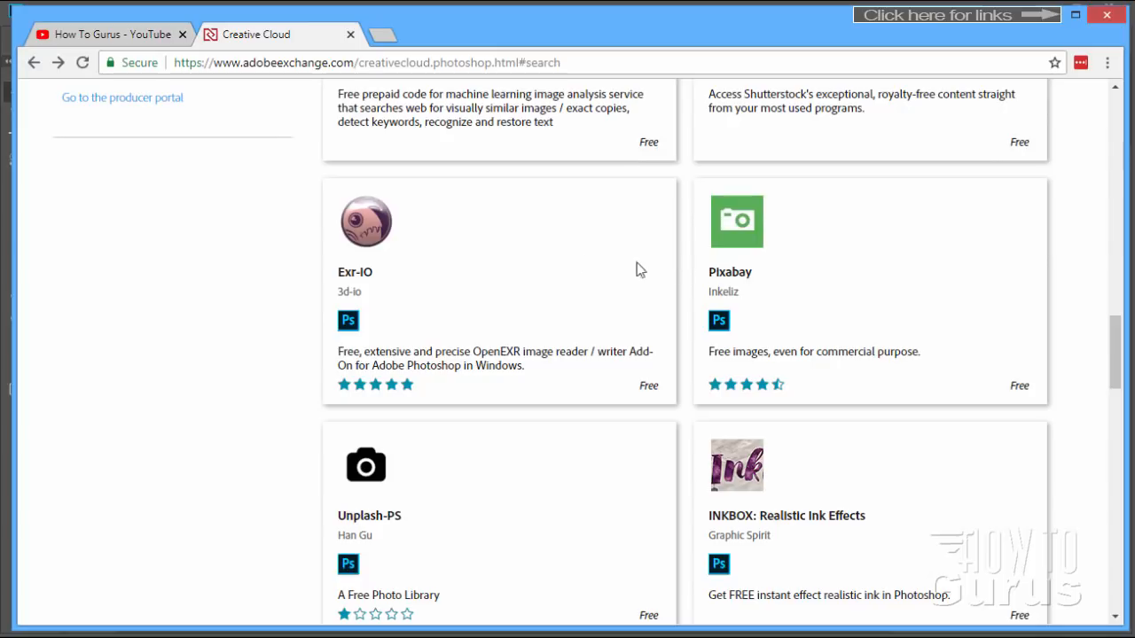
scroll("up", 3)
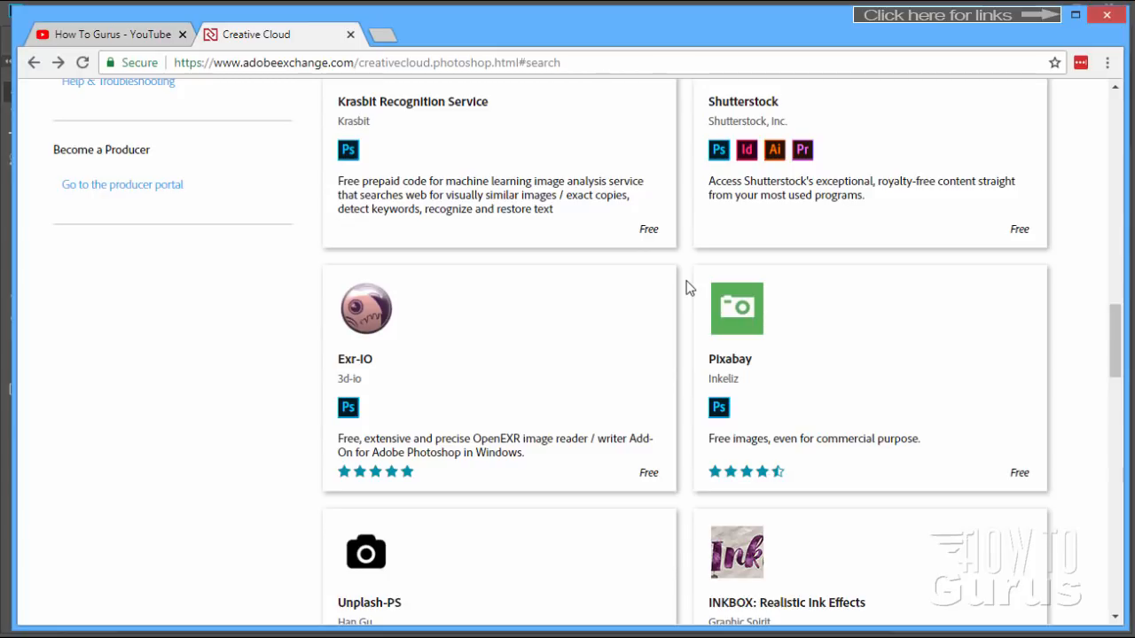
scroll("up", 3)
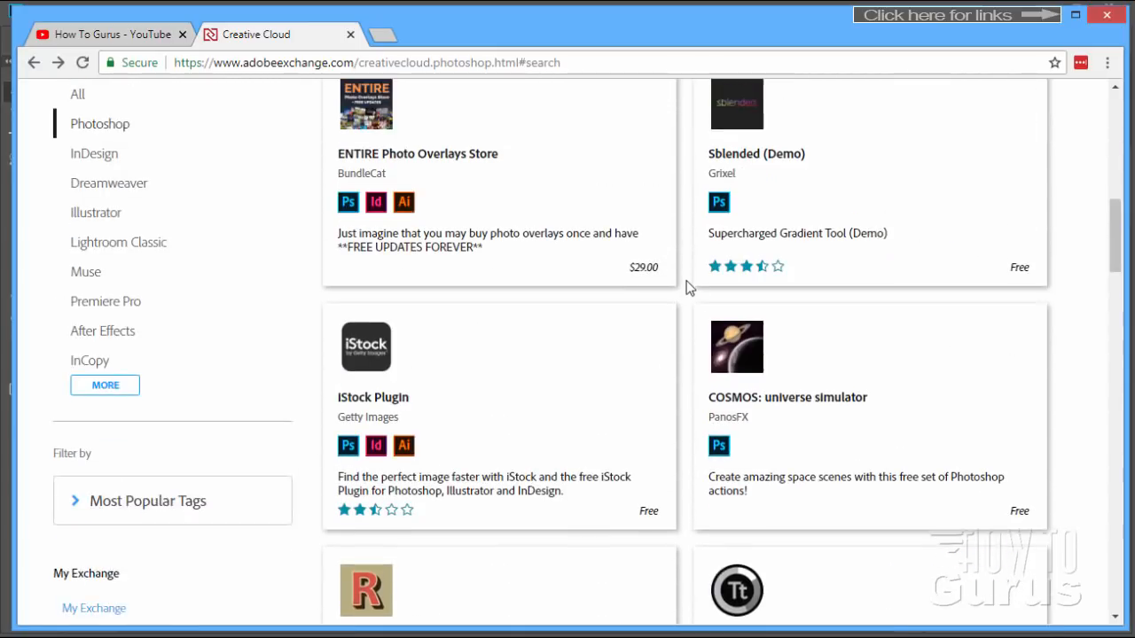
scroll("up", 3)
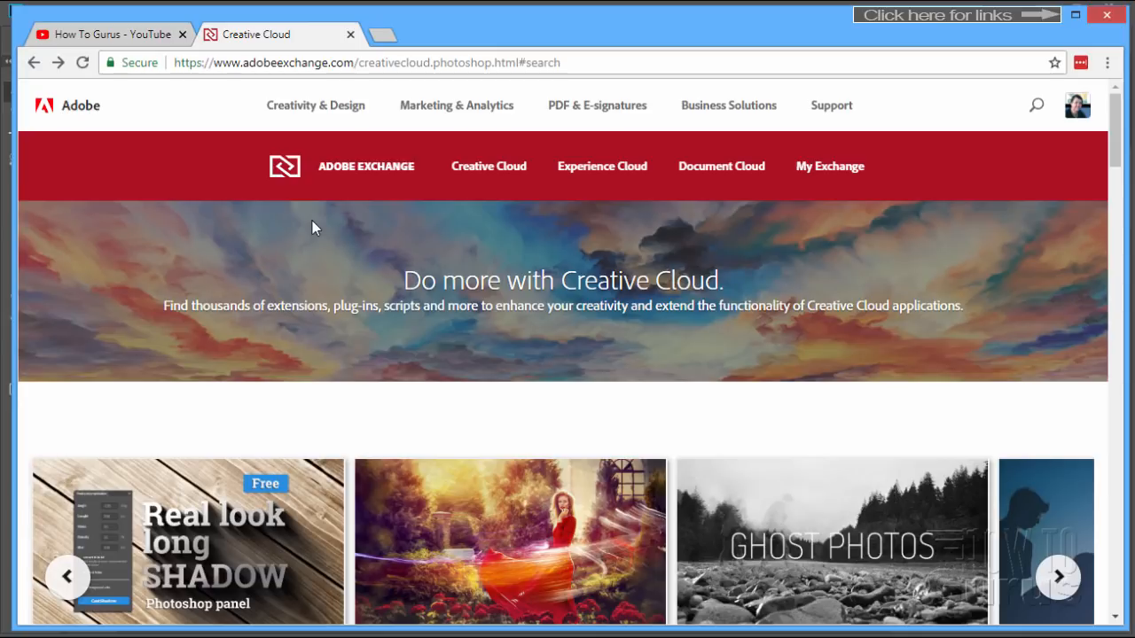
mouse_move(396, 217)
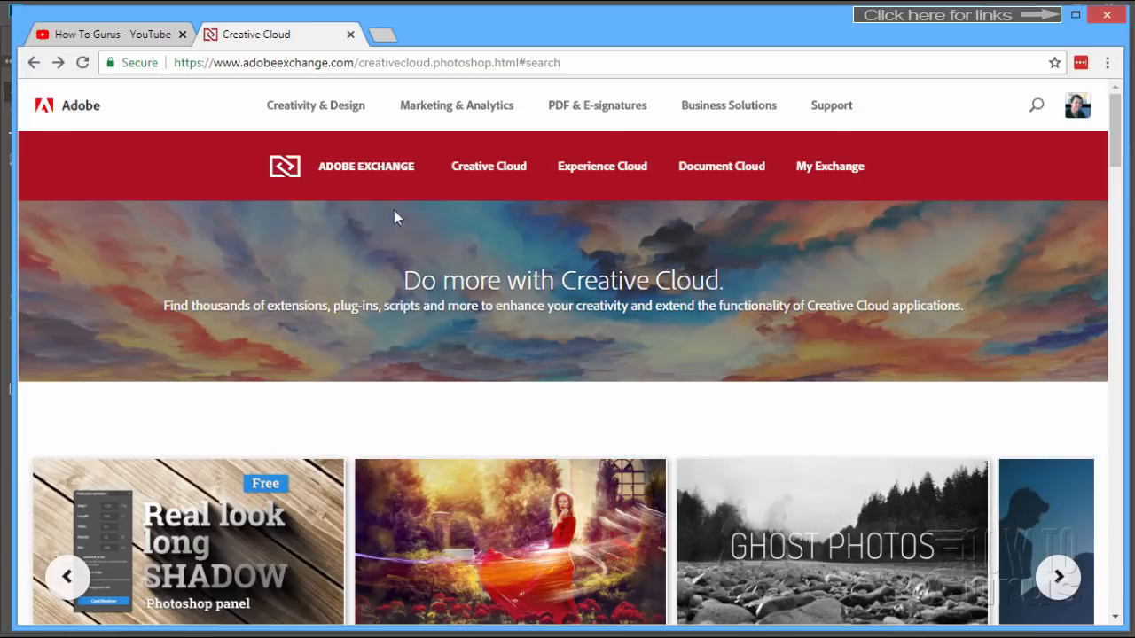
mouse_move(330, 182)
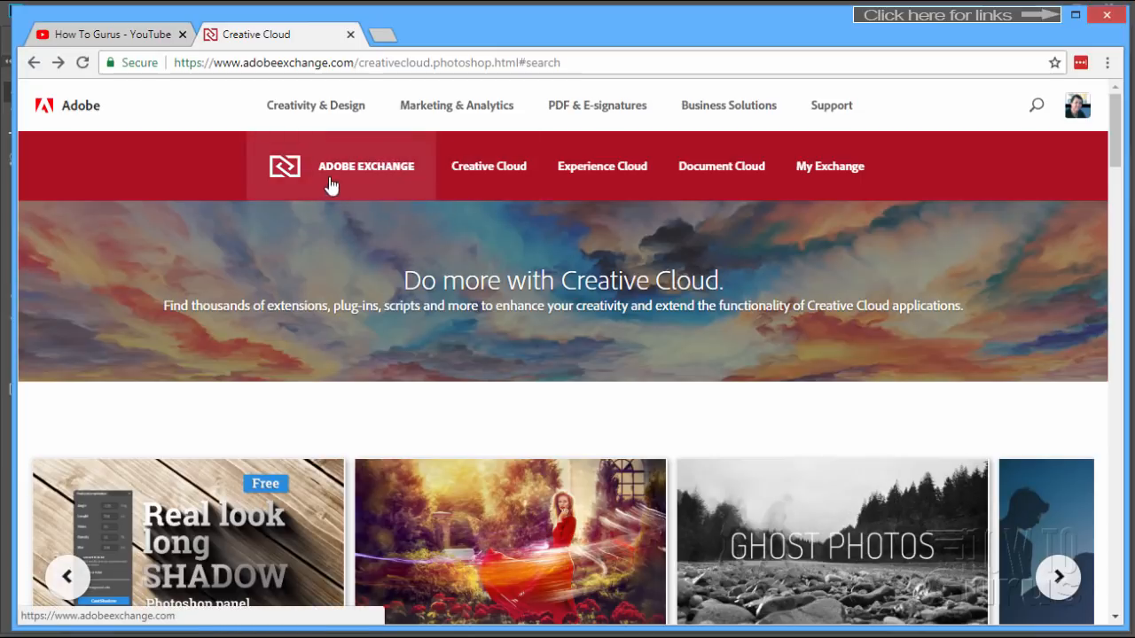
mouse_move(380, 181)
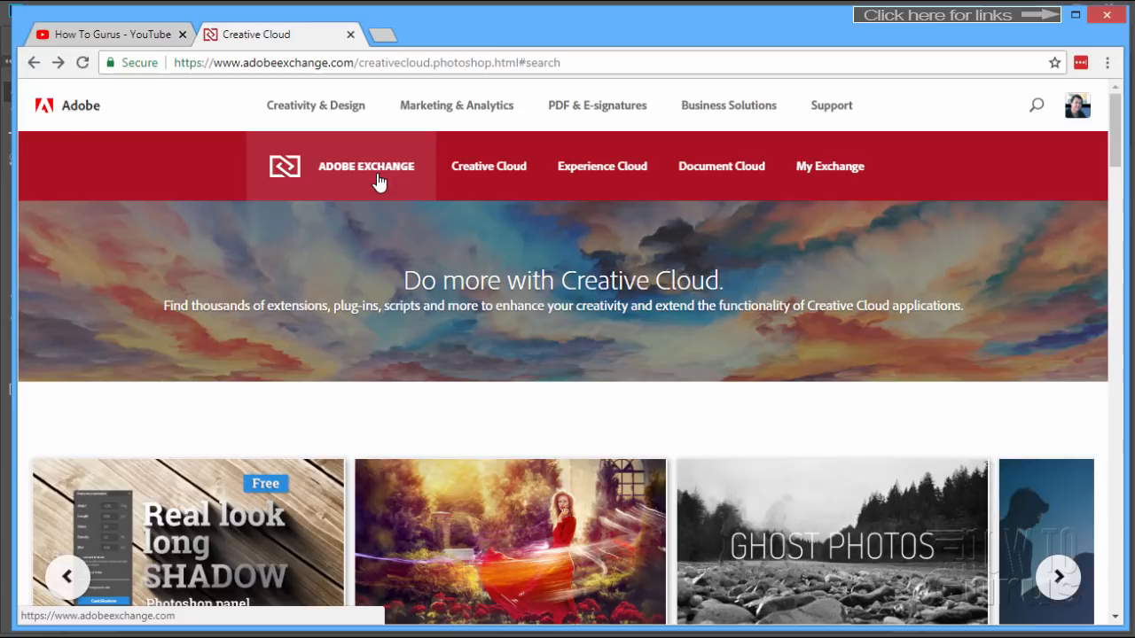
mouse_move(355, 191)
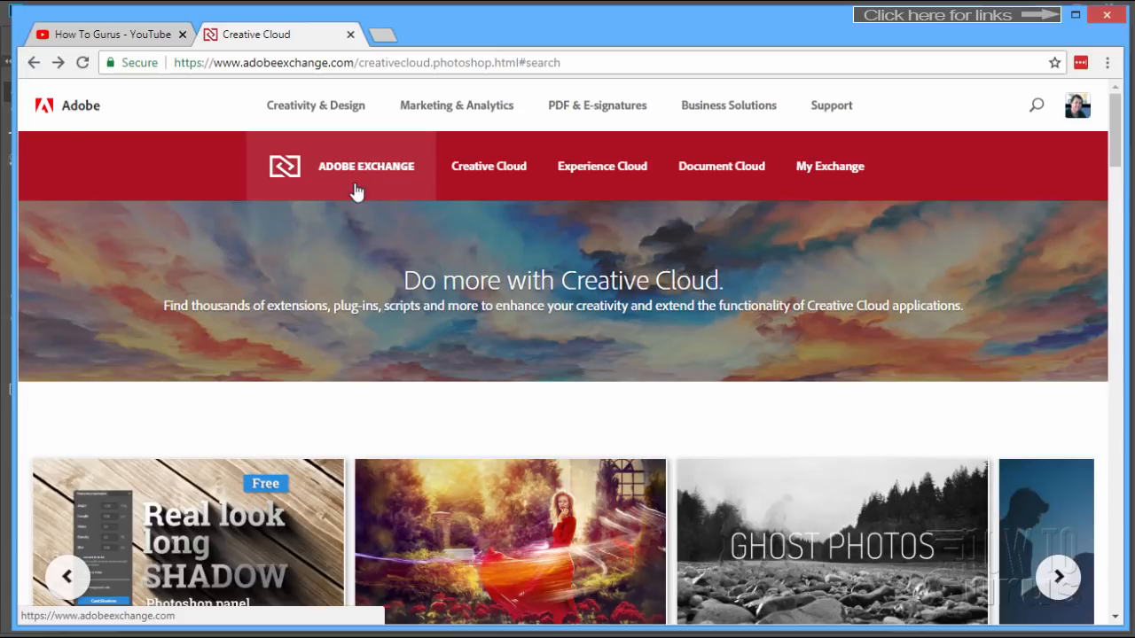
Return to the Adobe Exchange home and reopen the Creative Cloud marketplace
left_click(365, 167)
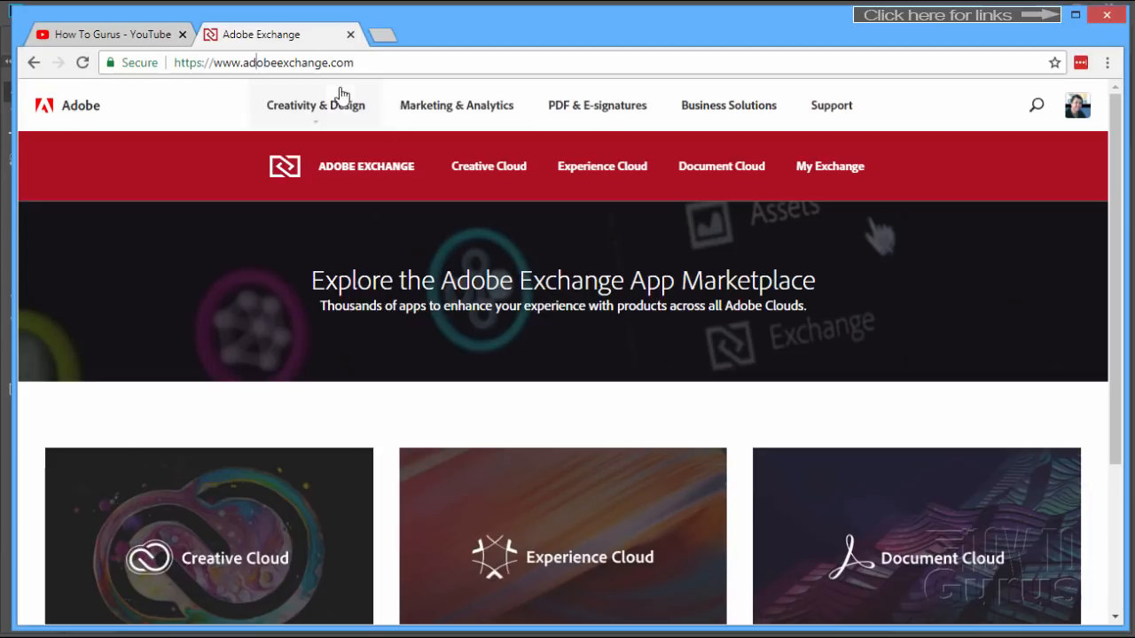
mouse_move(530, 174)
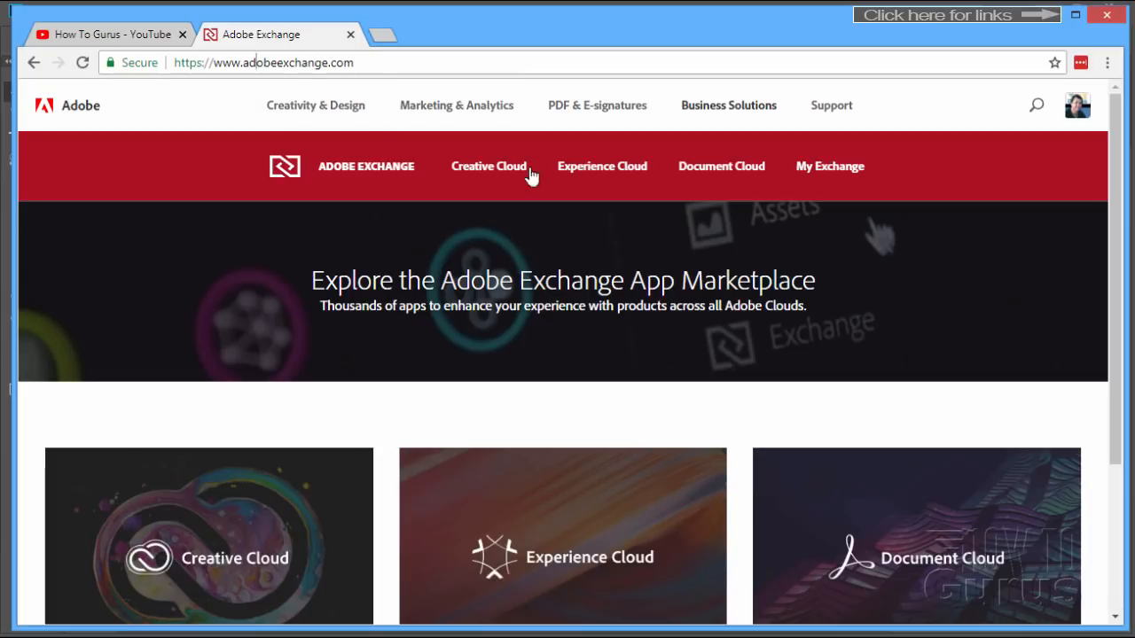
left_click(487, 166)
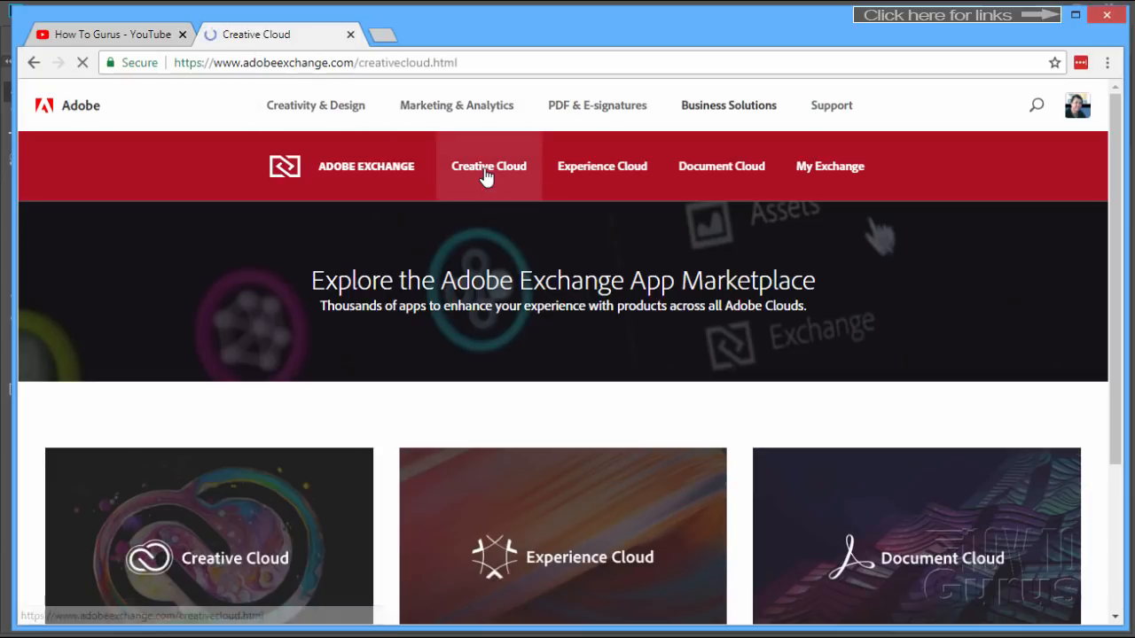
left_click(488, 167)
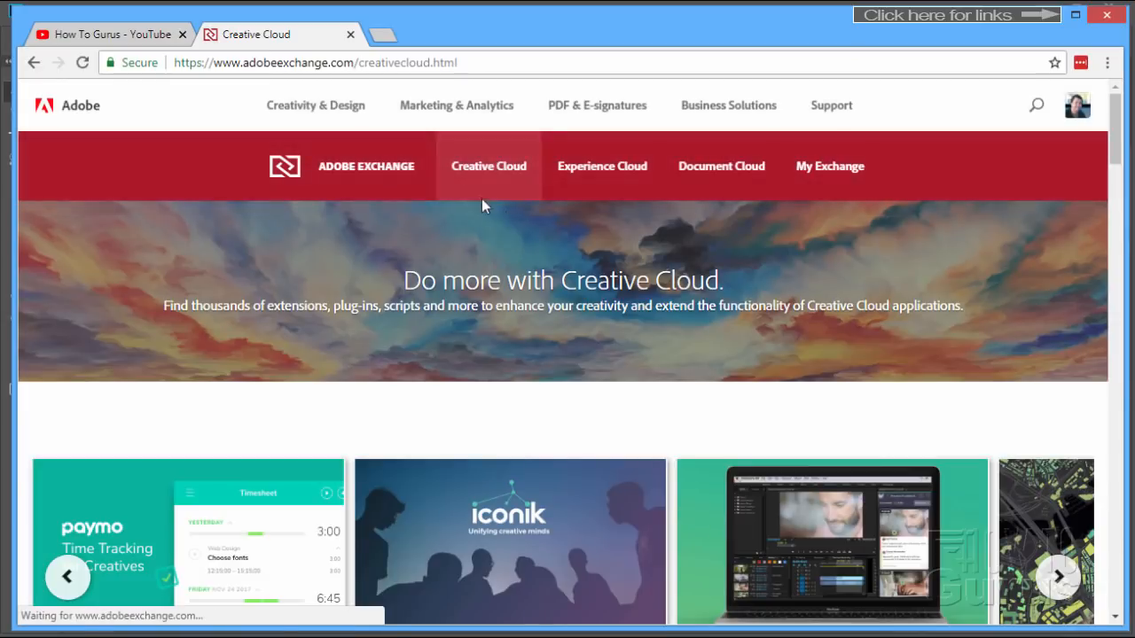
Filter the Creative Cloud marketplace by product to Photoshop, listing 1,035 extensions
scroll("down", 3)
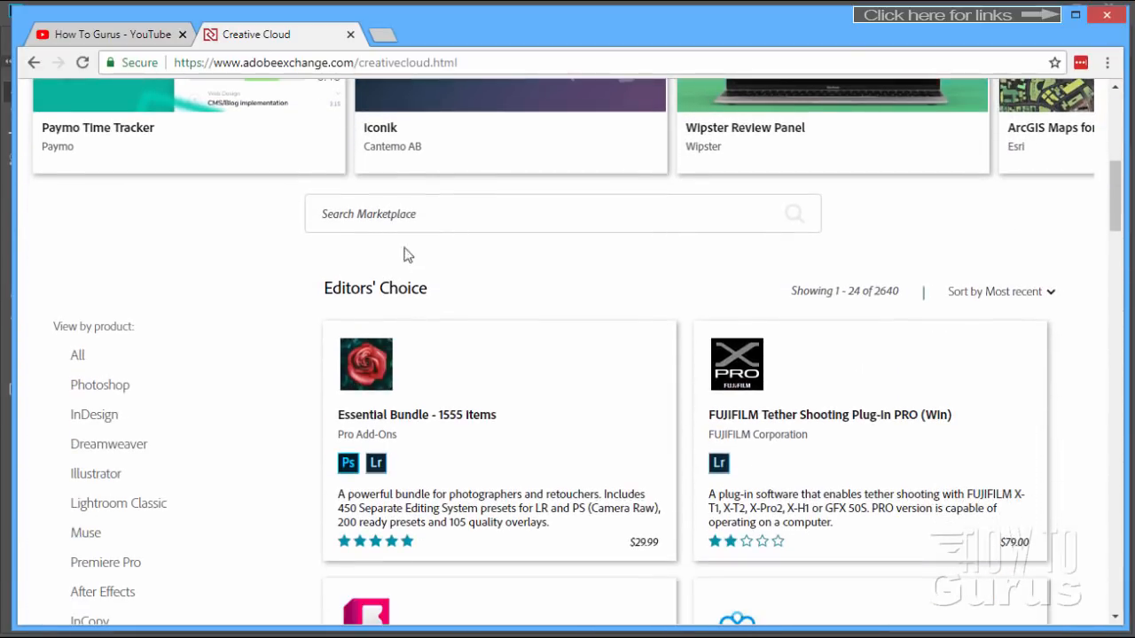
scroll("down", 3)
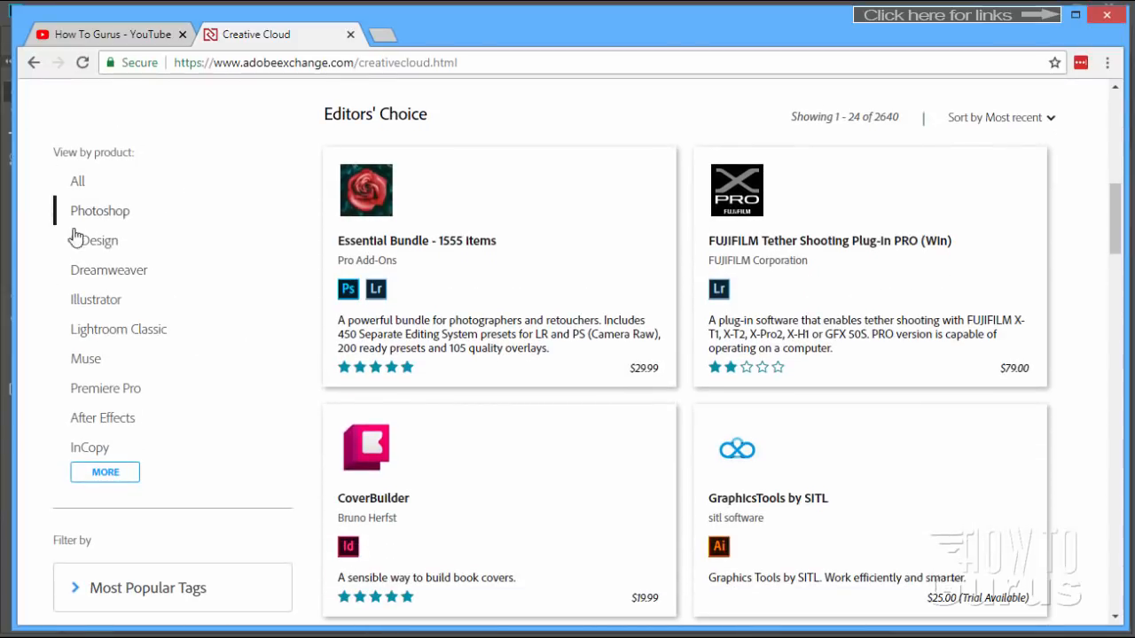
left_click(99, 209)
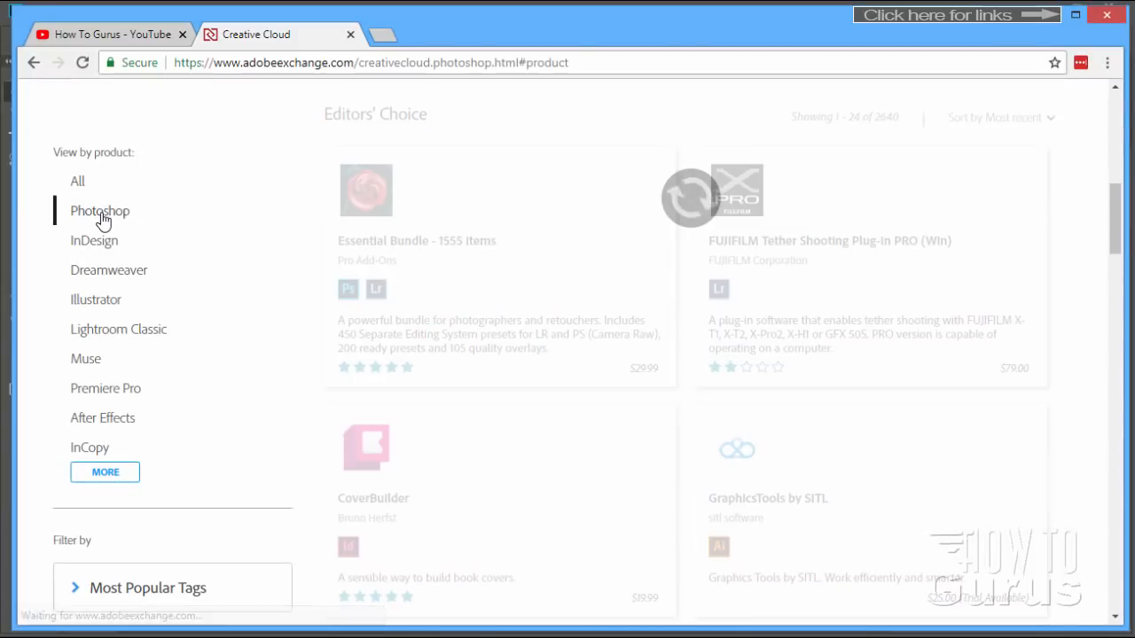
left_click(99, 211)
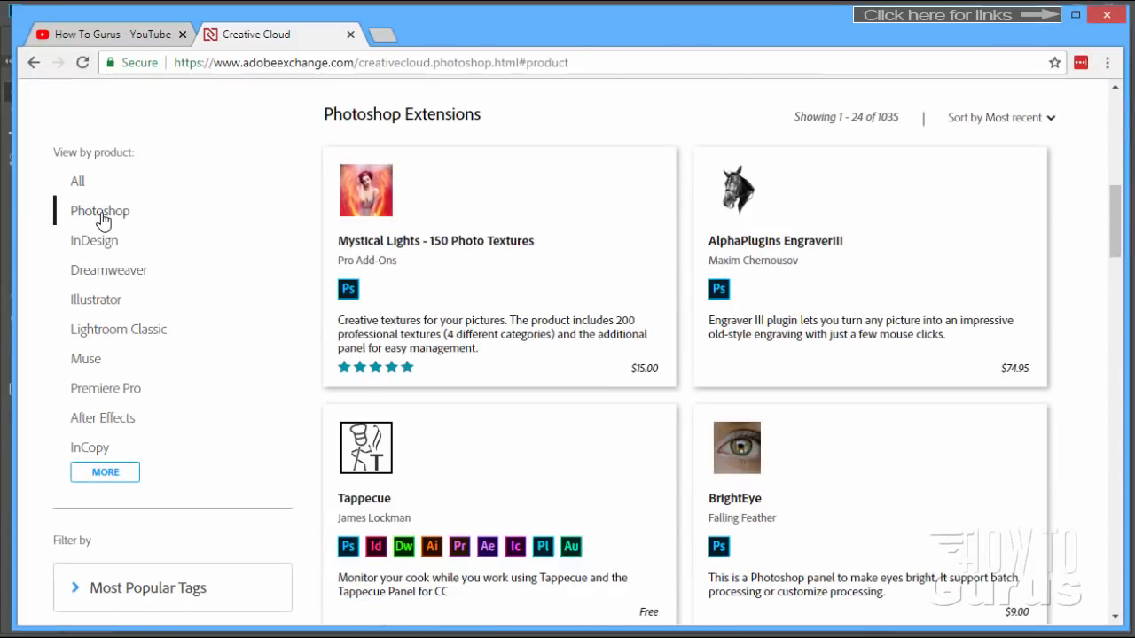